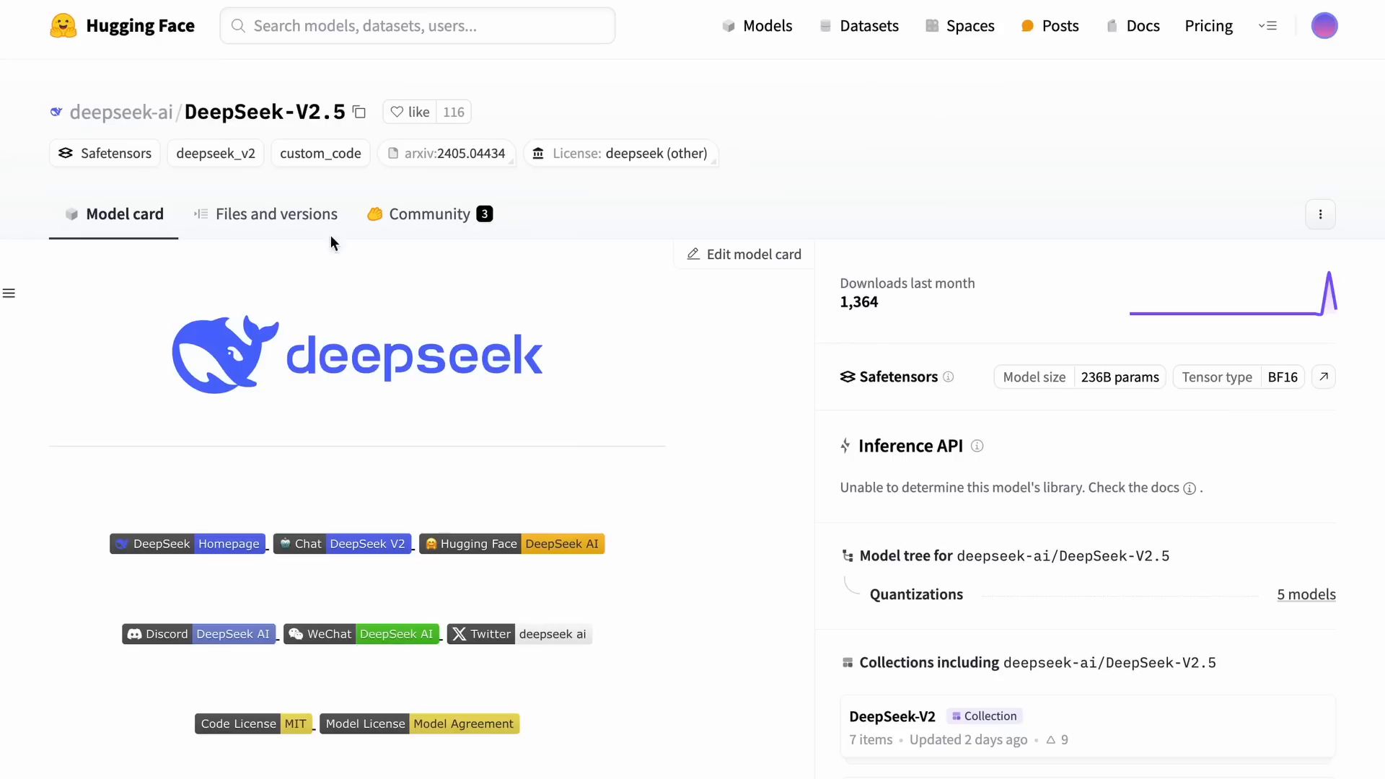
mouse_move(264, 112)
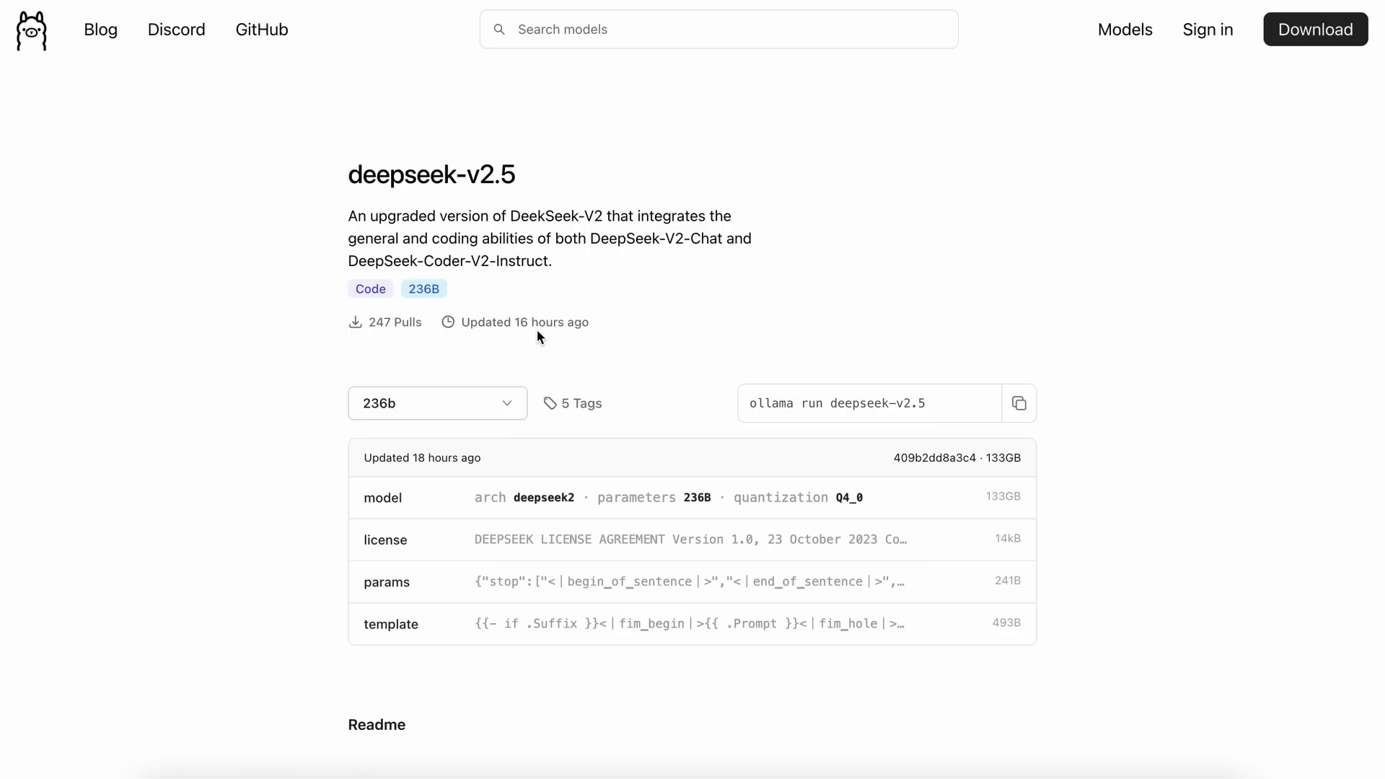
mouse_move(441, 263)
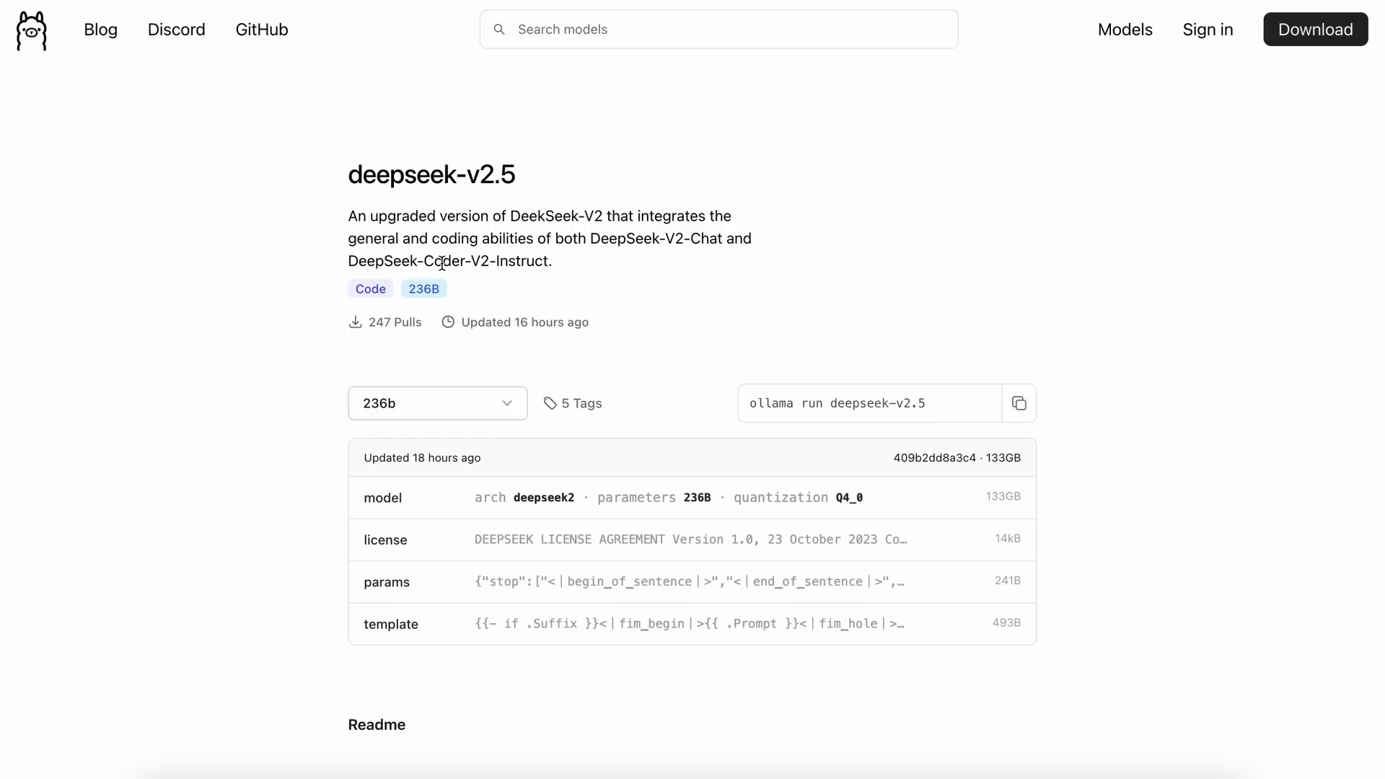
Step: Scroll through the deepseek-v2.5 readme to review its benchmark comparison table
scroll("down", 3)
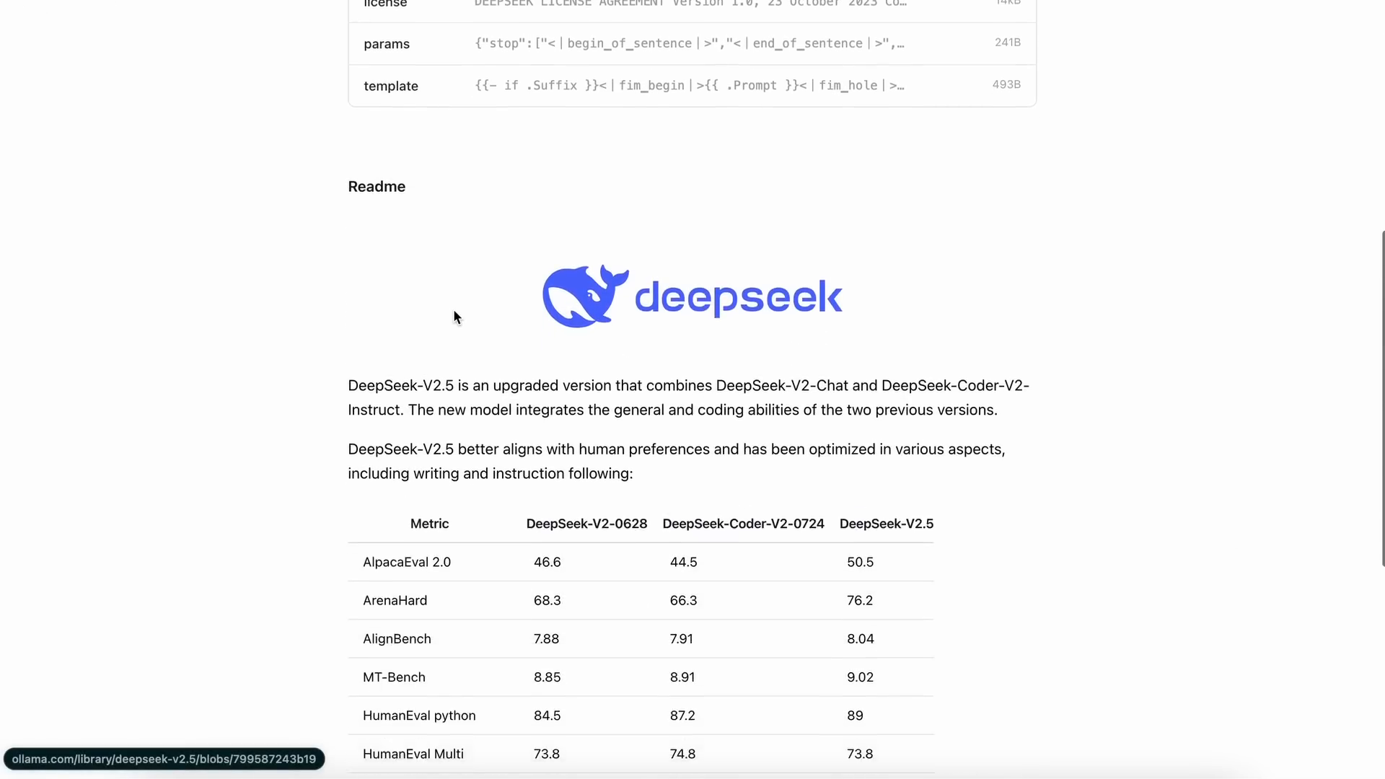
scroll("up", 3)
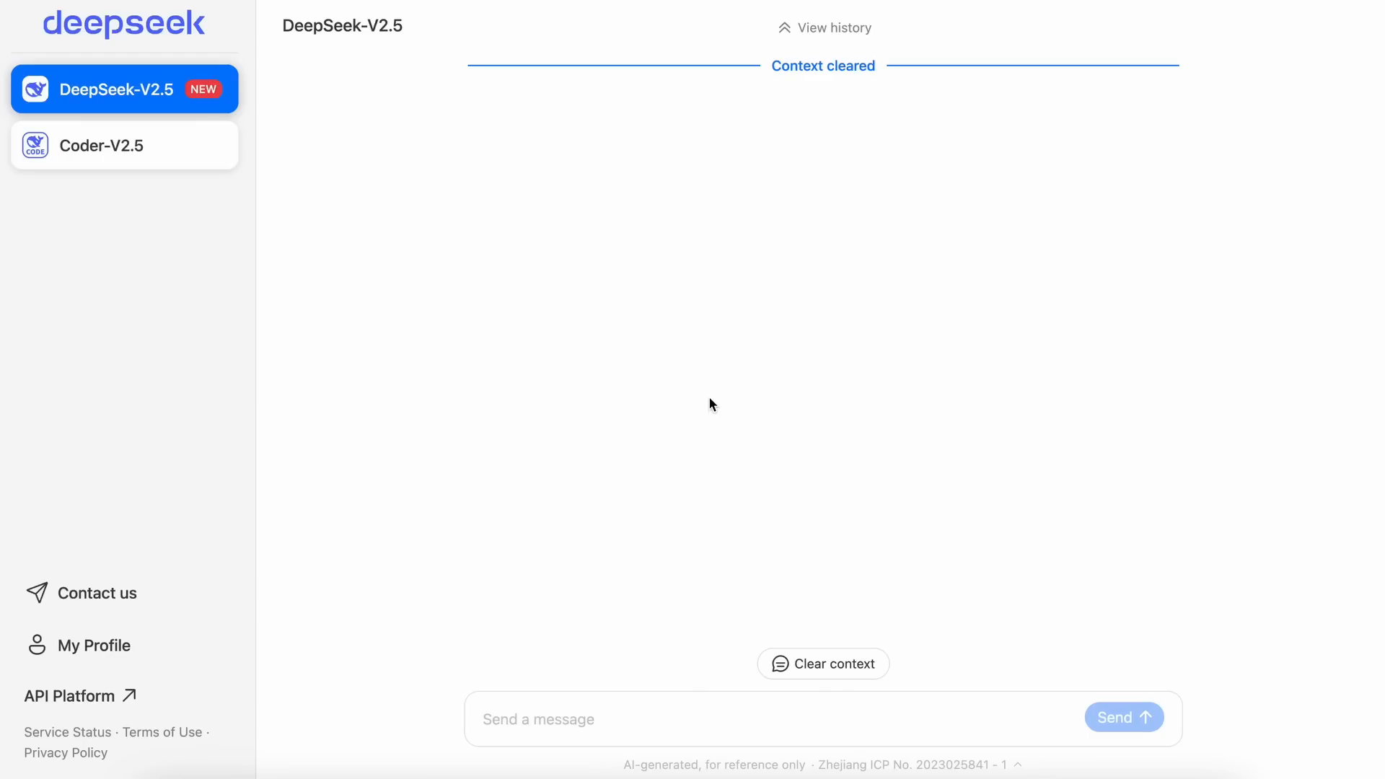
mouse_move(704, 291)
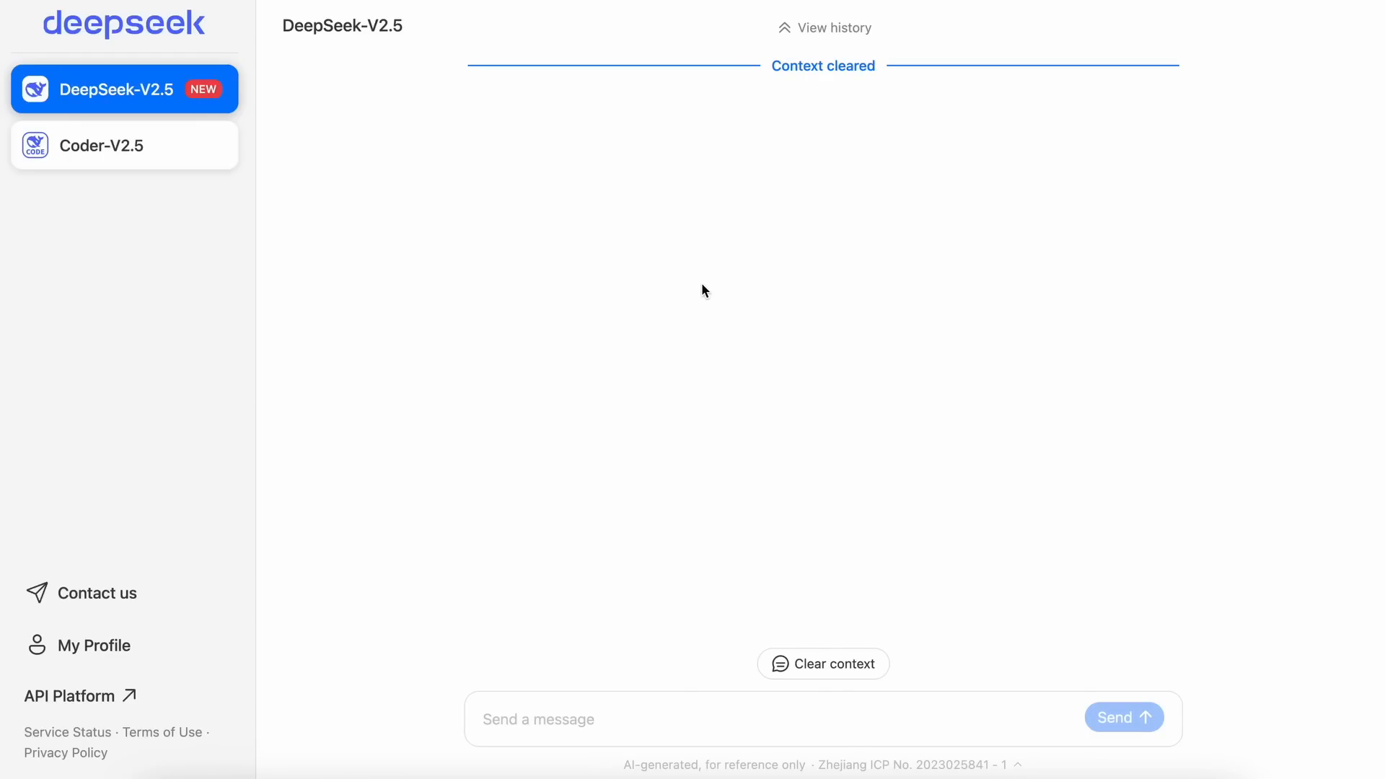
mouse_move(717, 259)
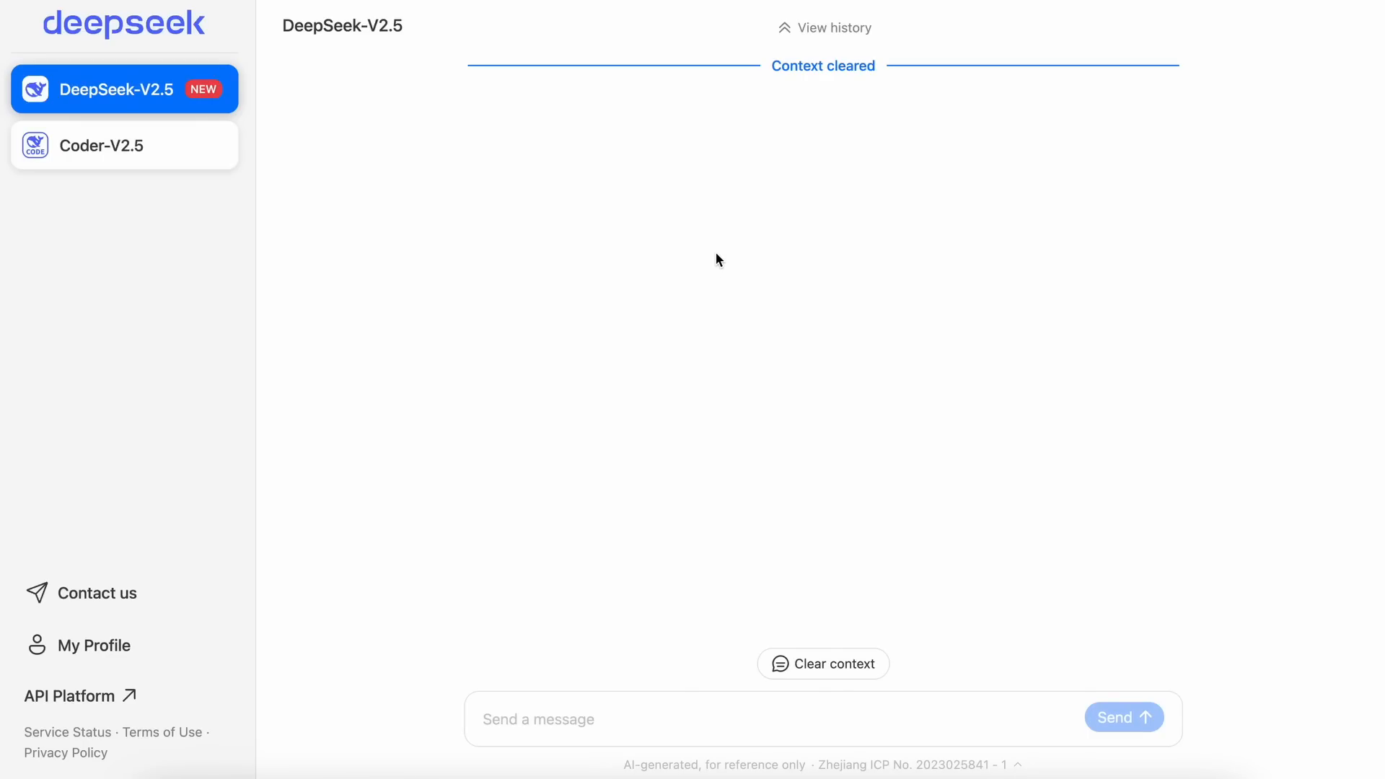
Step: Switch from the cleared DeepSeek-V2.5 chat to the 13-prompt grading spreadsheet
key("alt+tab")
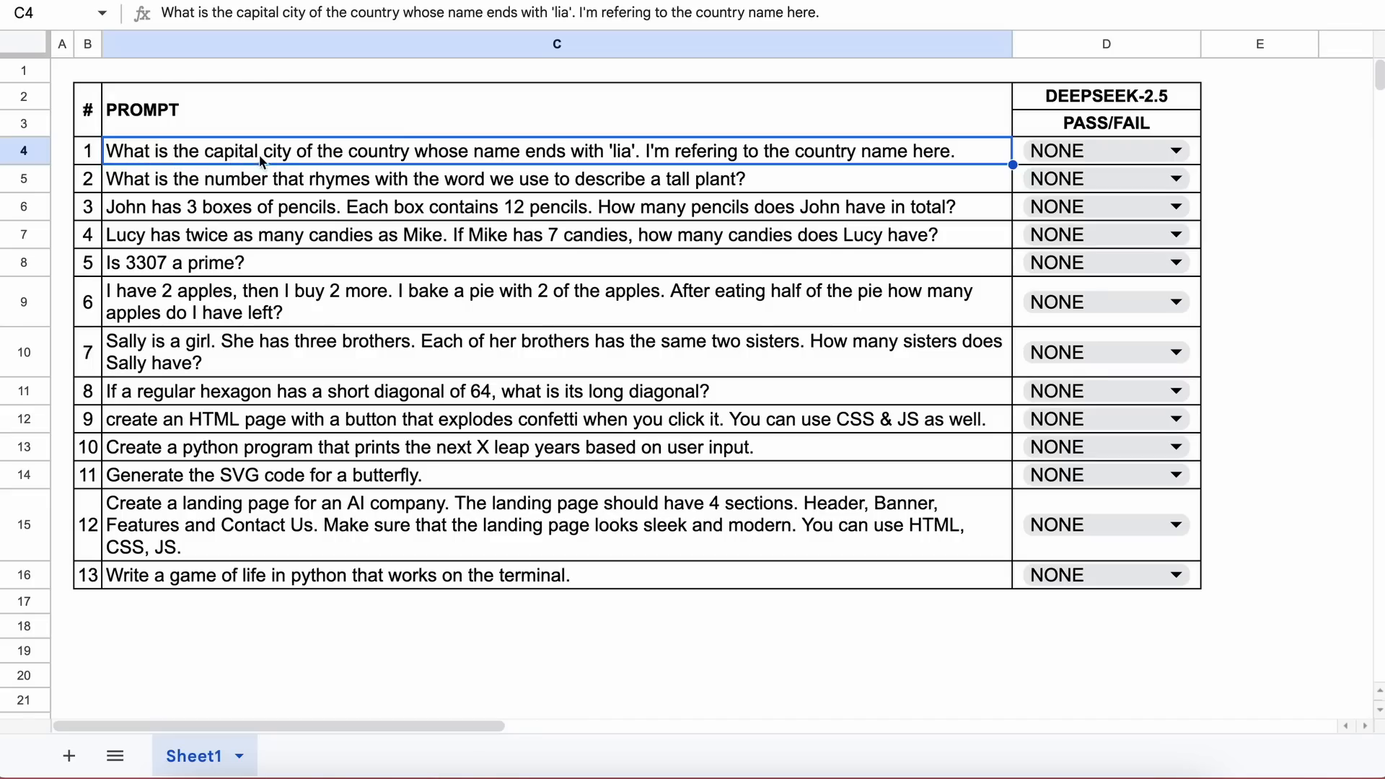
mouse_move(422, 164)
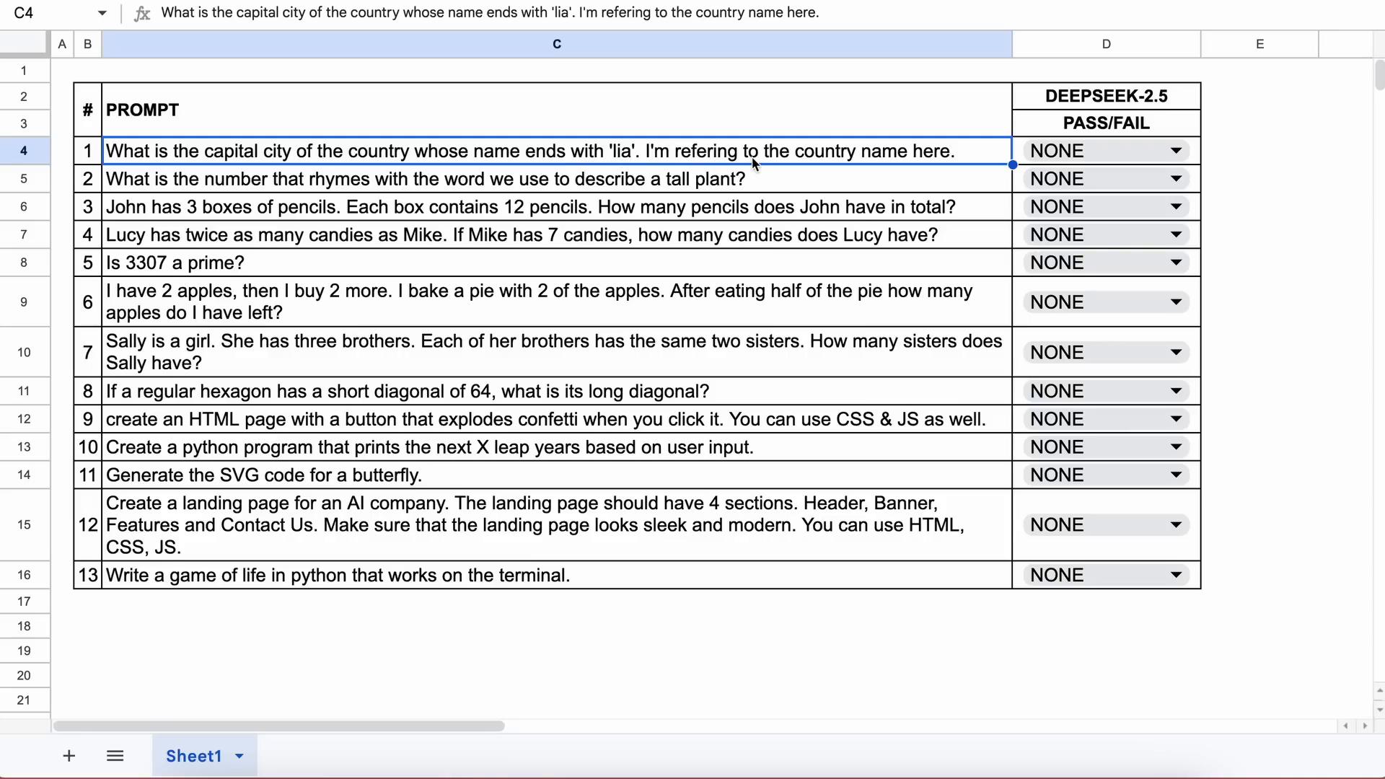
mouse_move(939, 162)
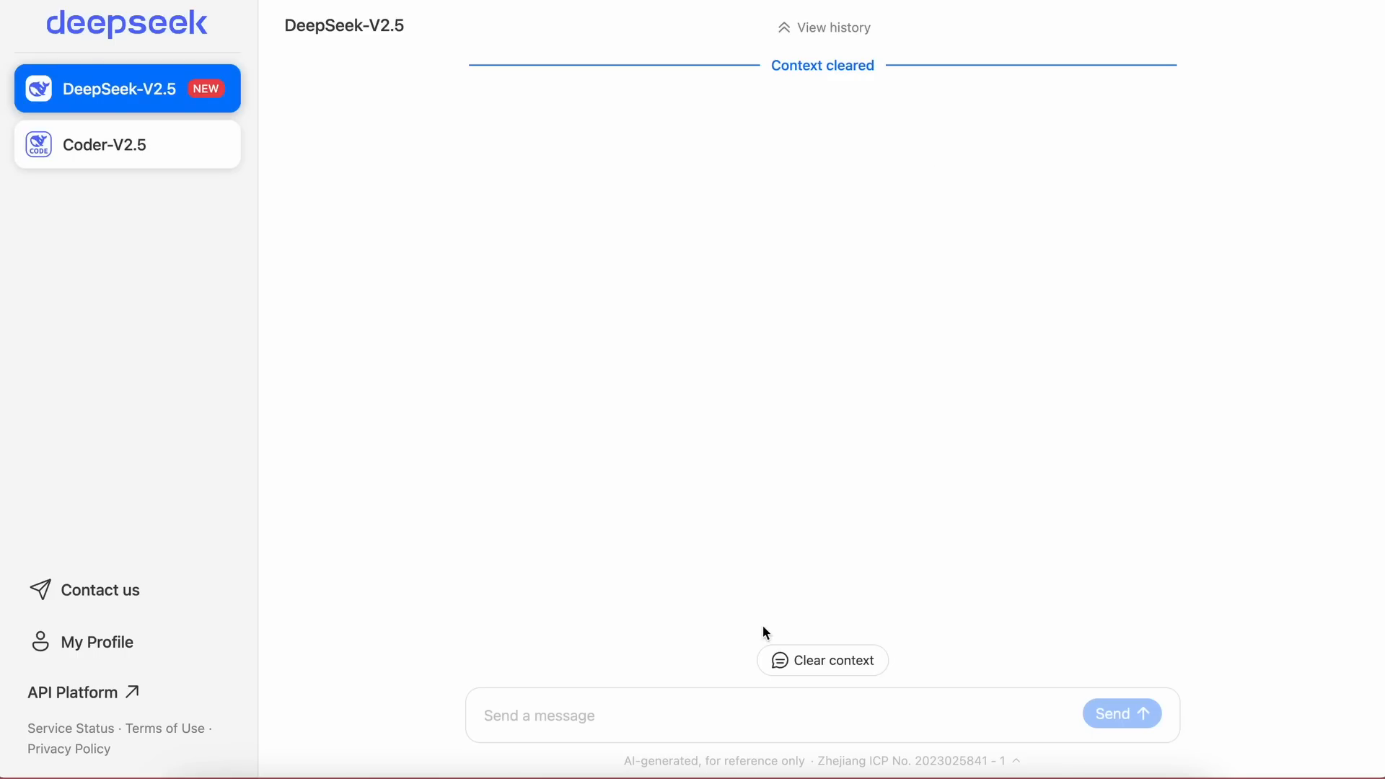
Step: Send the 'lia' capital-city question and the tall-plant rhyme question to DeepSeek-V2.5
type("What is the capital city of the country whose name ends with 'lia'. I'm refering to the country name here.")
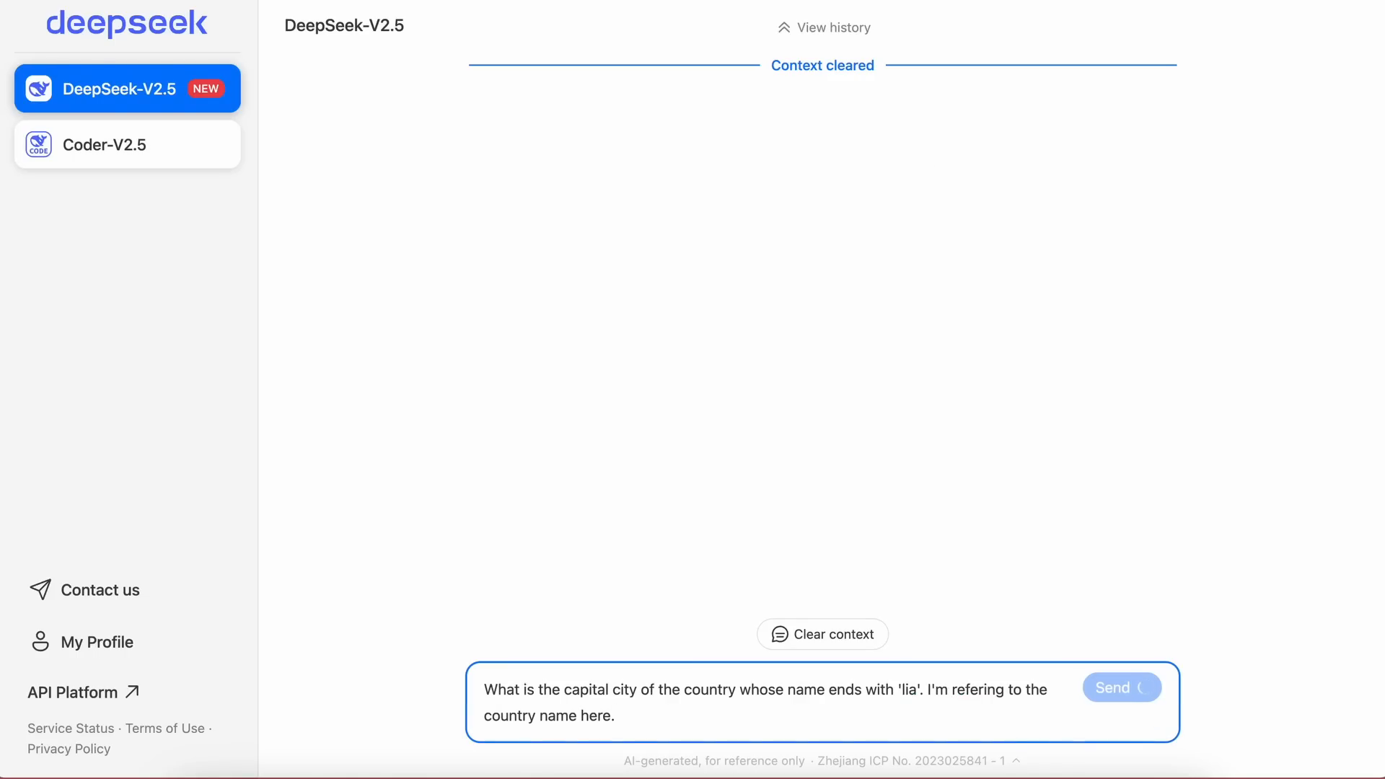
left_click(1121, 688)
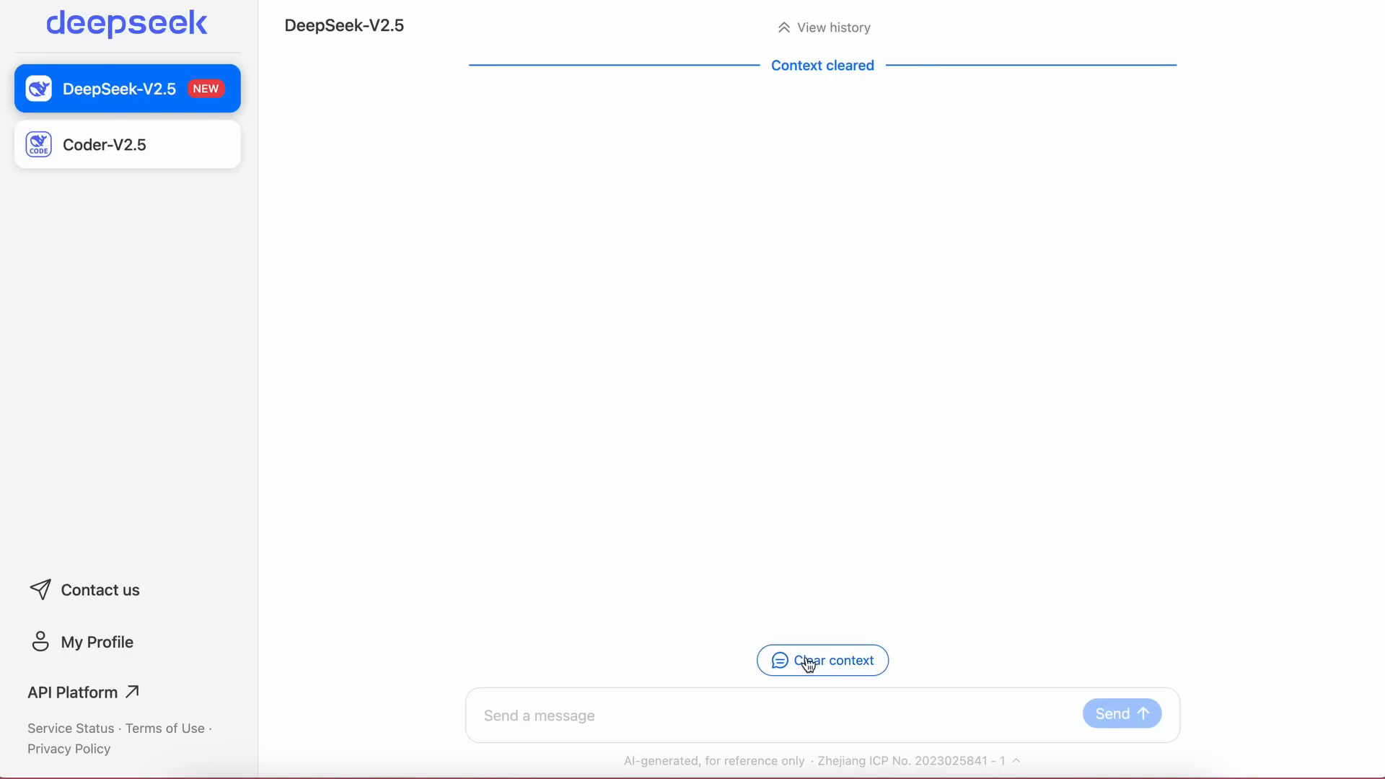
type("What is the number that rhymes with the word we use to describe a tall plant?")
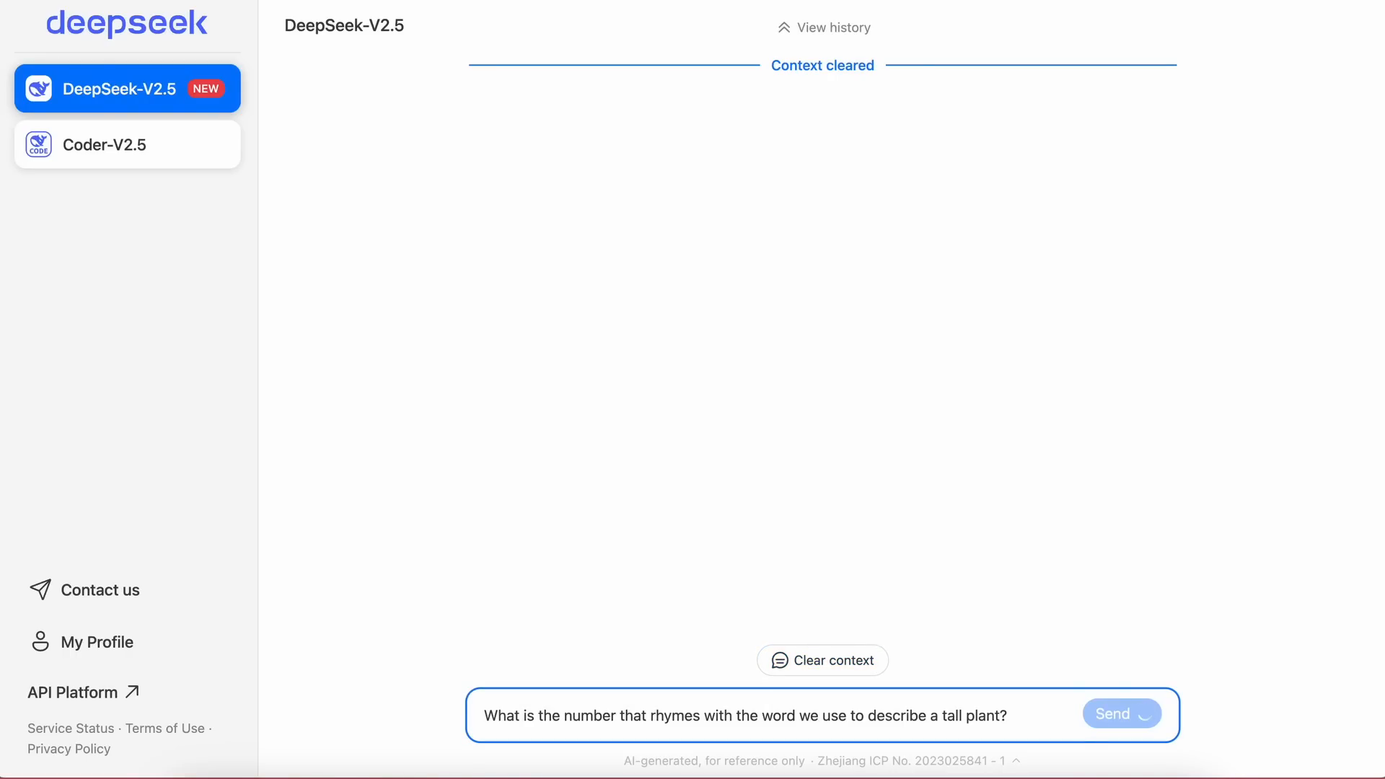
left_click(1121, 714)
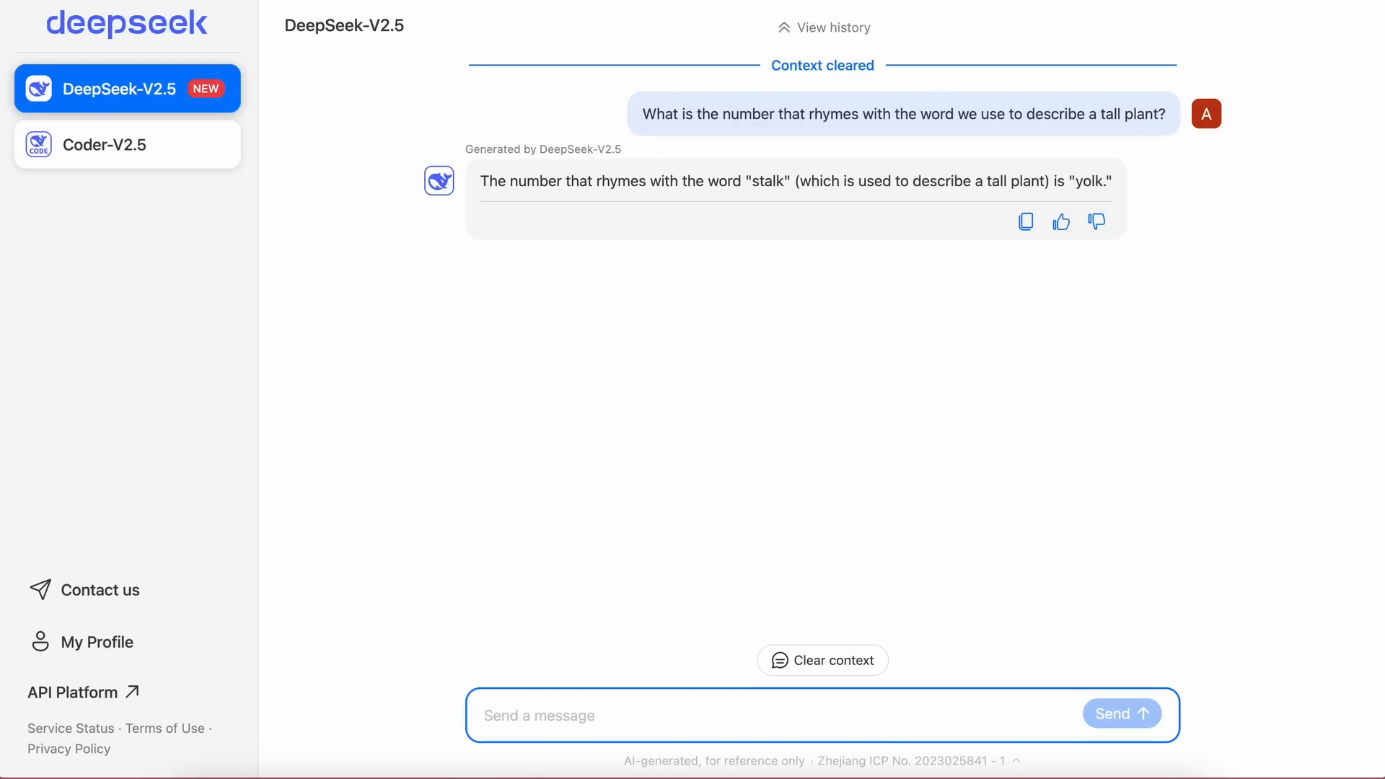
mouse_move(1098, 176)
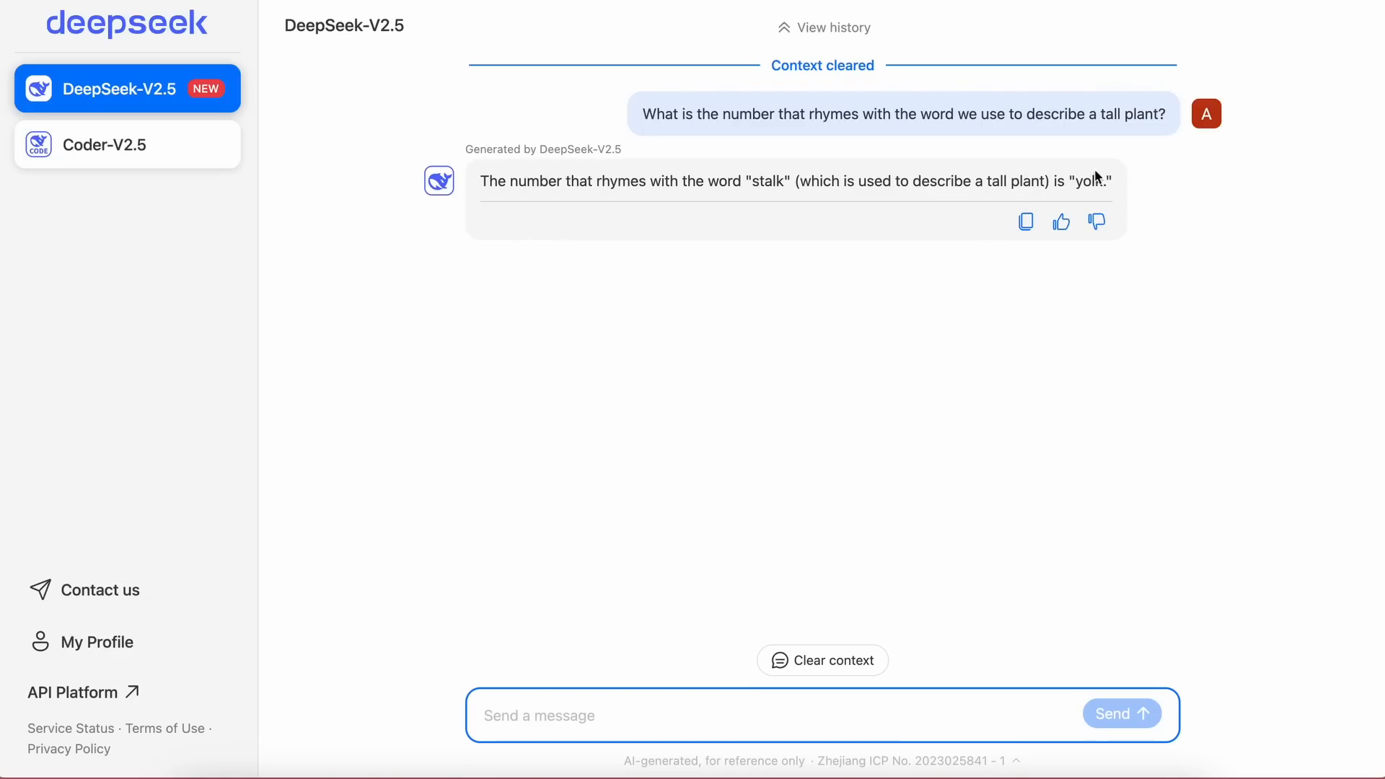
mouse_move(1085, 184)
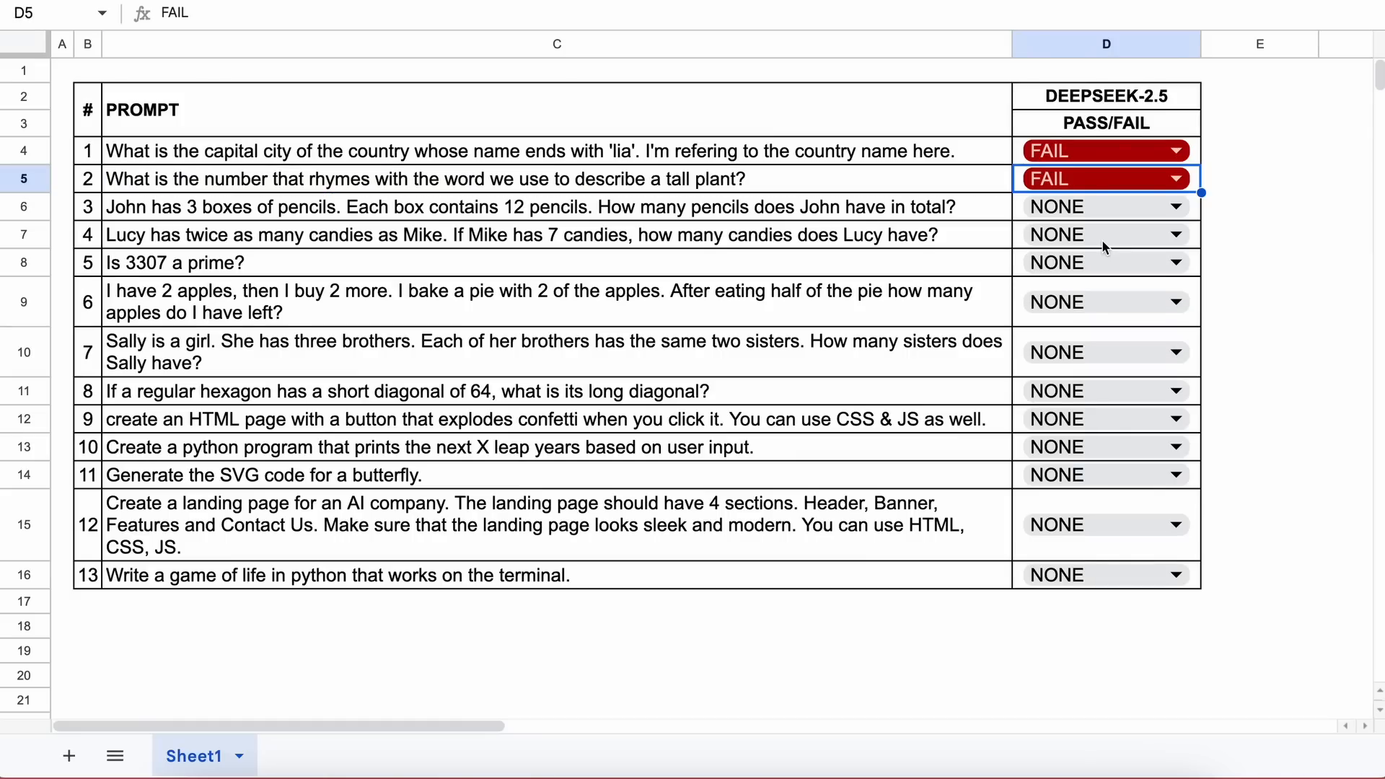
Step: Grade the pencil-boxes prompt PASS, then send the Lucy and Mike candies question
left_click(555, 206)
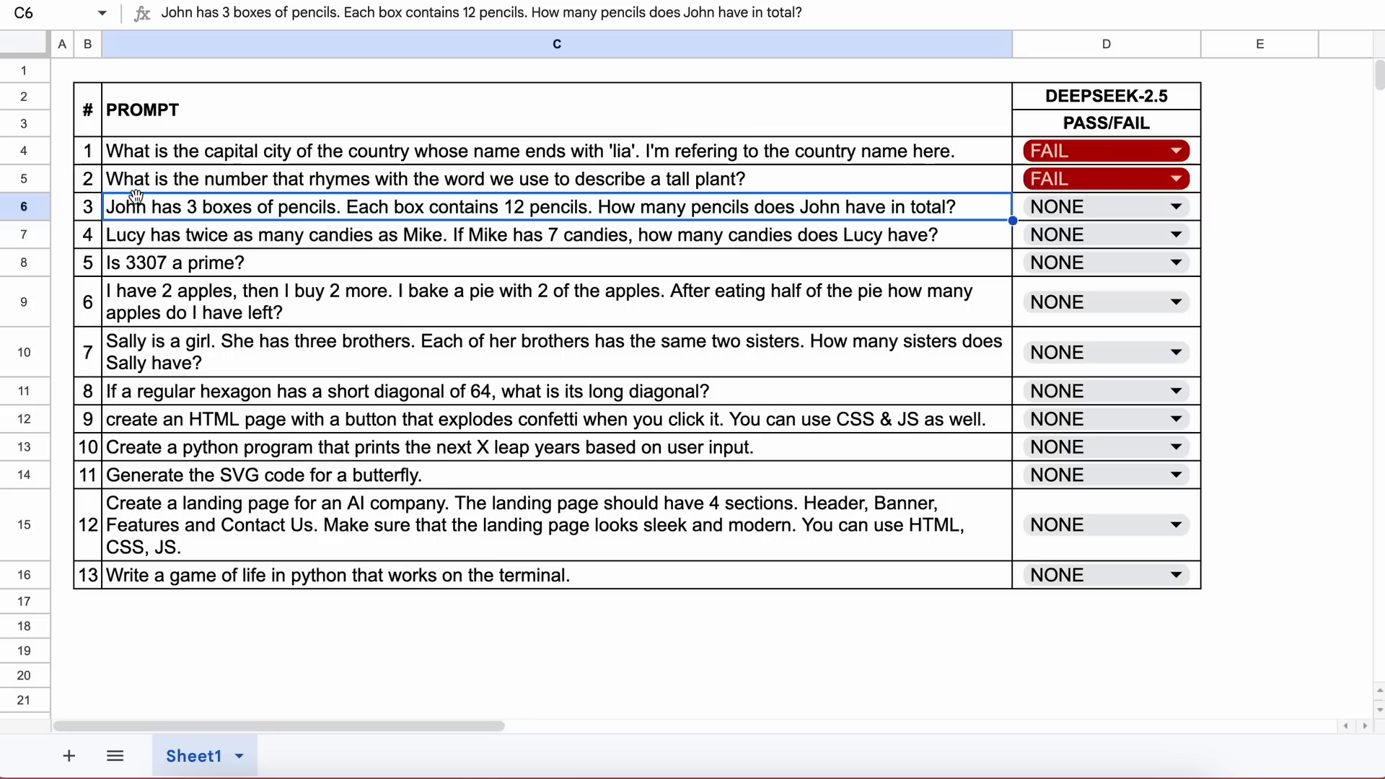
mouse_move(196, 217)
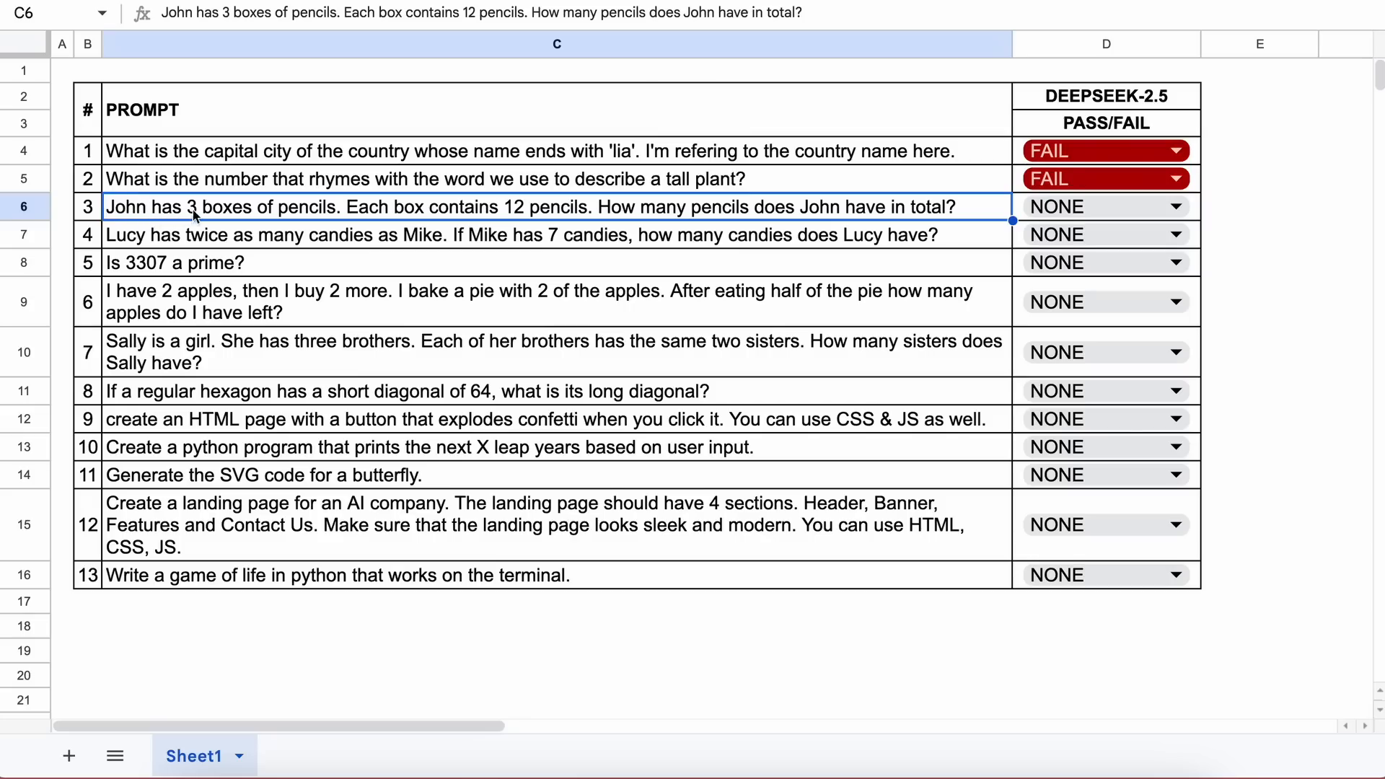
mouse_move(358, 210)
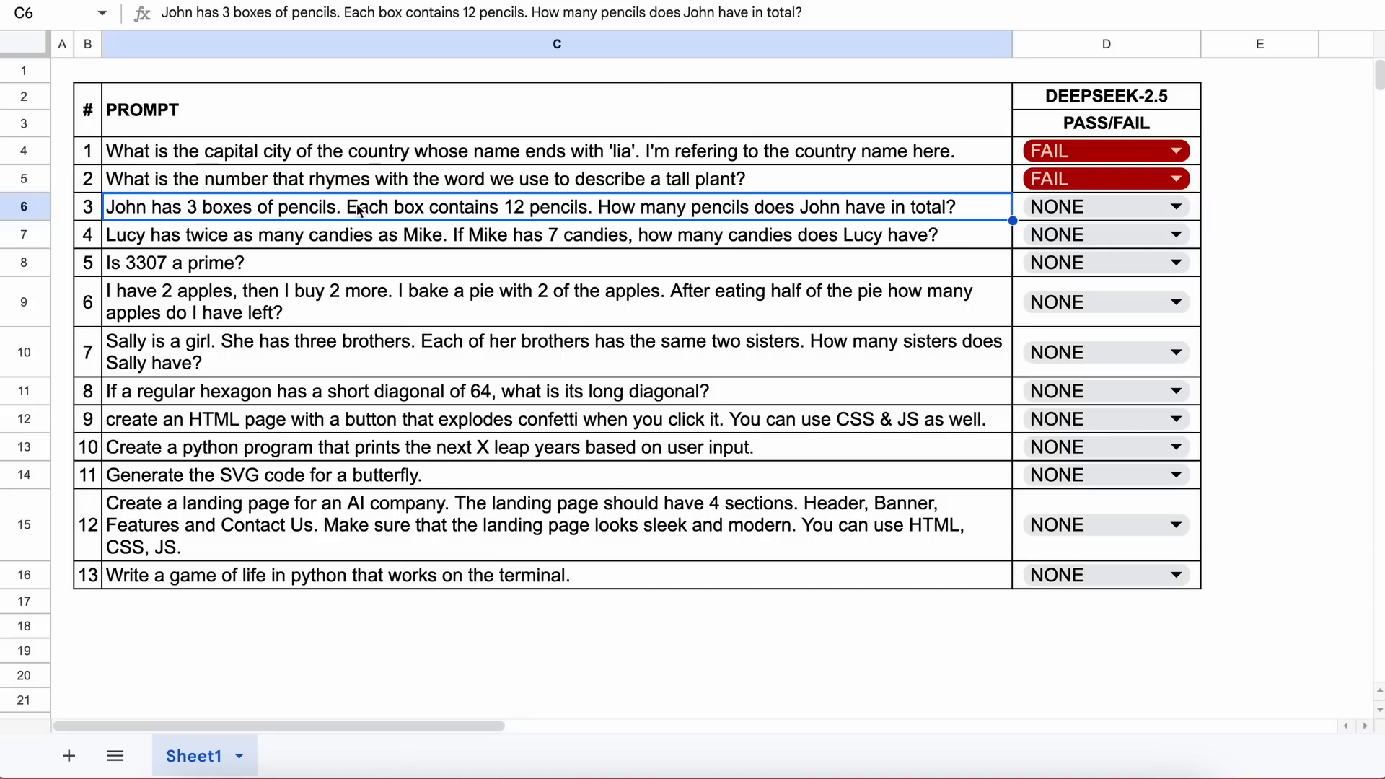
mouse_move(569, 207)
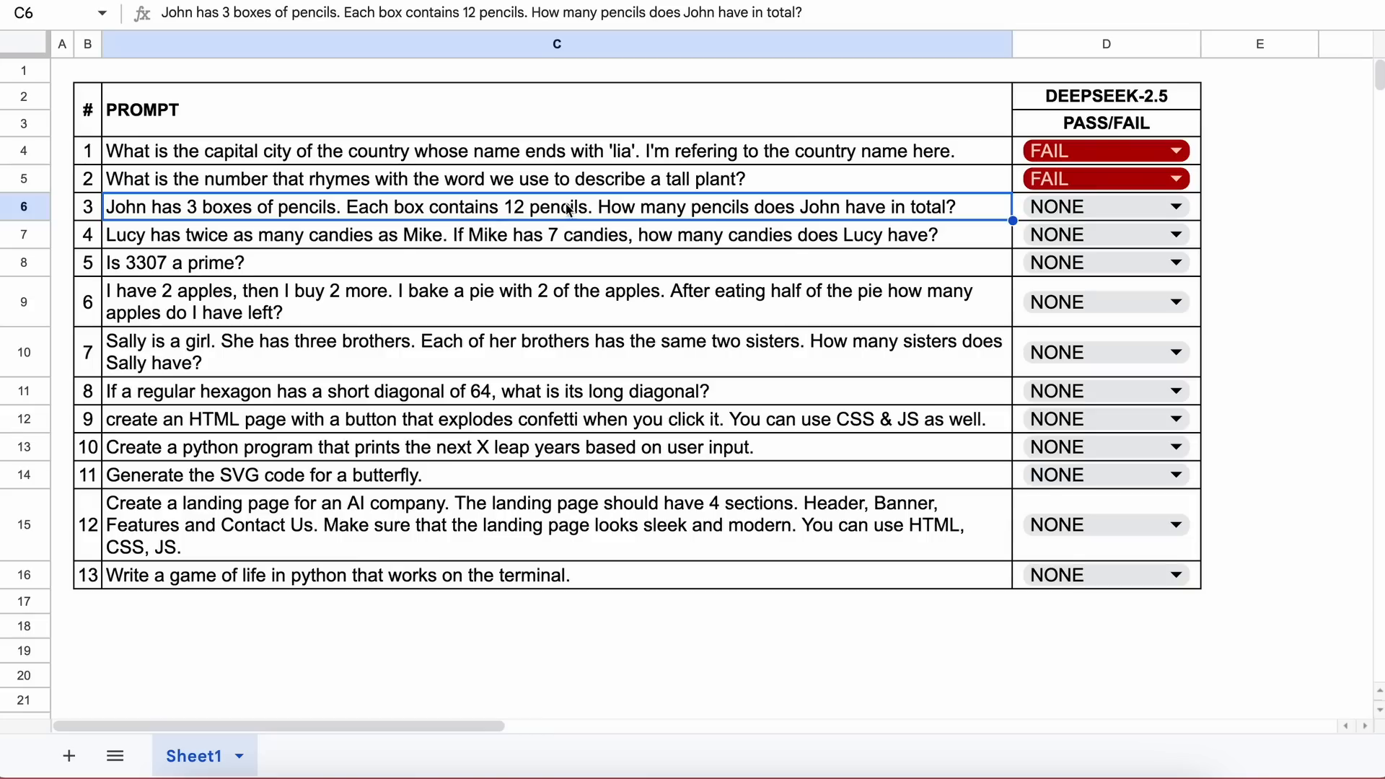
mouse_move(756, 209)
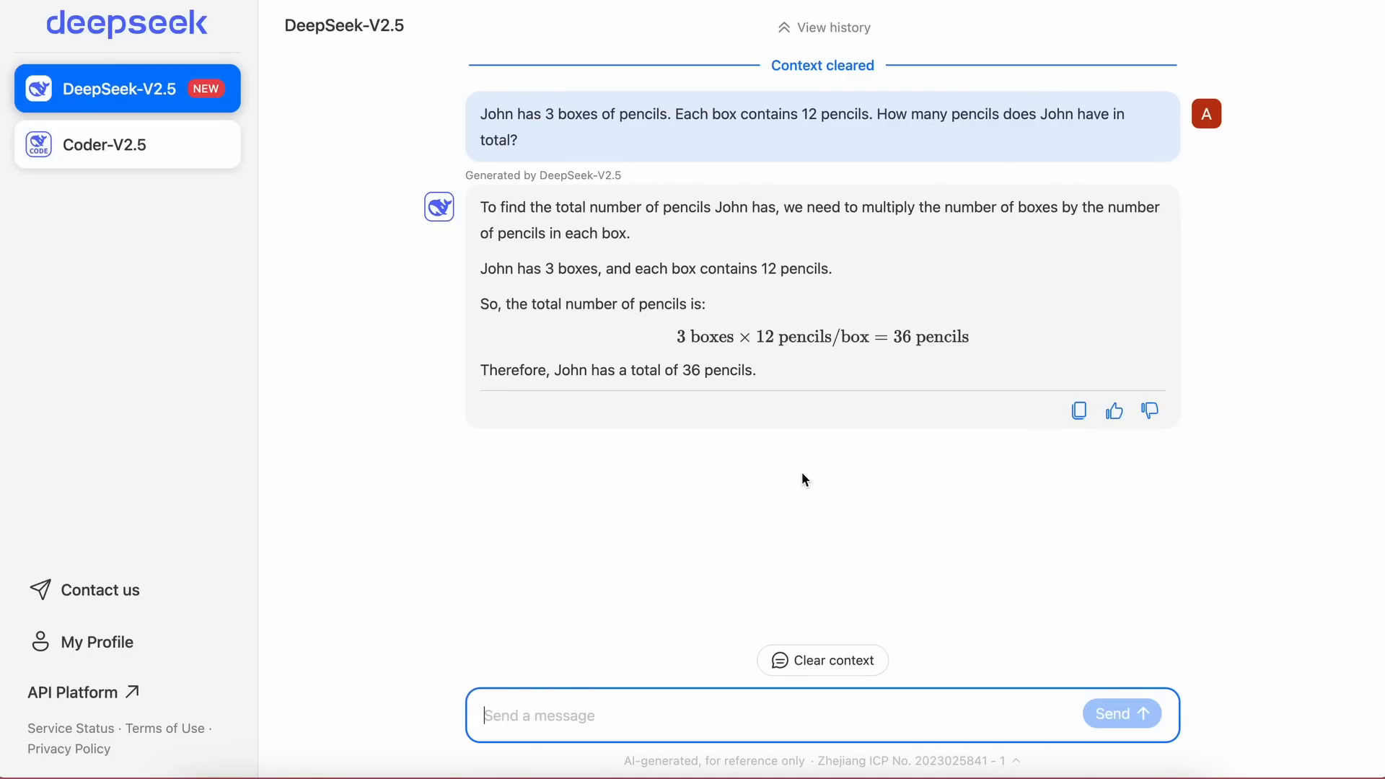
mouse_move(721, 363)
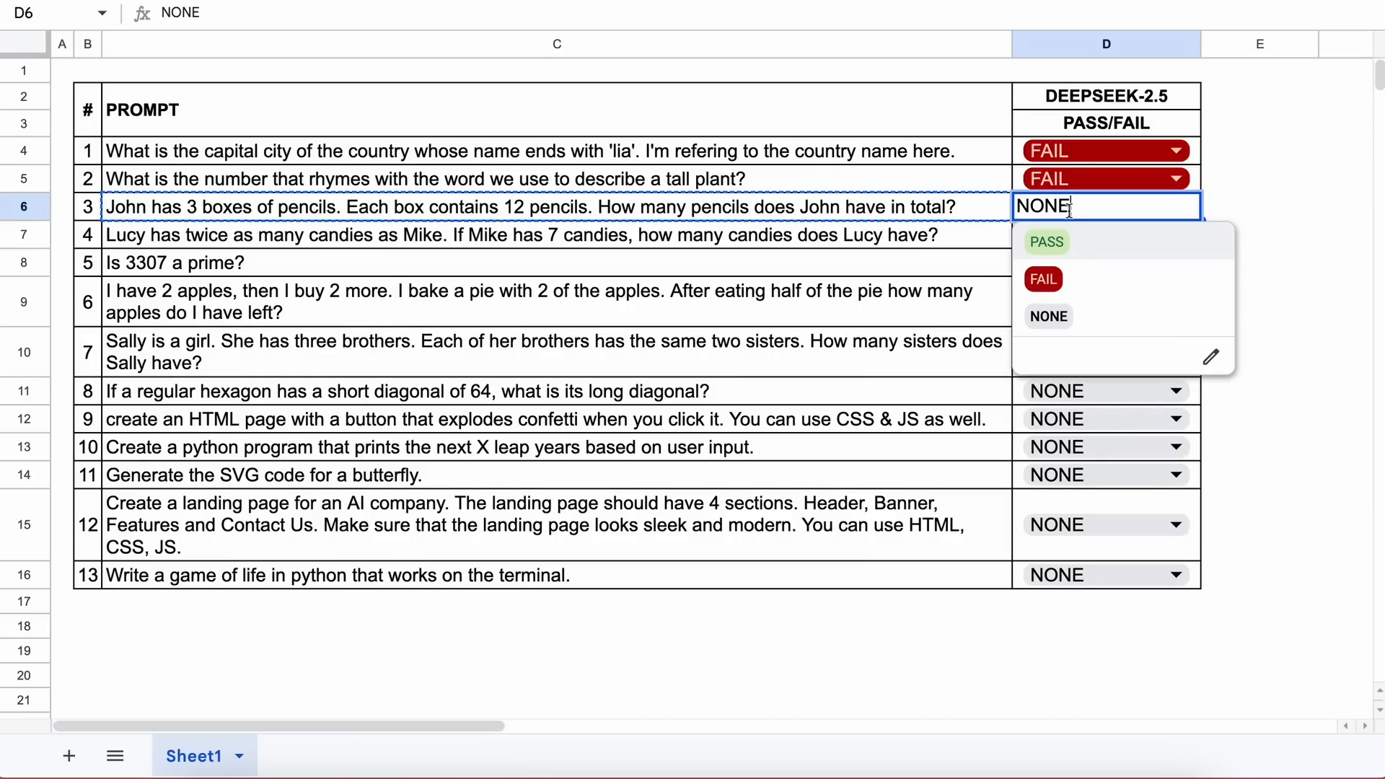
left_click(1045, 241)
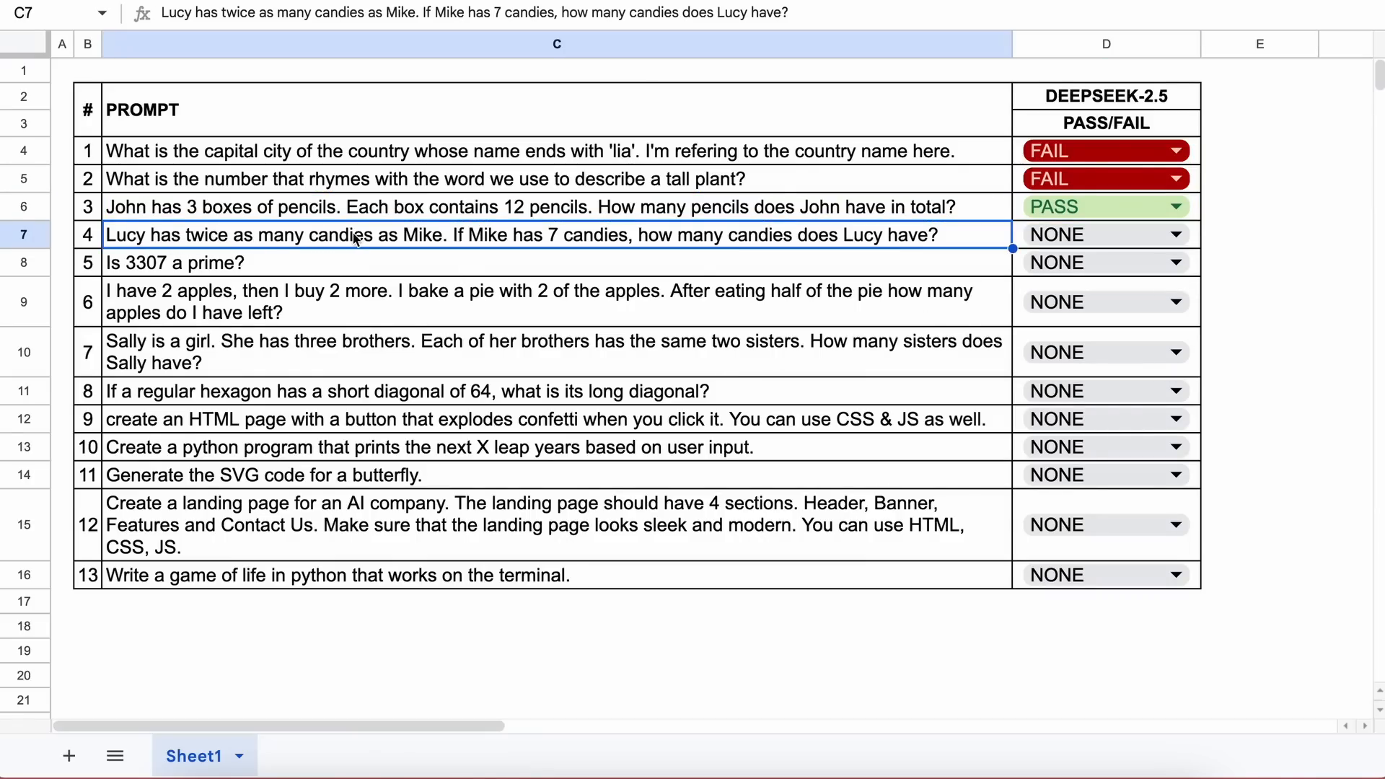
mouse_move(538, 247)
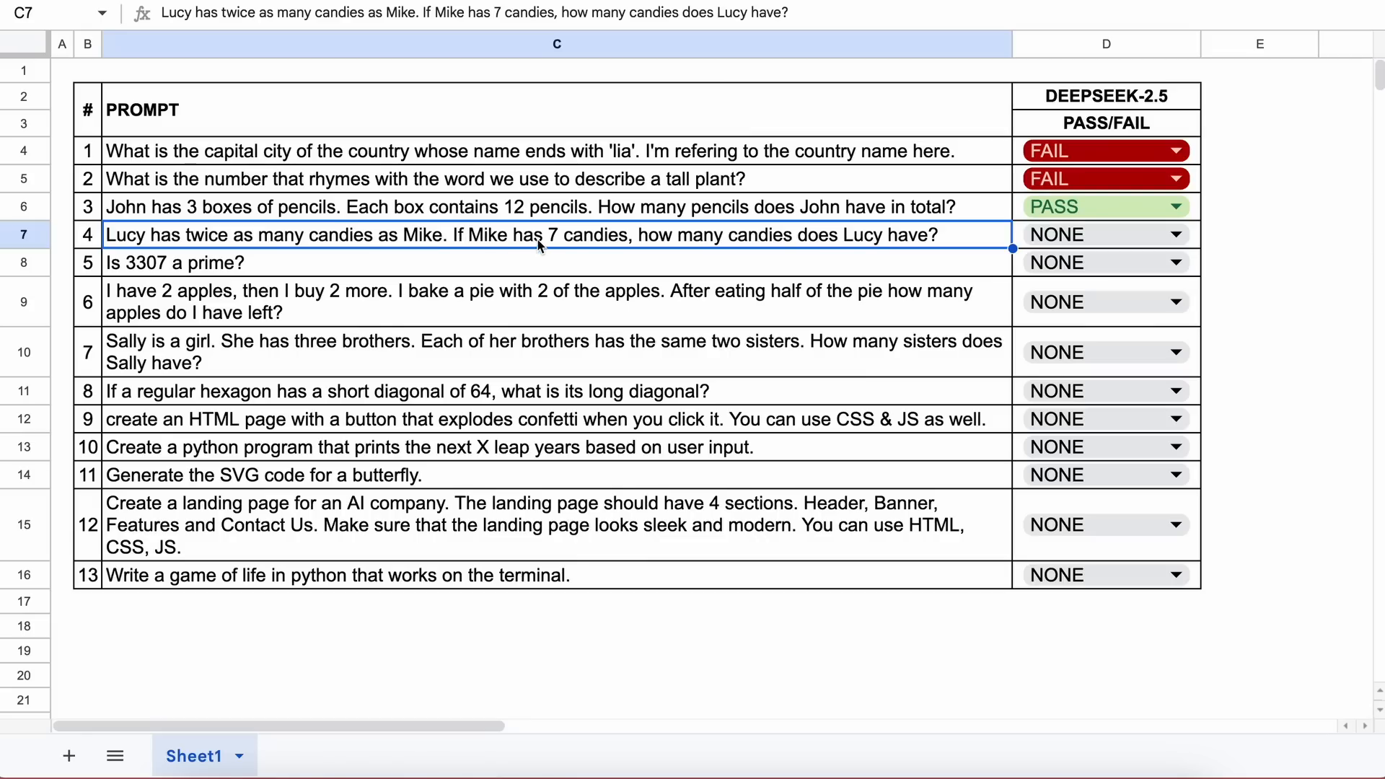
mouse_move(775, 245)
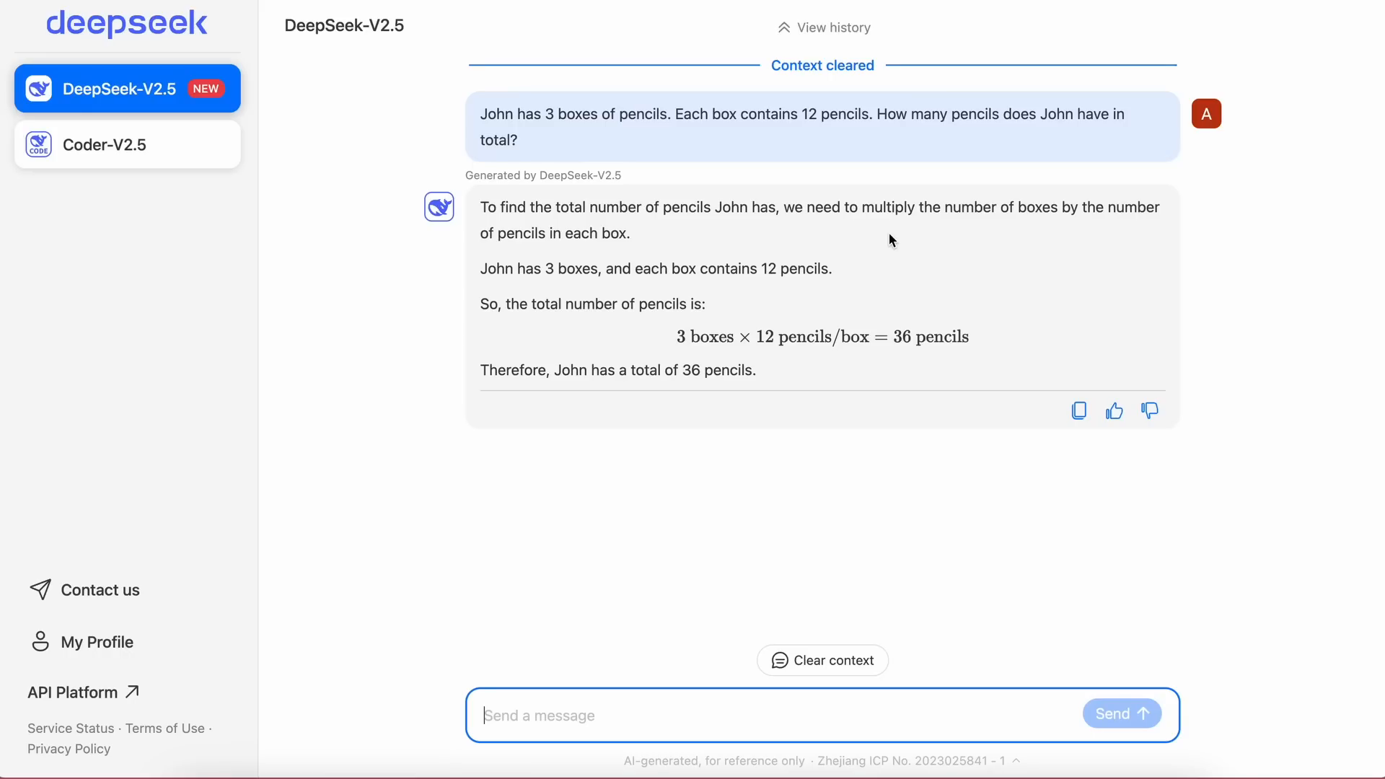
type("Lucy has twice as many candies as Mike. If Mike has 7 candies, how many candies does Lucy have?")
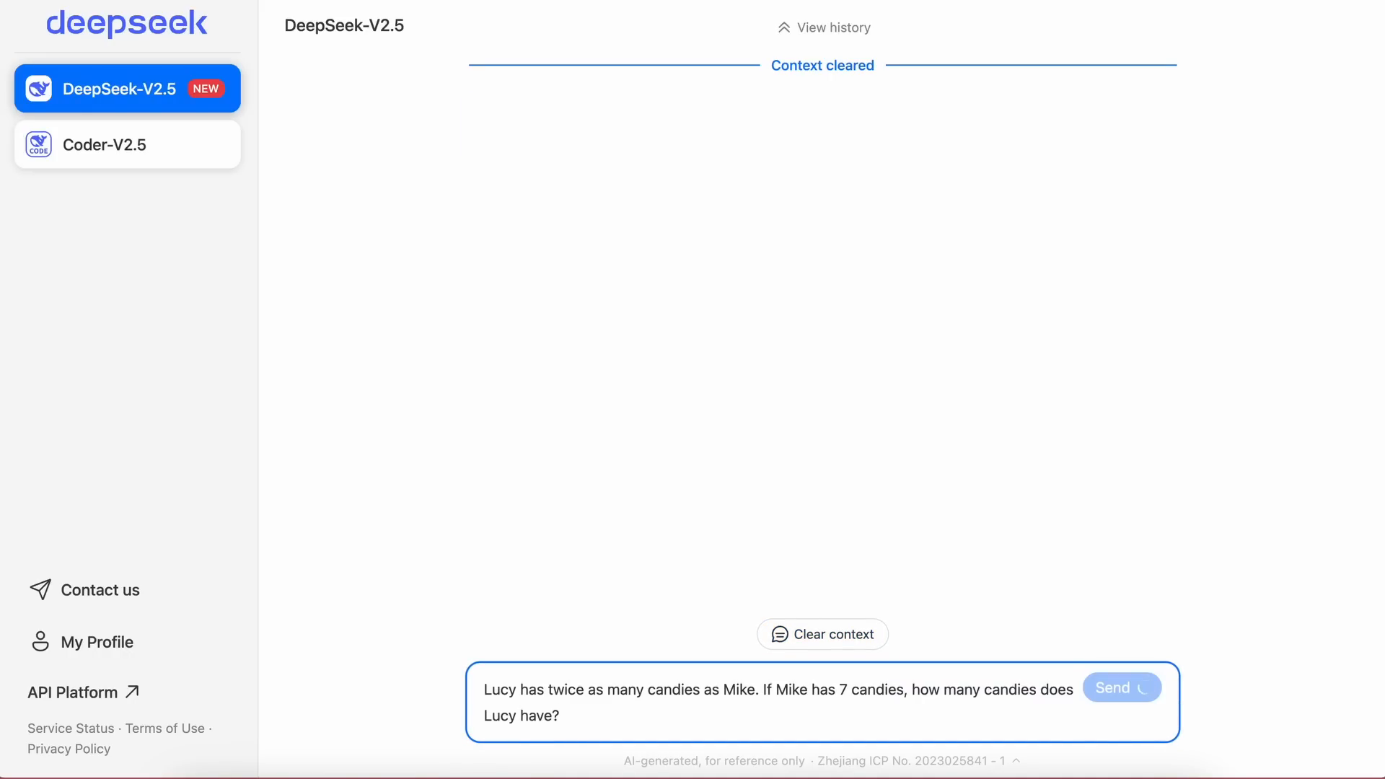
left_click(1121, 688)
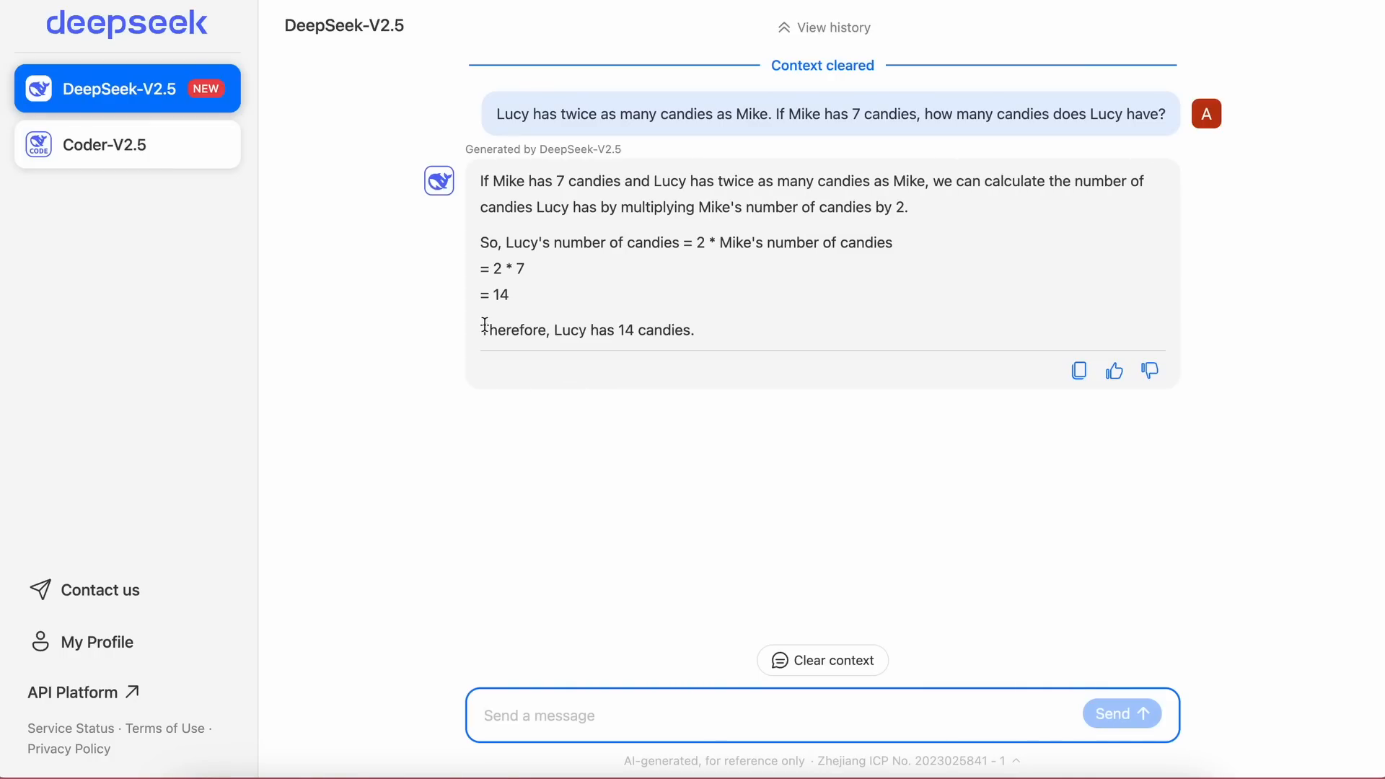
mouse_move(630, 324)
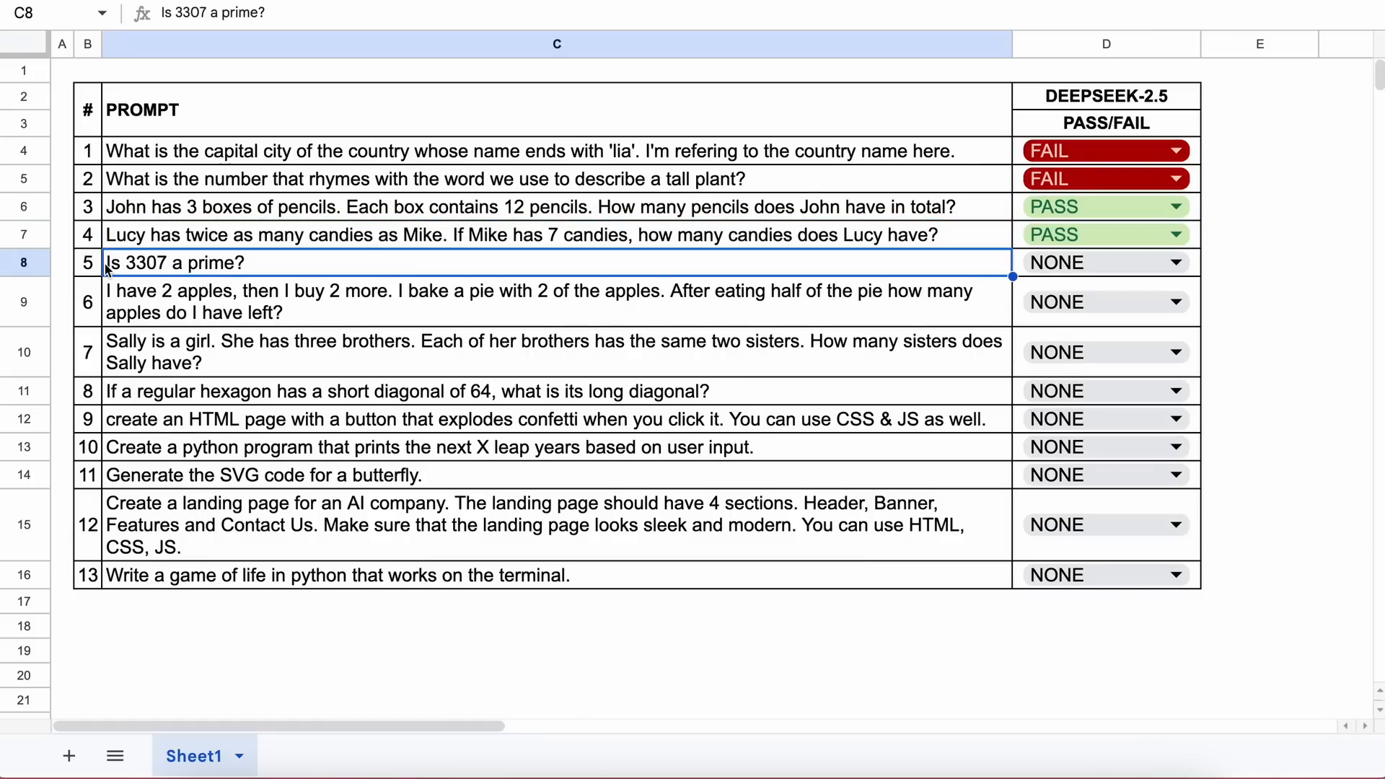
mouse_move(219, 271)
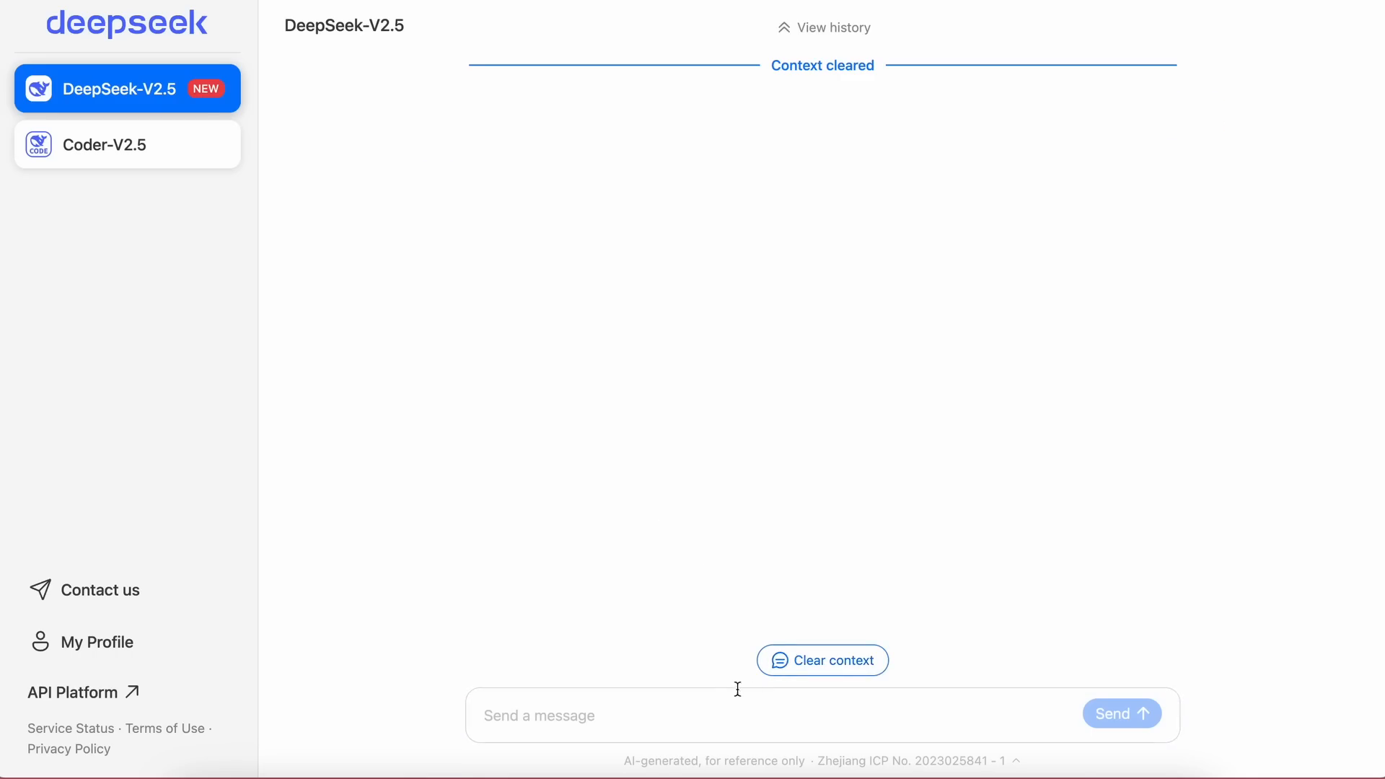
Step: Ask whether 3307 is prime, grade it PASS, then send the apples-and-pie question
type("Is 3307 a prime?")
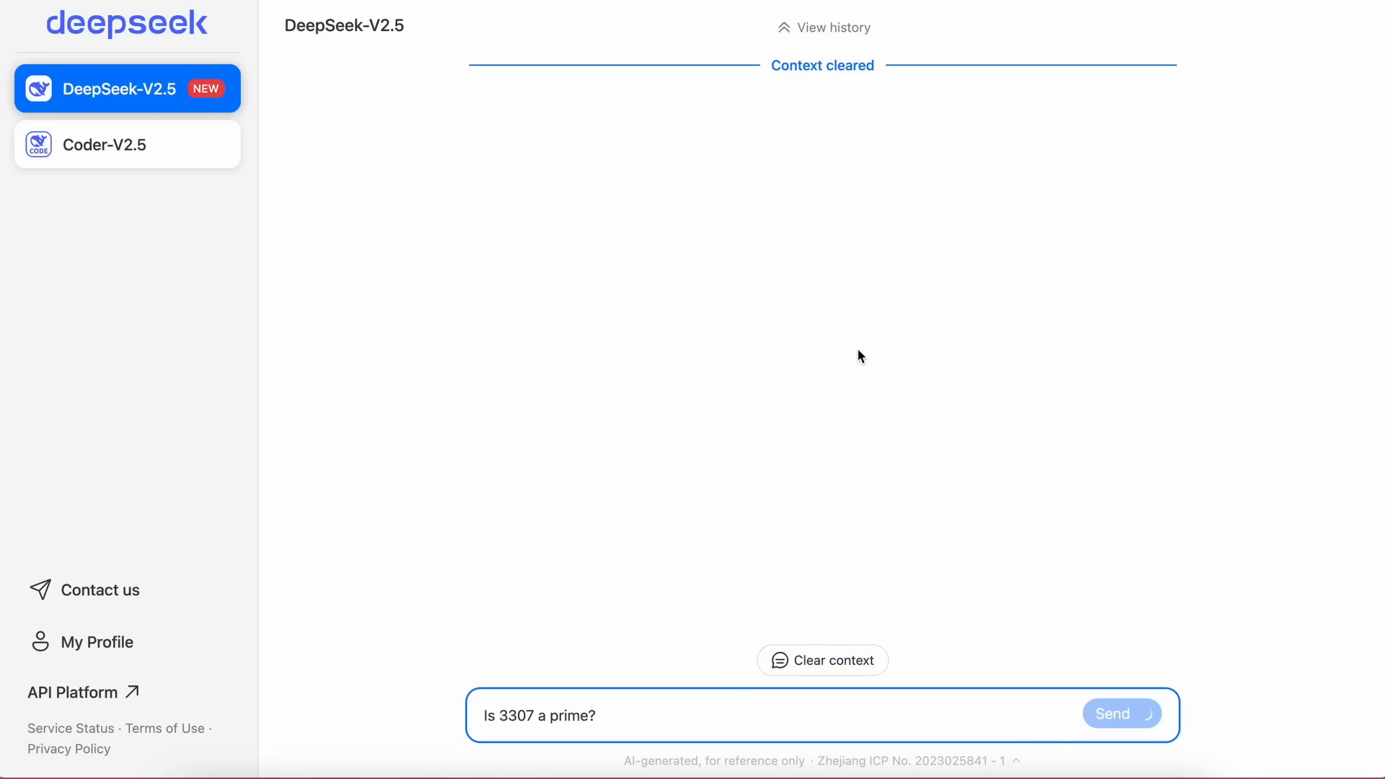
left_click(1121, 713)
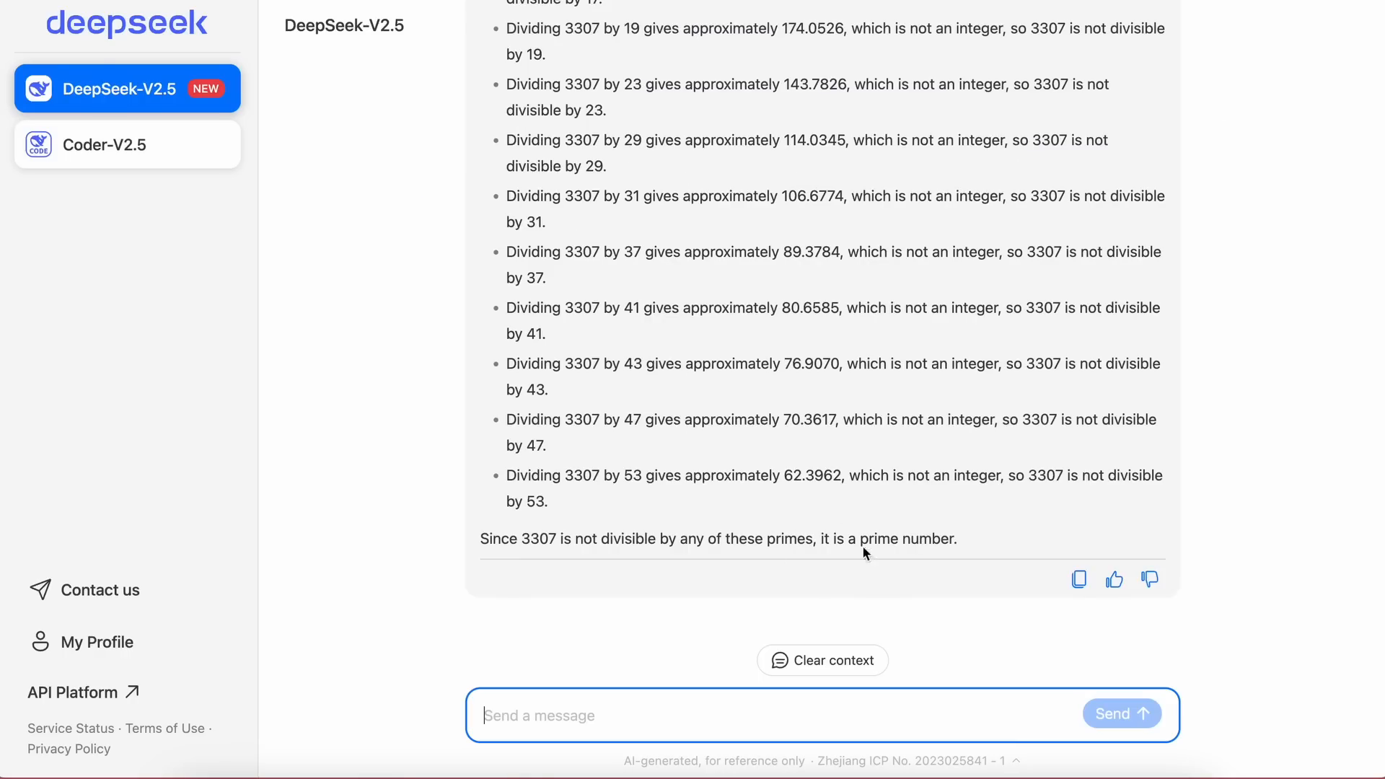
left_click(822, 660)
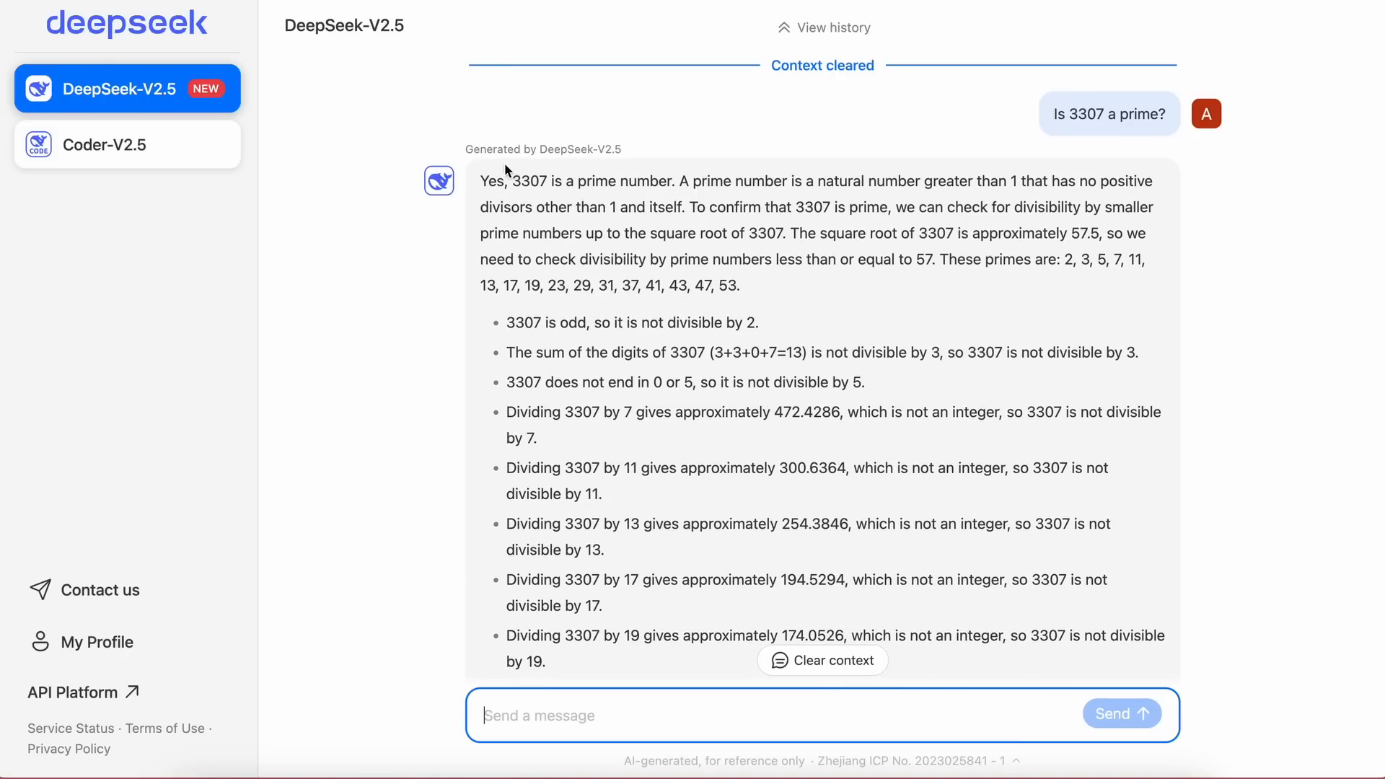
mouse_move(516, 189)
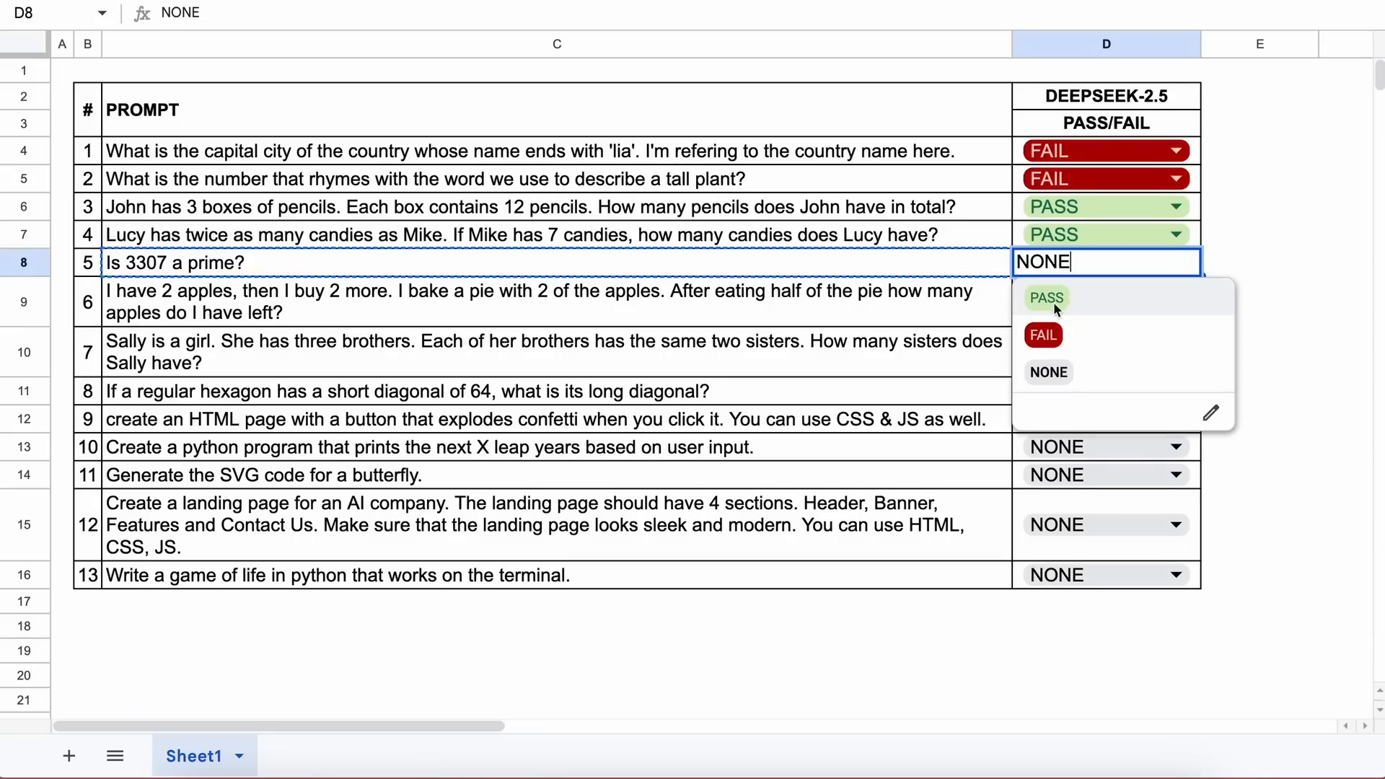
left_click(1046, 296)
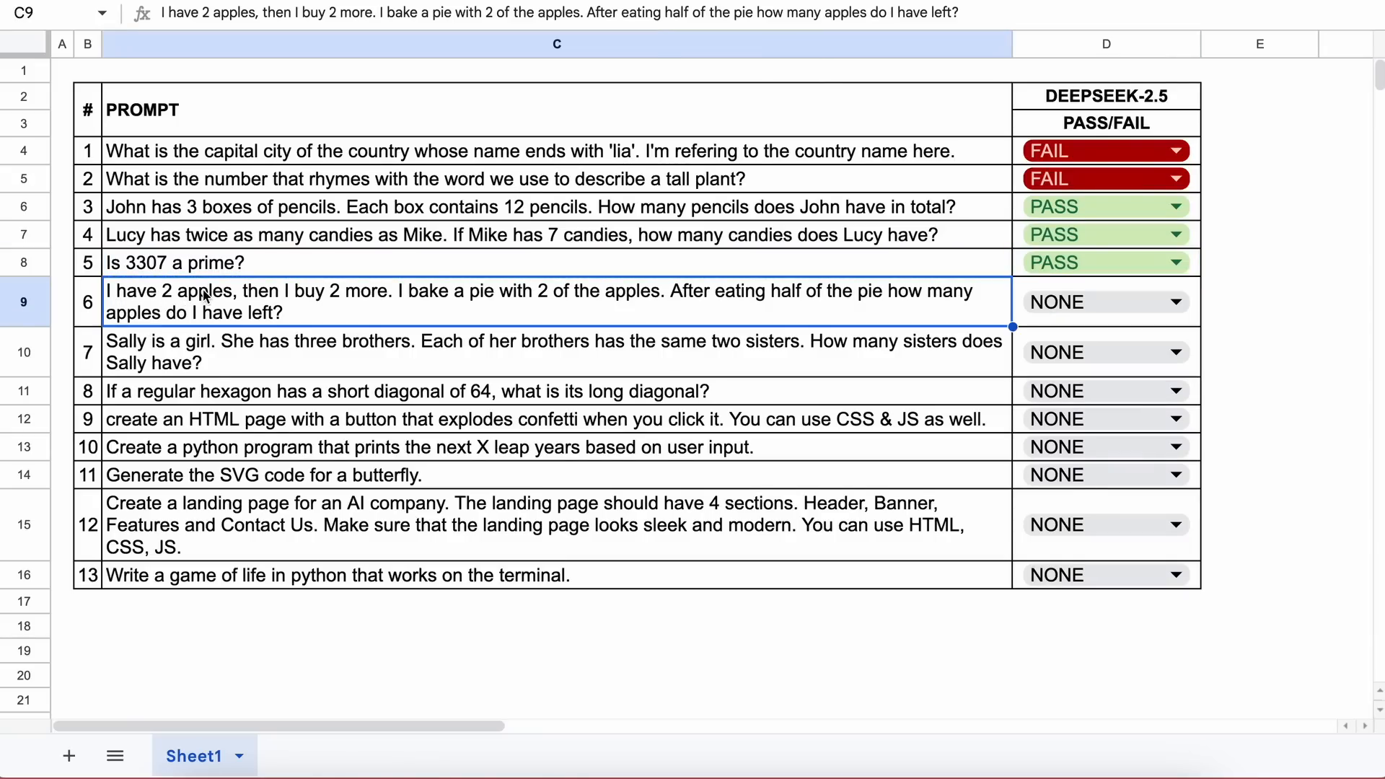
mouse_move(492, 298)
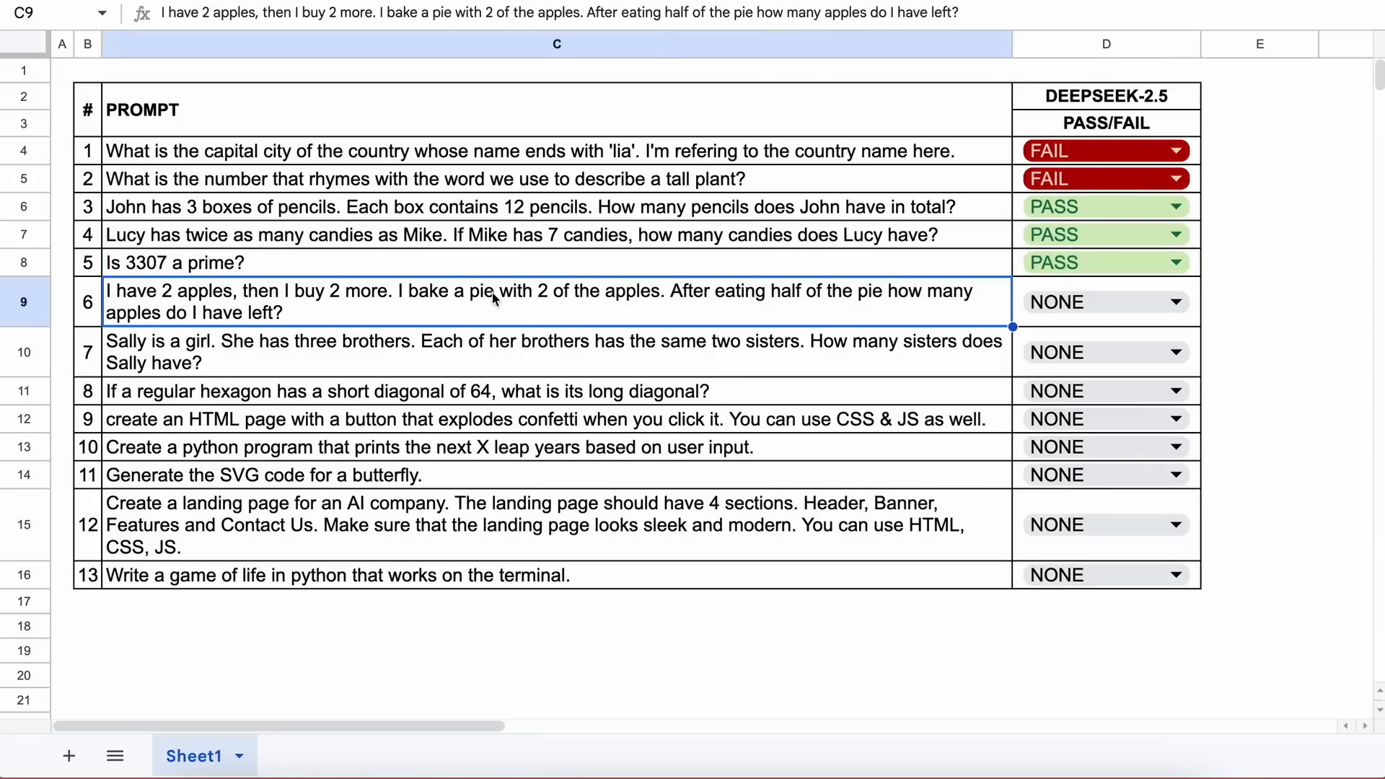
mouse_move(941, 307)
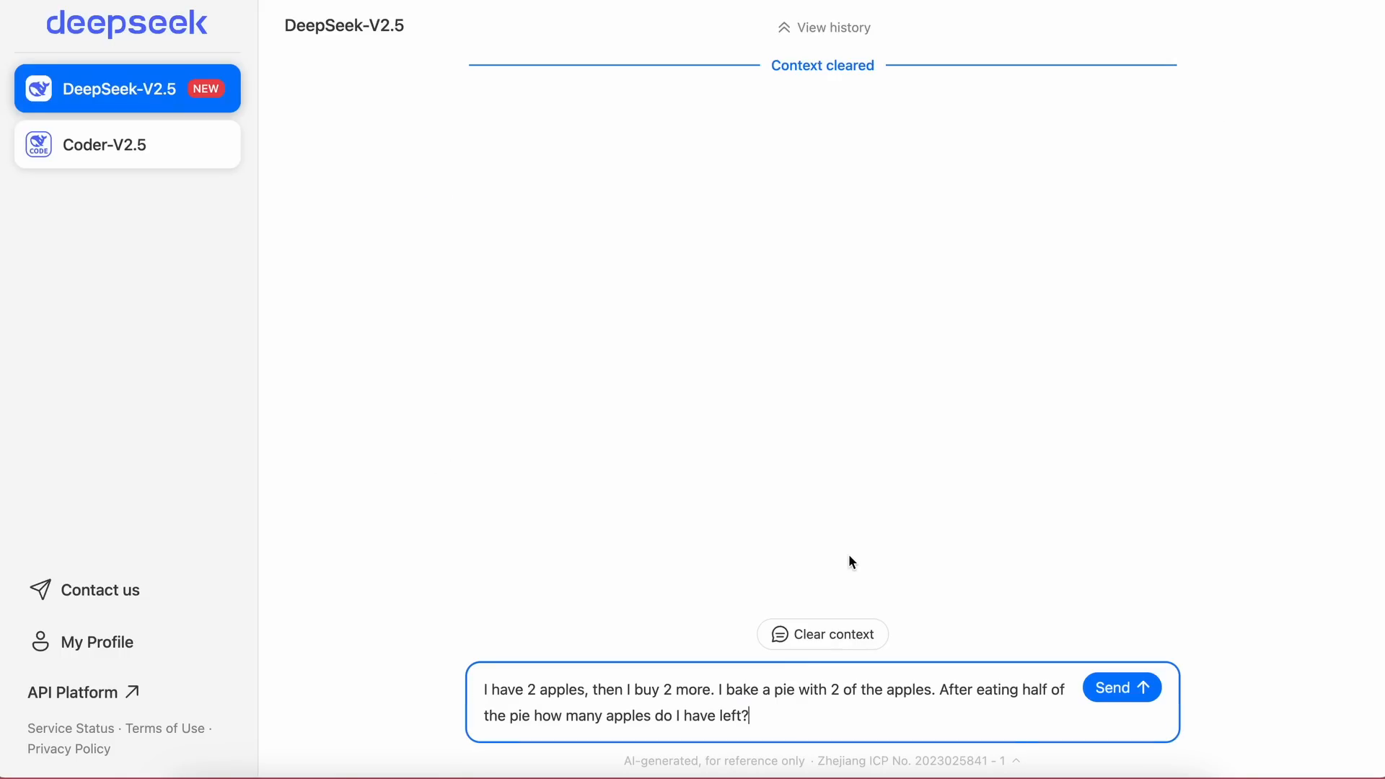
left_click(1122, 687)
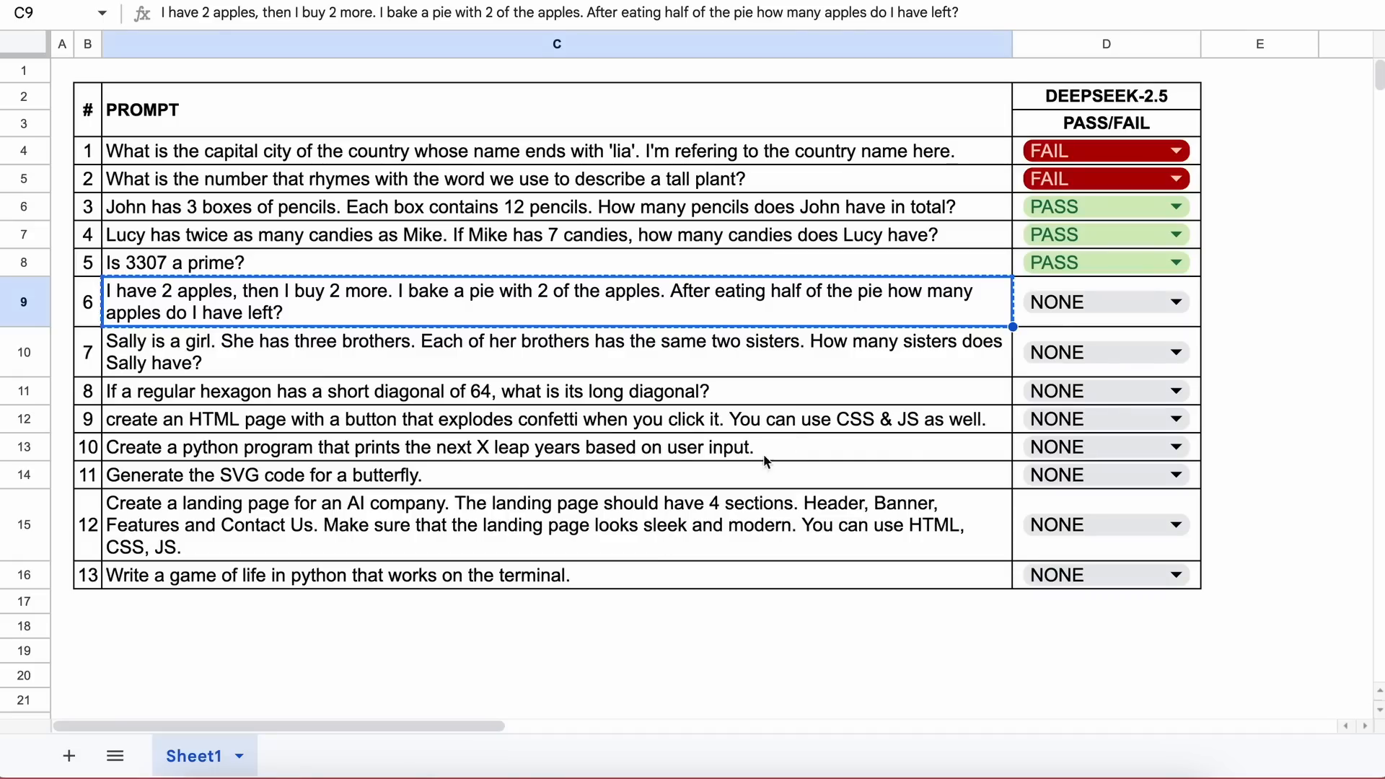
Step: Choose PASS in the D9 dropdown for the apples-and-pie prompt
left_click(1105, 301)
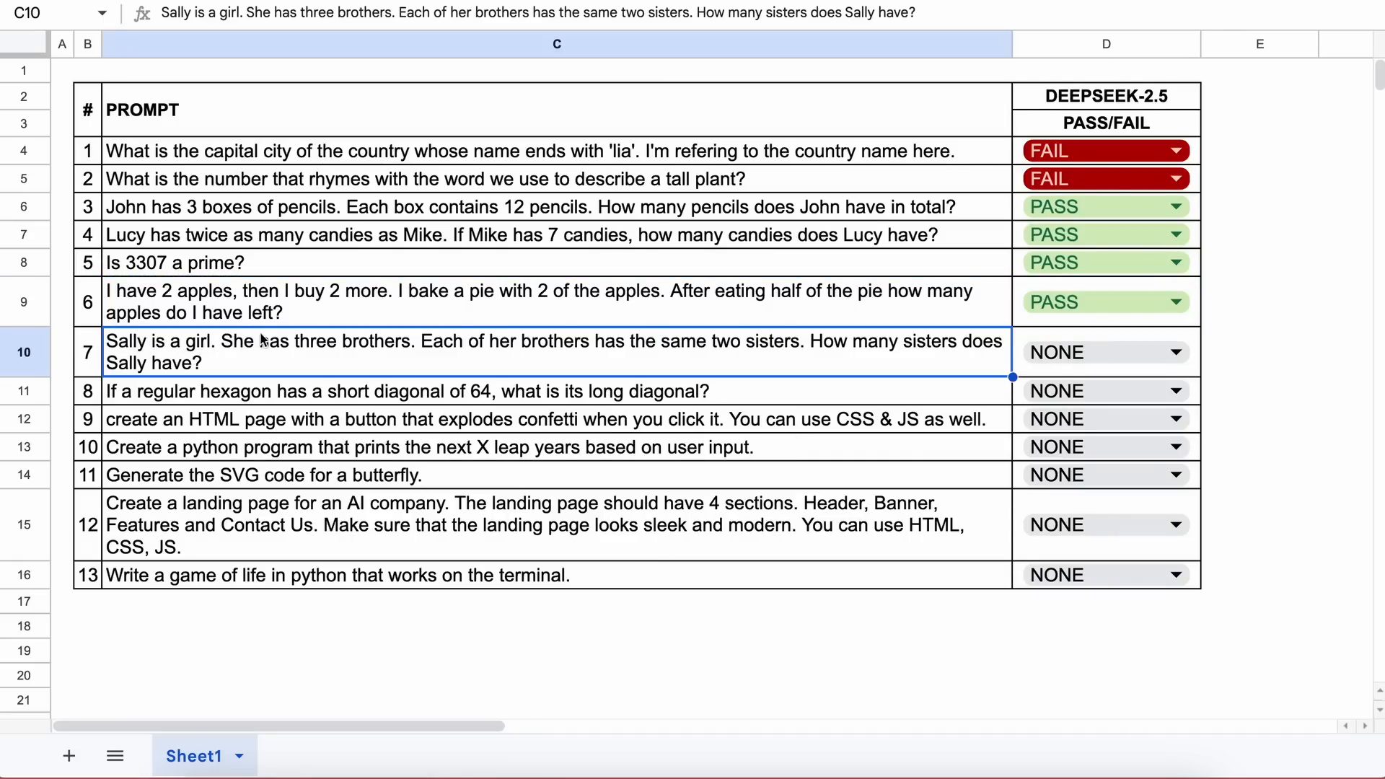
mouse_move(504, 342)
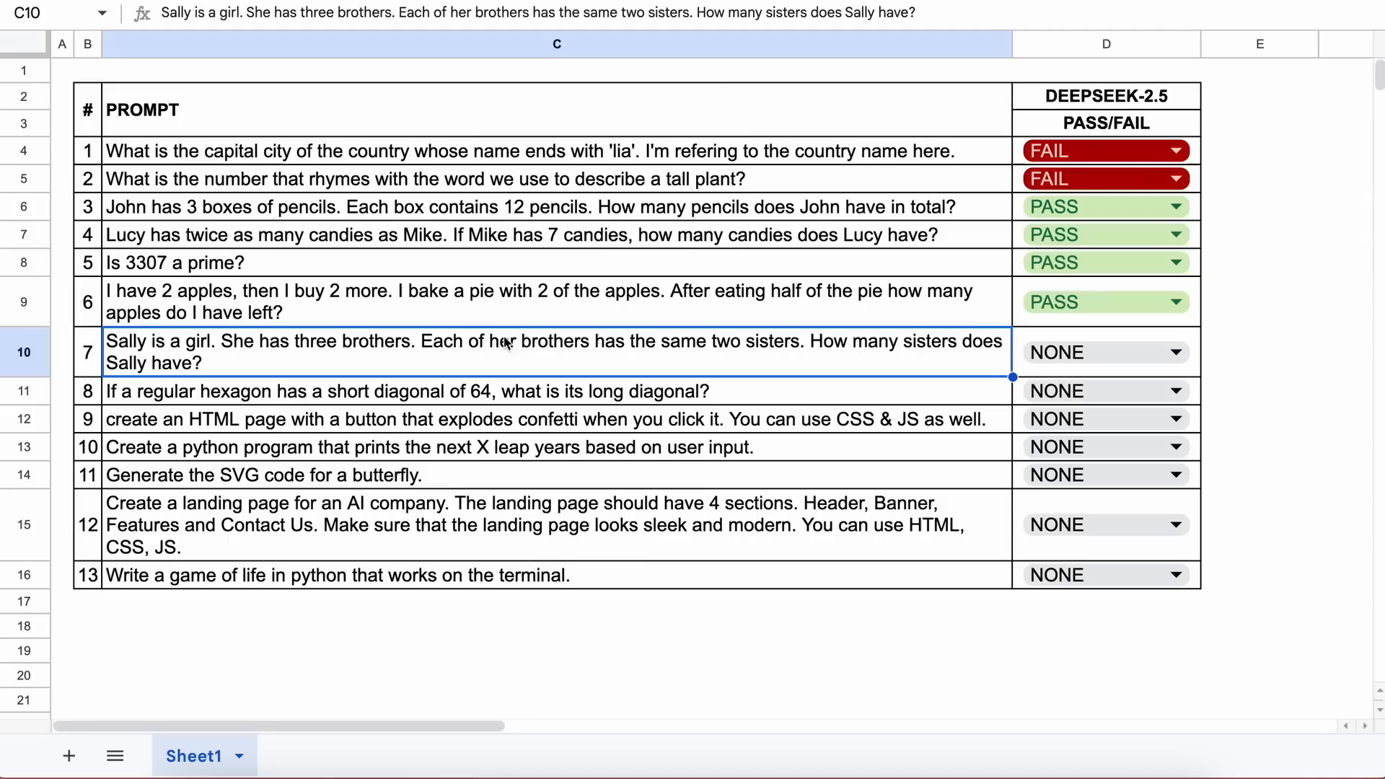
mouse_move(720, 351)
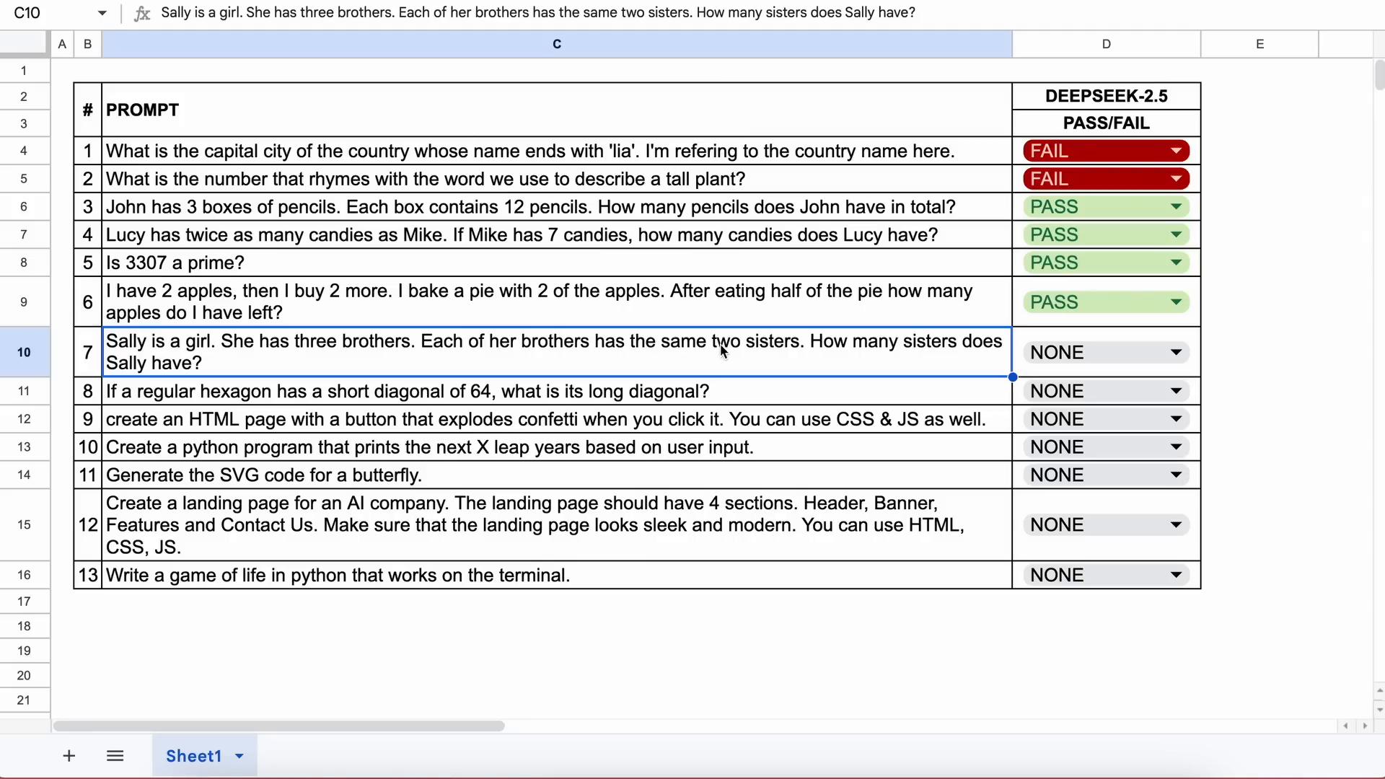
mouse_move(976, 347)
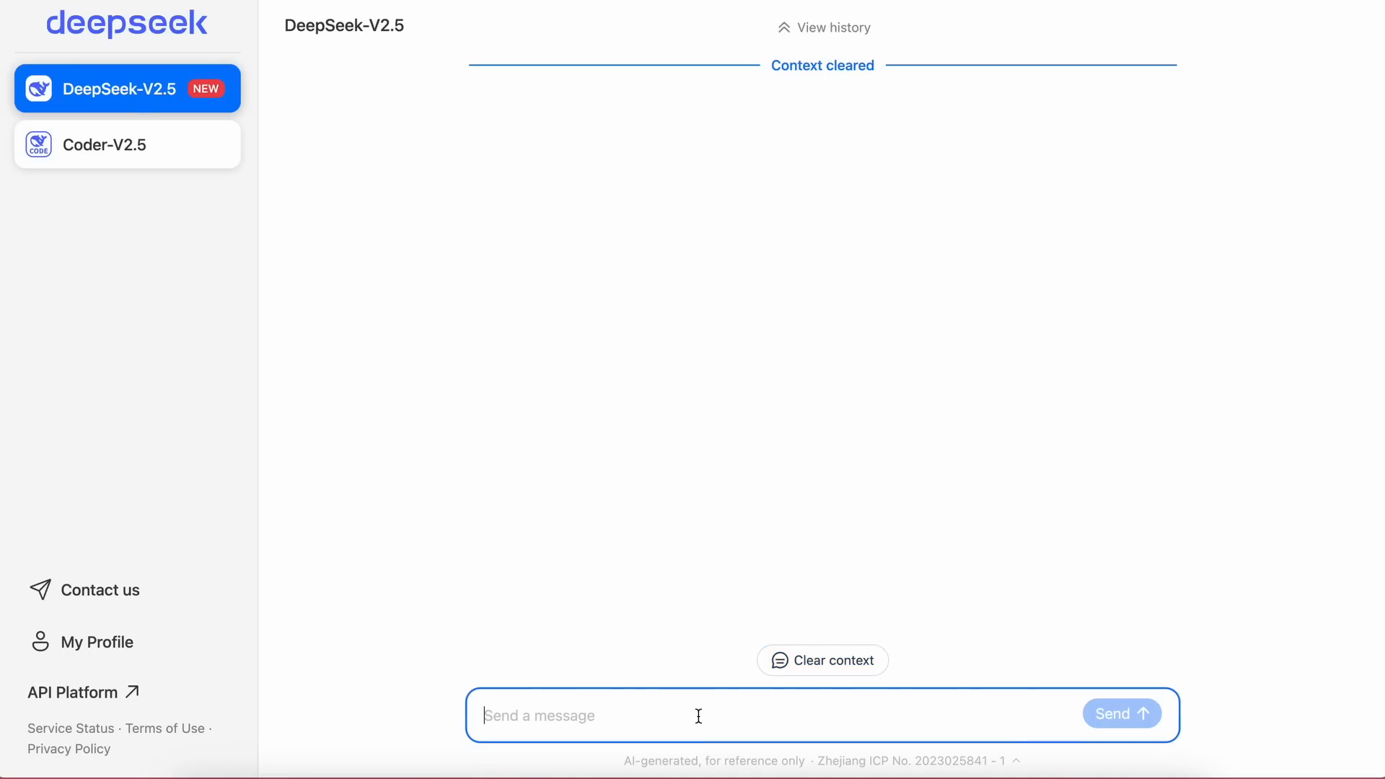
Step: Send the Sally-and-three-brothers sisters riddle to DeepSeek-V2.5
type("Sally is a girl. She has three brothers. Each of her brothers has the same two sisters. How many sisters does Sally have?")
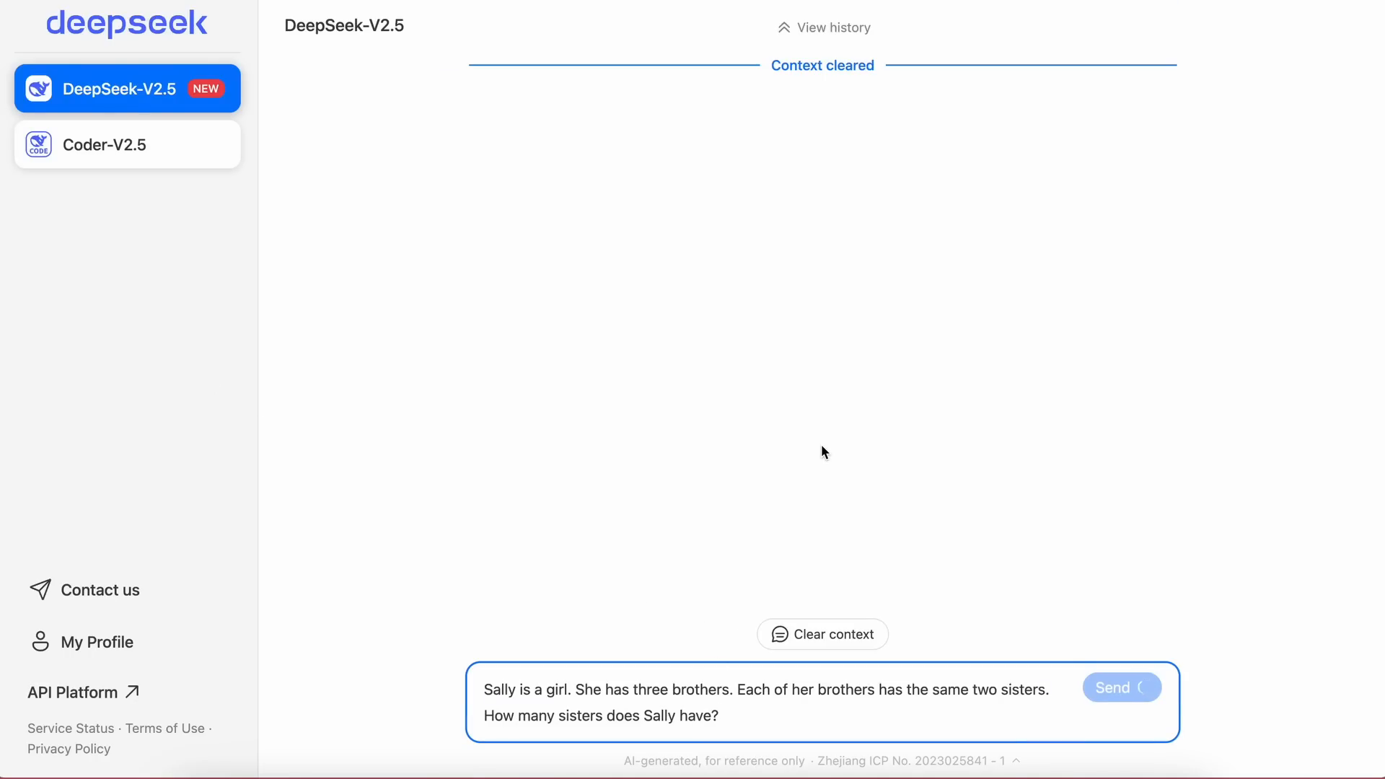
left_click(1121, 688)
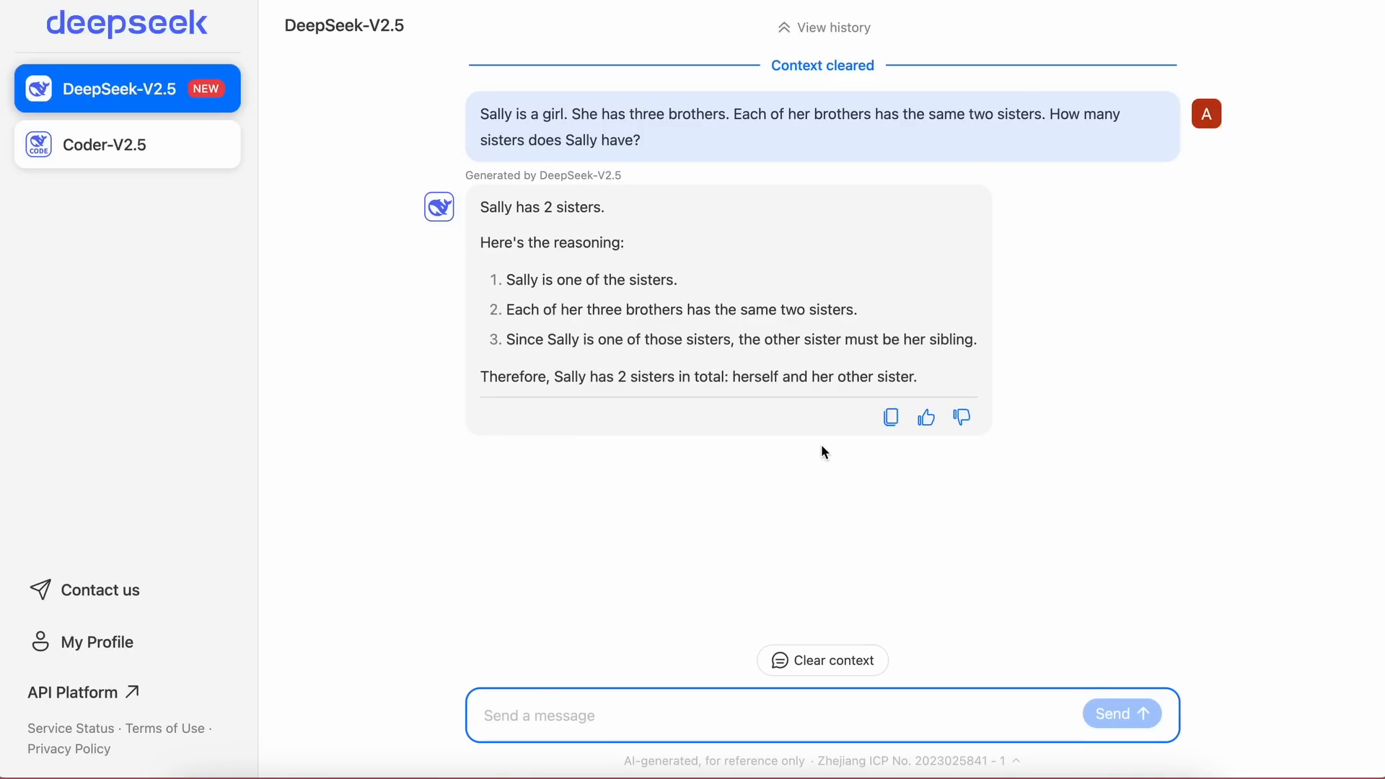
mouse_move(672, 402)
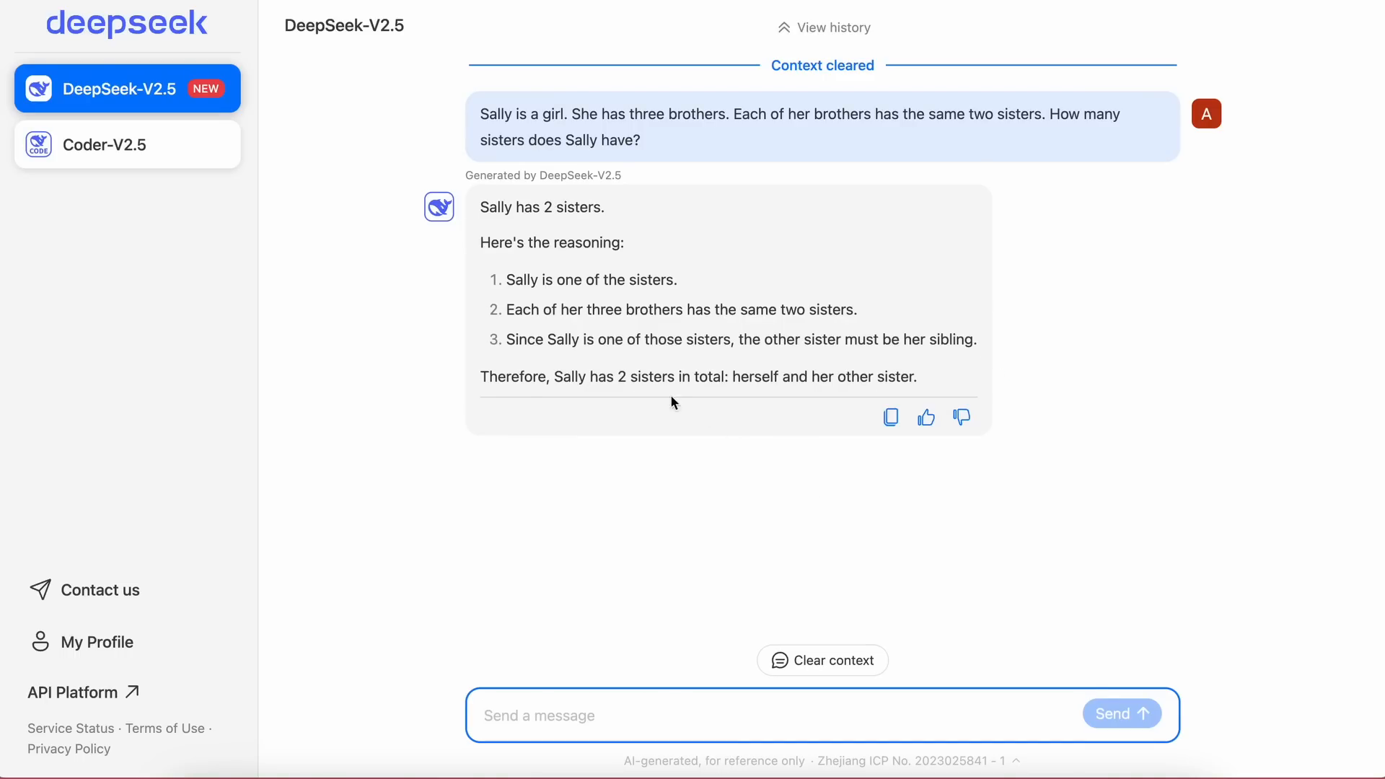
mouse_move(625, 395)
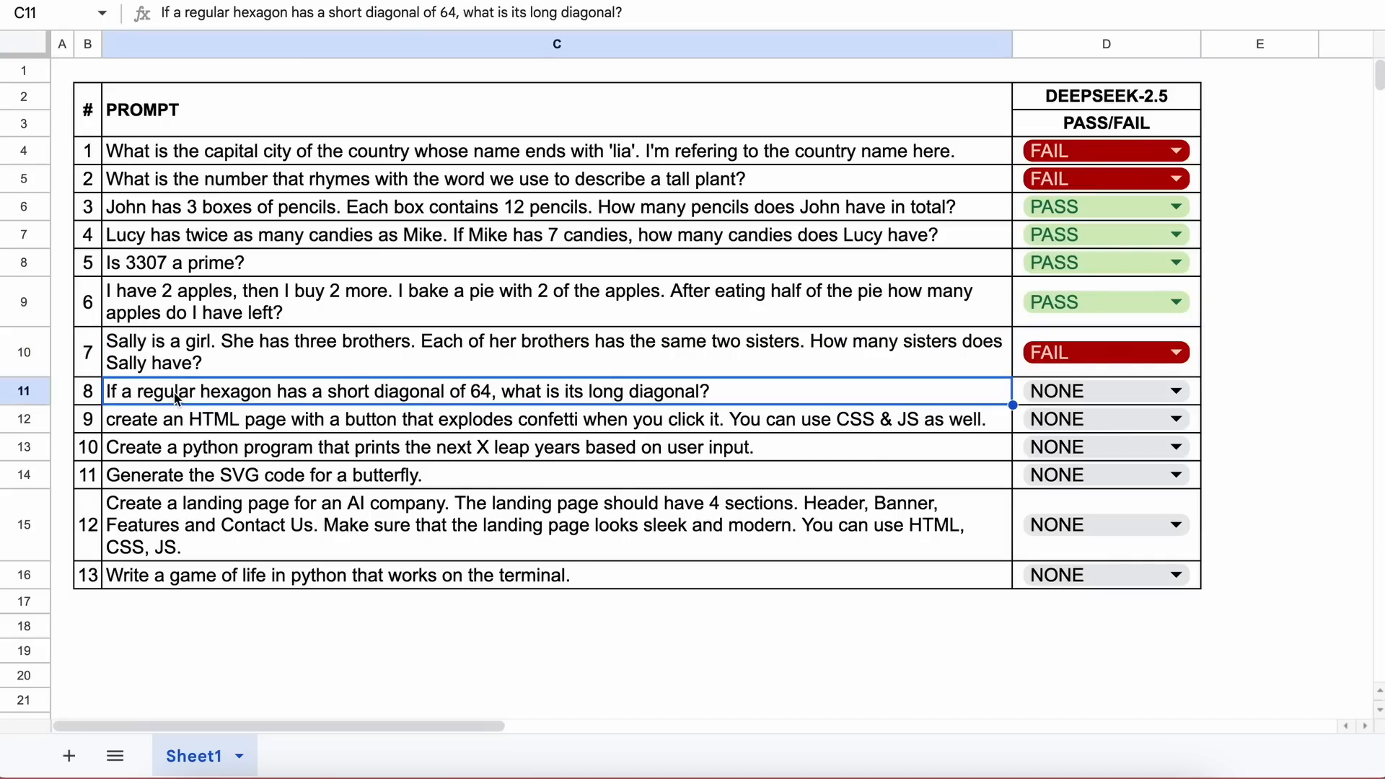
mouse_move(424, 402)
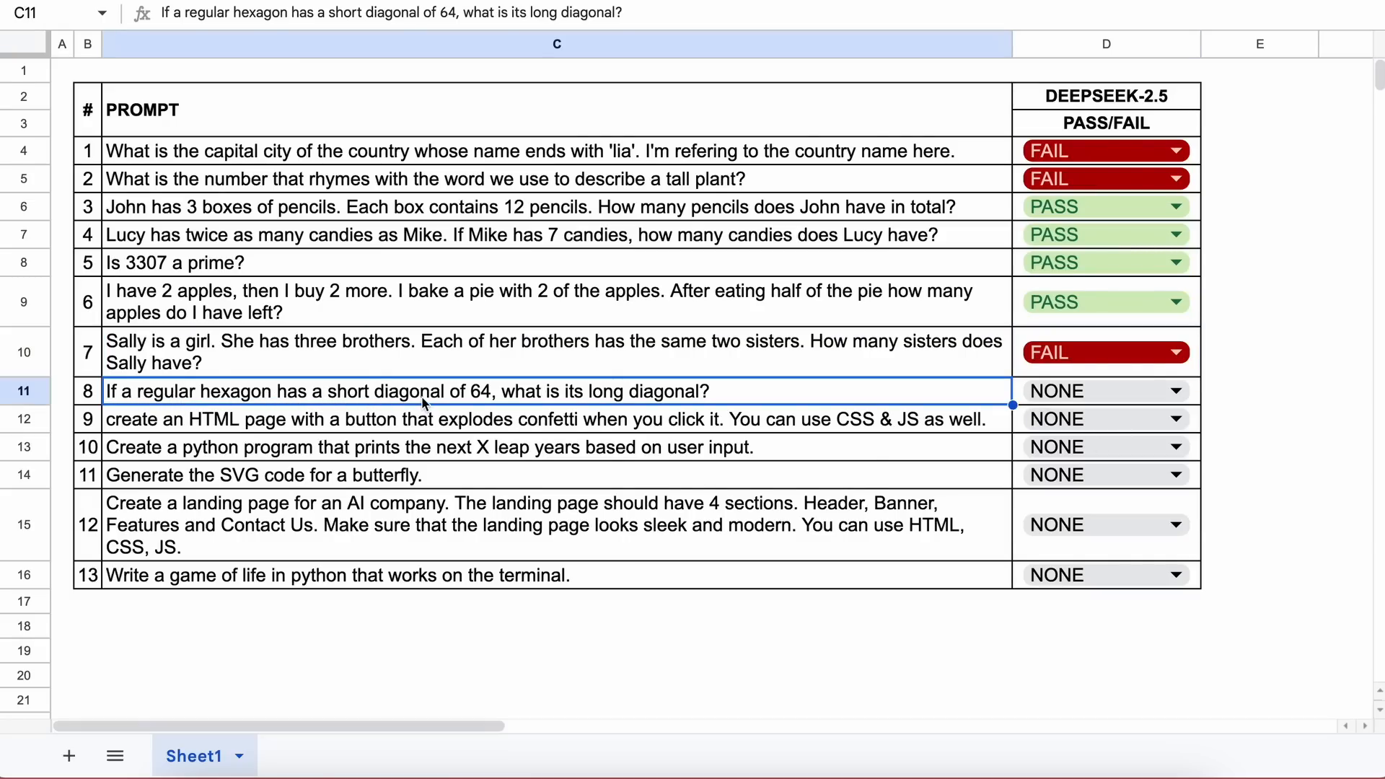
mouse_move(590, 399)
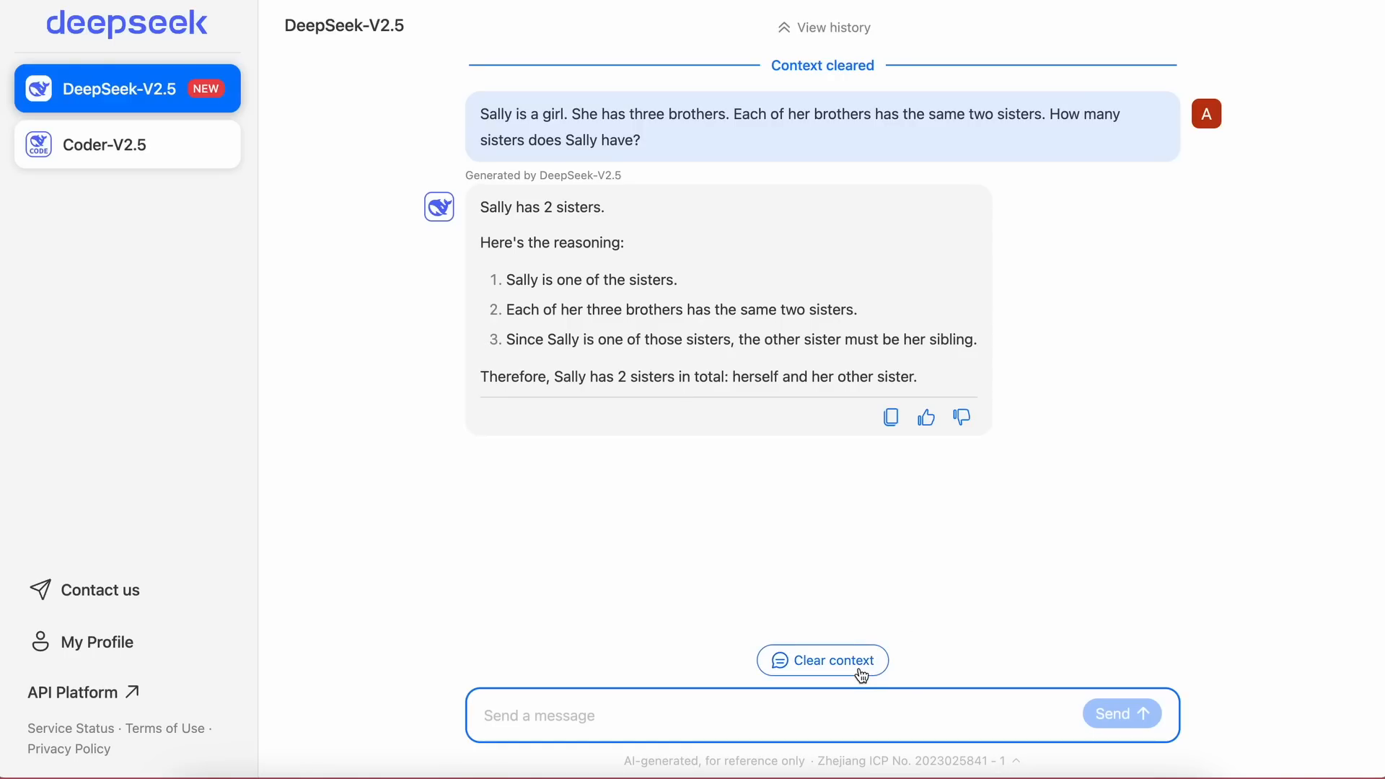
Step: Send the hexagon diagonal question, then request the confetti page and test its Click Me! button
type("If a regular hexagon has a short diagonal of 64, what is its long diagonal?")
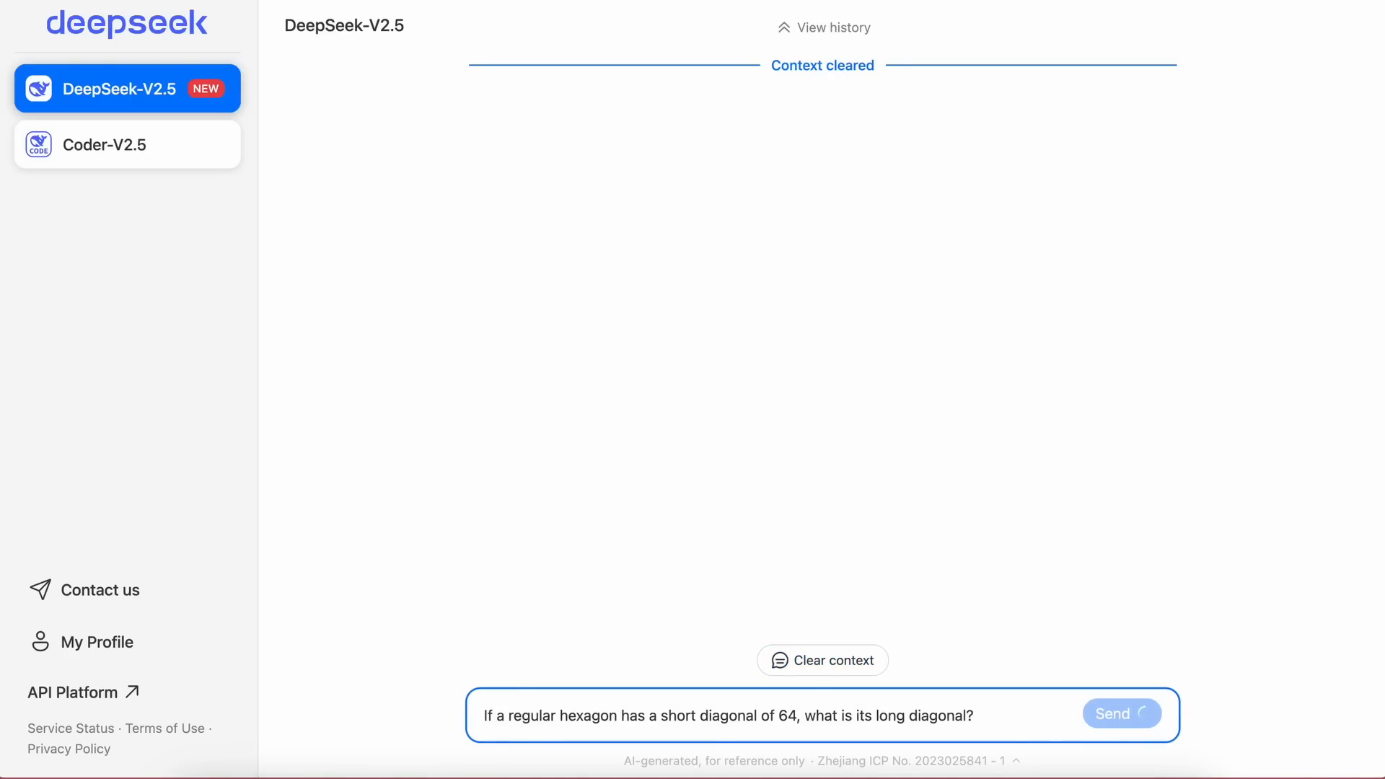
left_click(1122, 713)
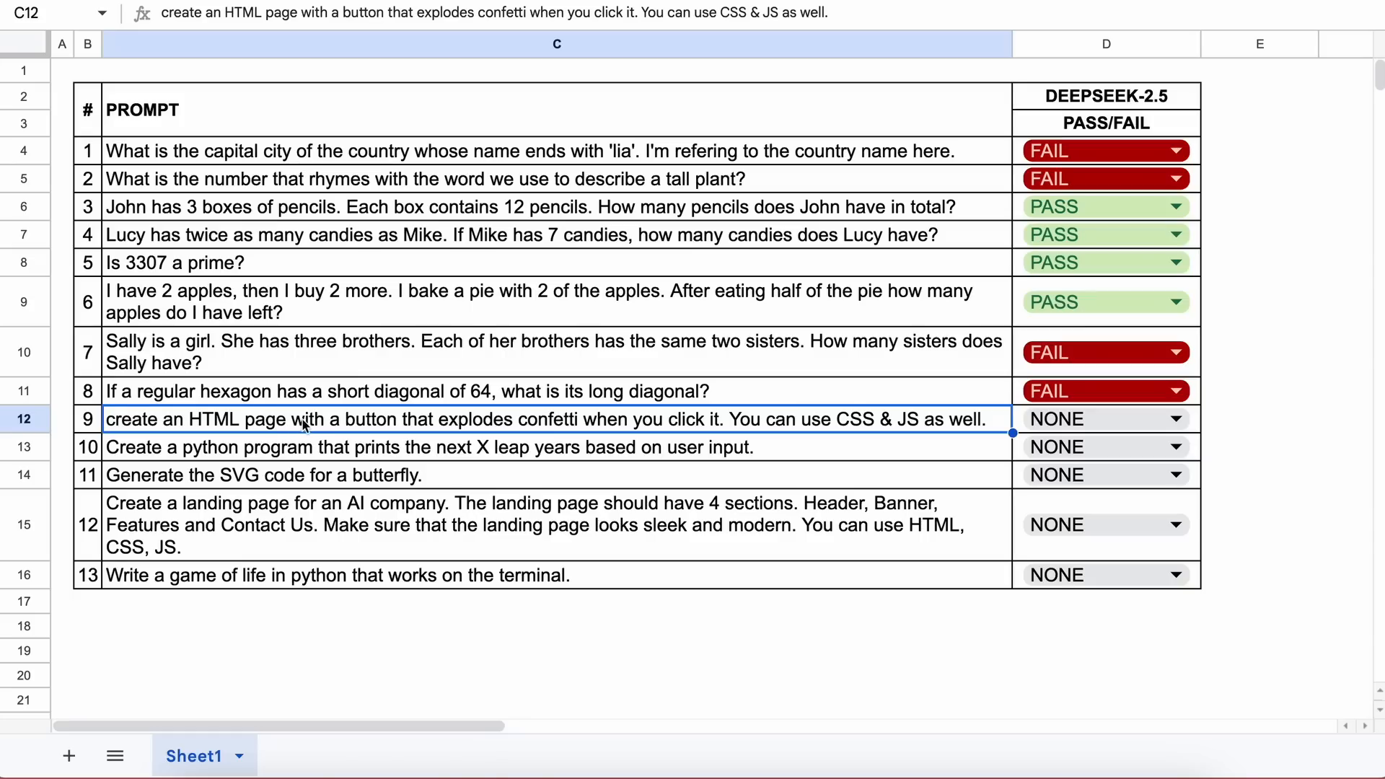
mouse_move(556, 426)
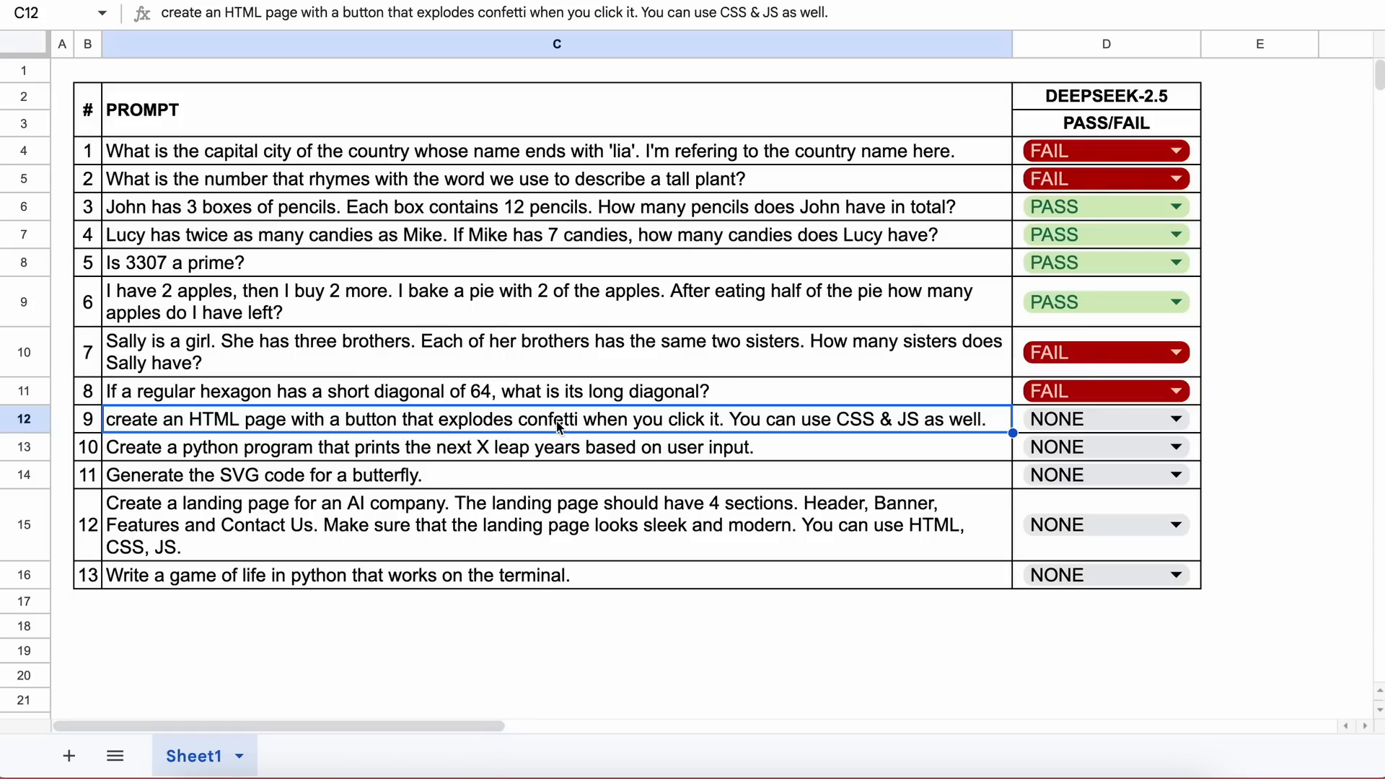
mouse_move(898, 429)
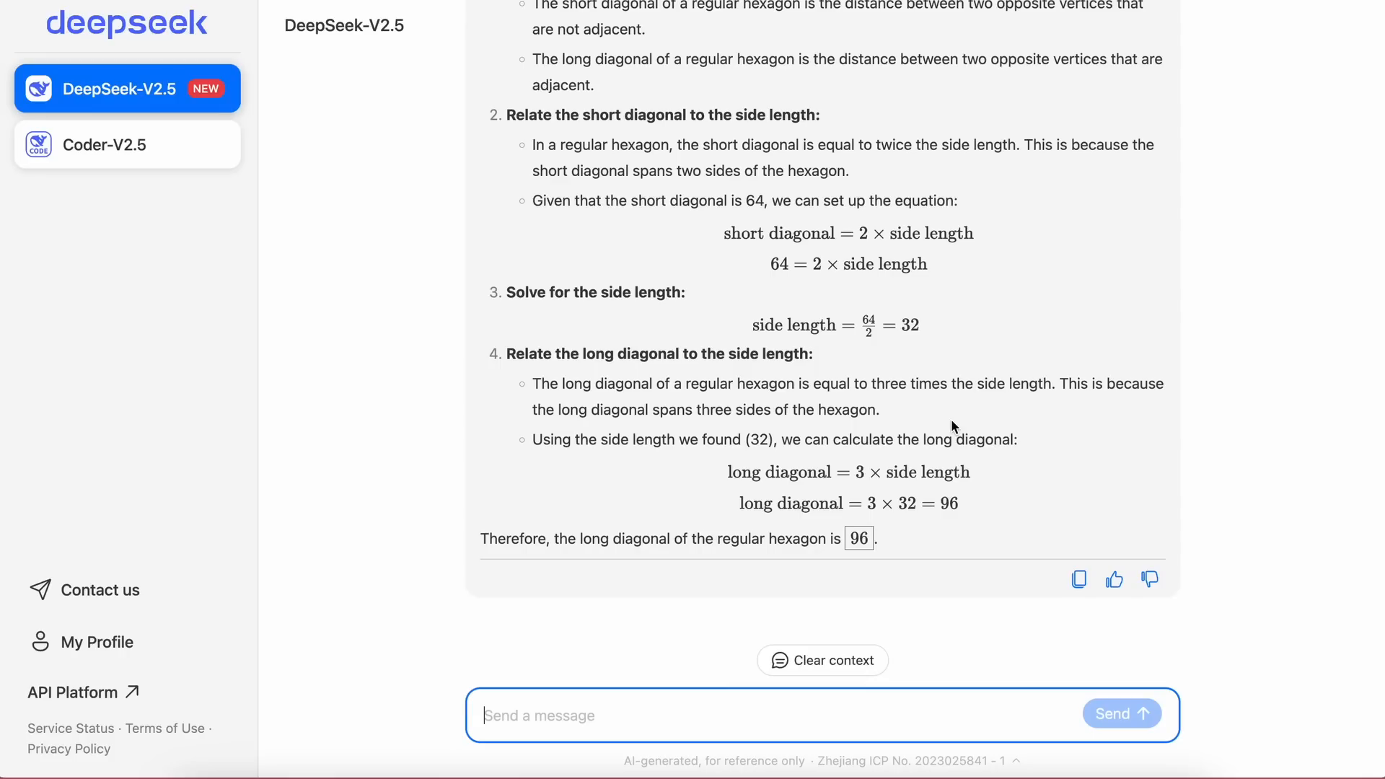
left_click(822, 660)
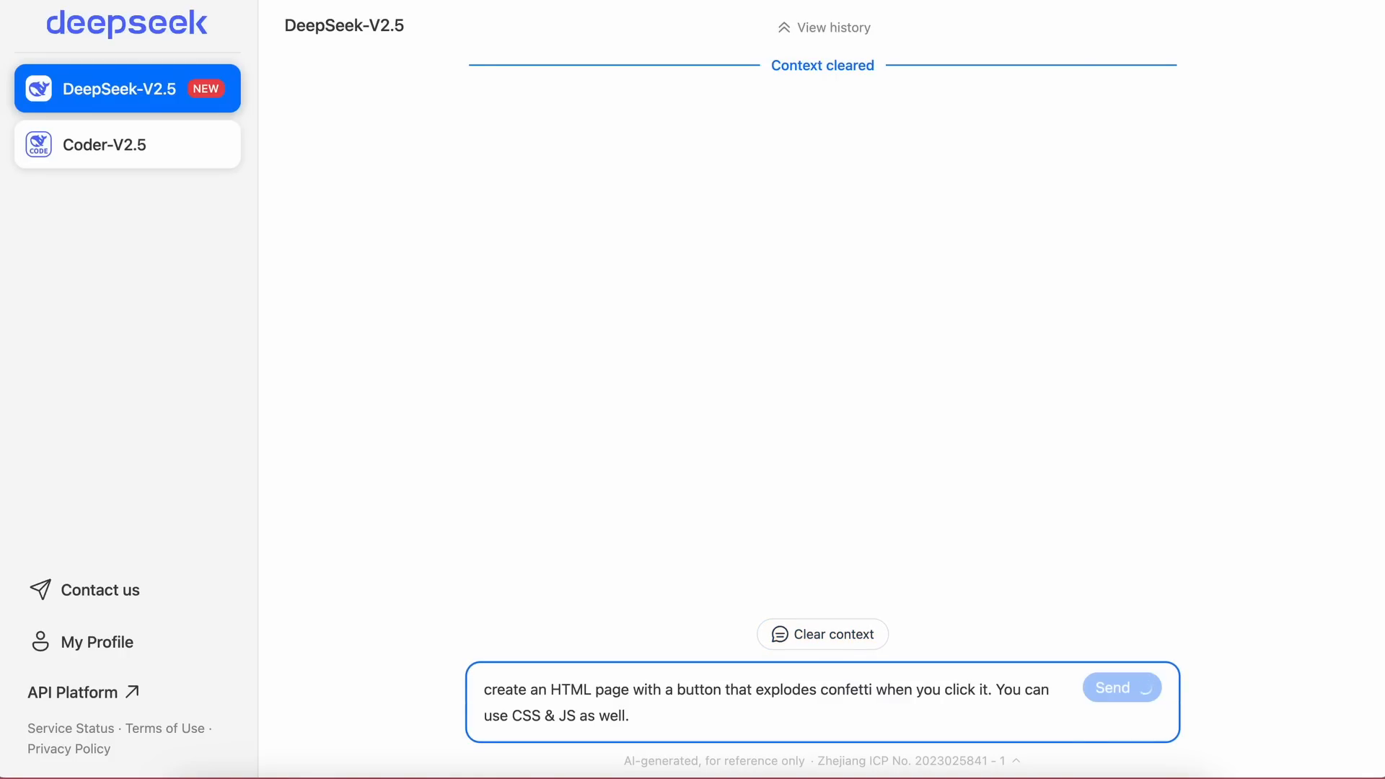
left_click(1121, 687)
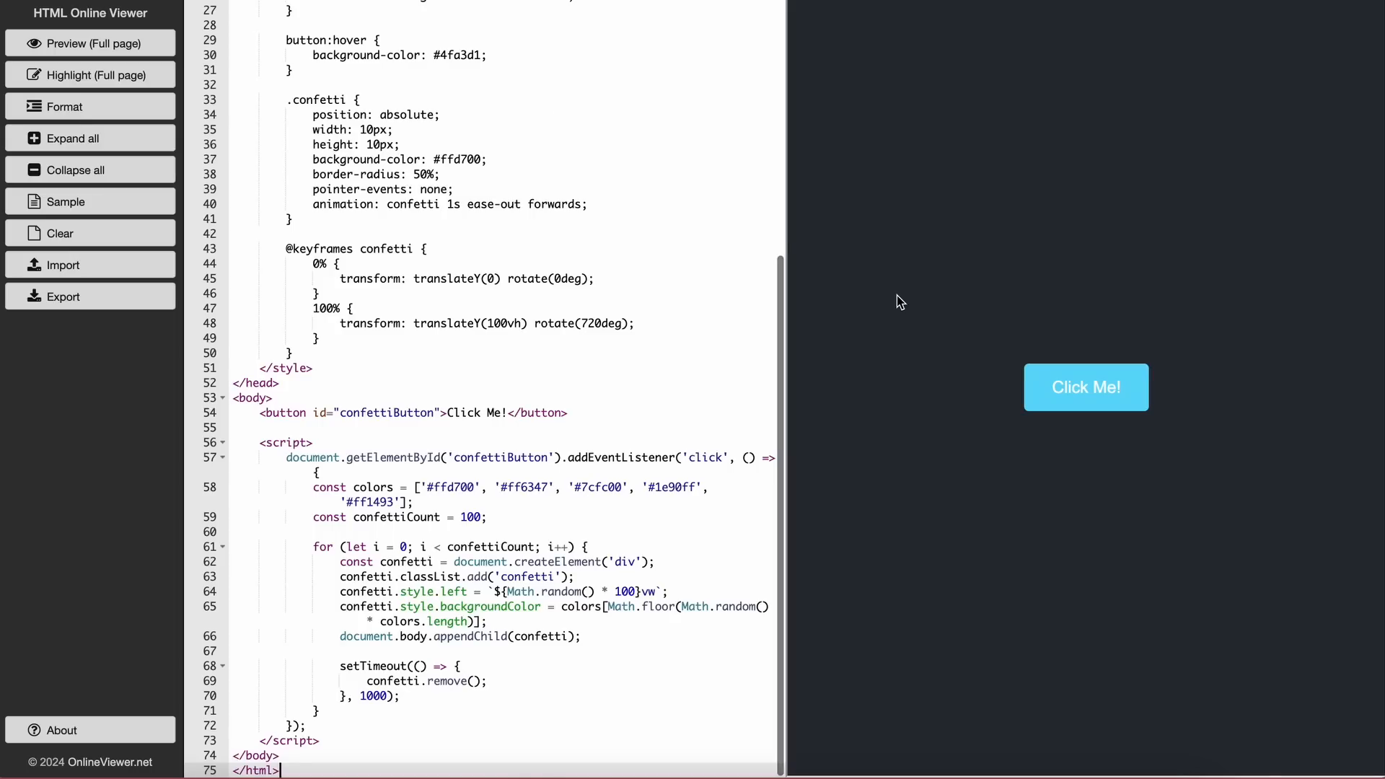
left_click(1085, 386)
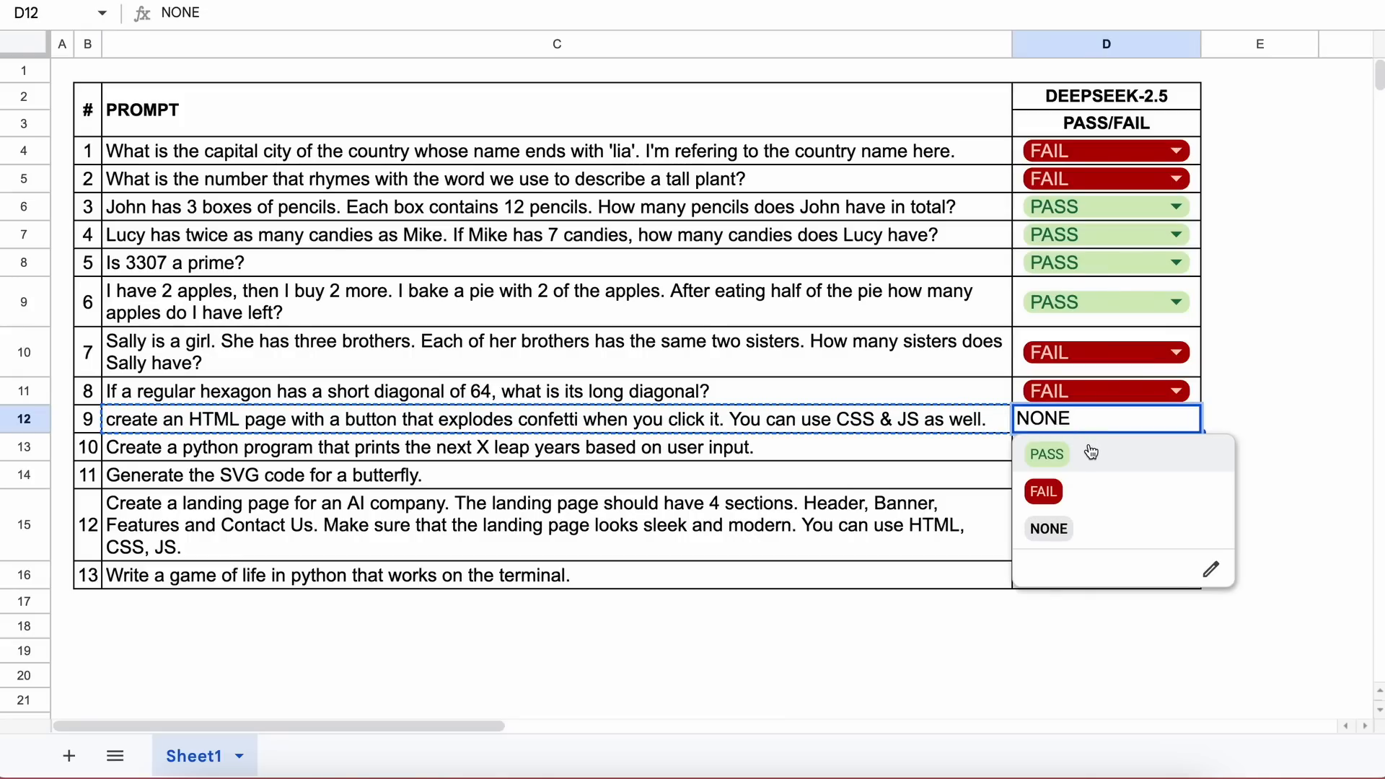
Step: Set D12 to PASS for the confetti prompt and scroll the sheet back up
left_click(1045, 453)
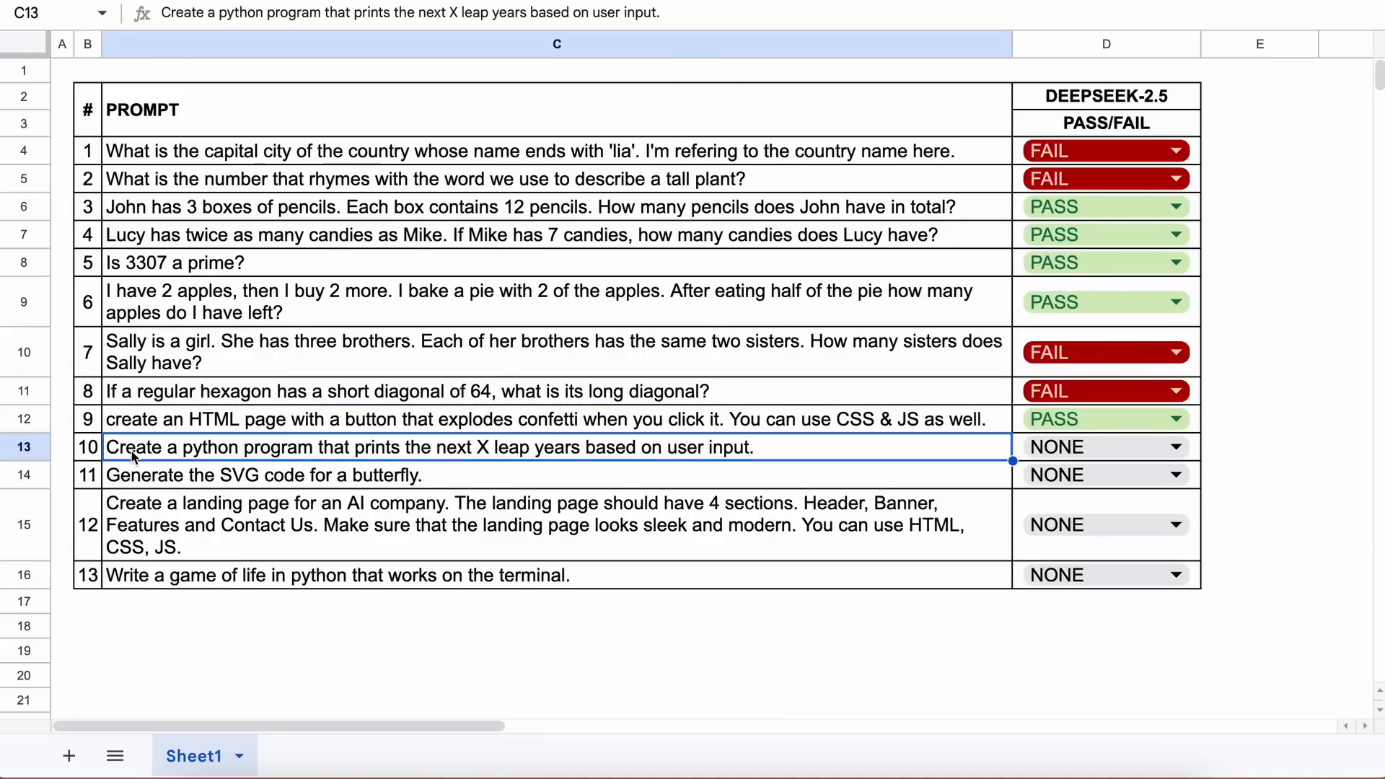
mouse_move(374, 455)
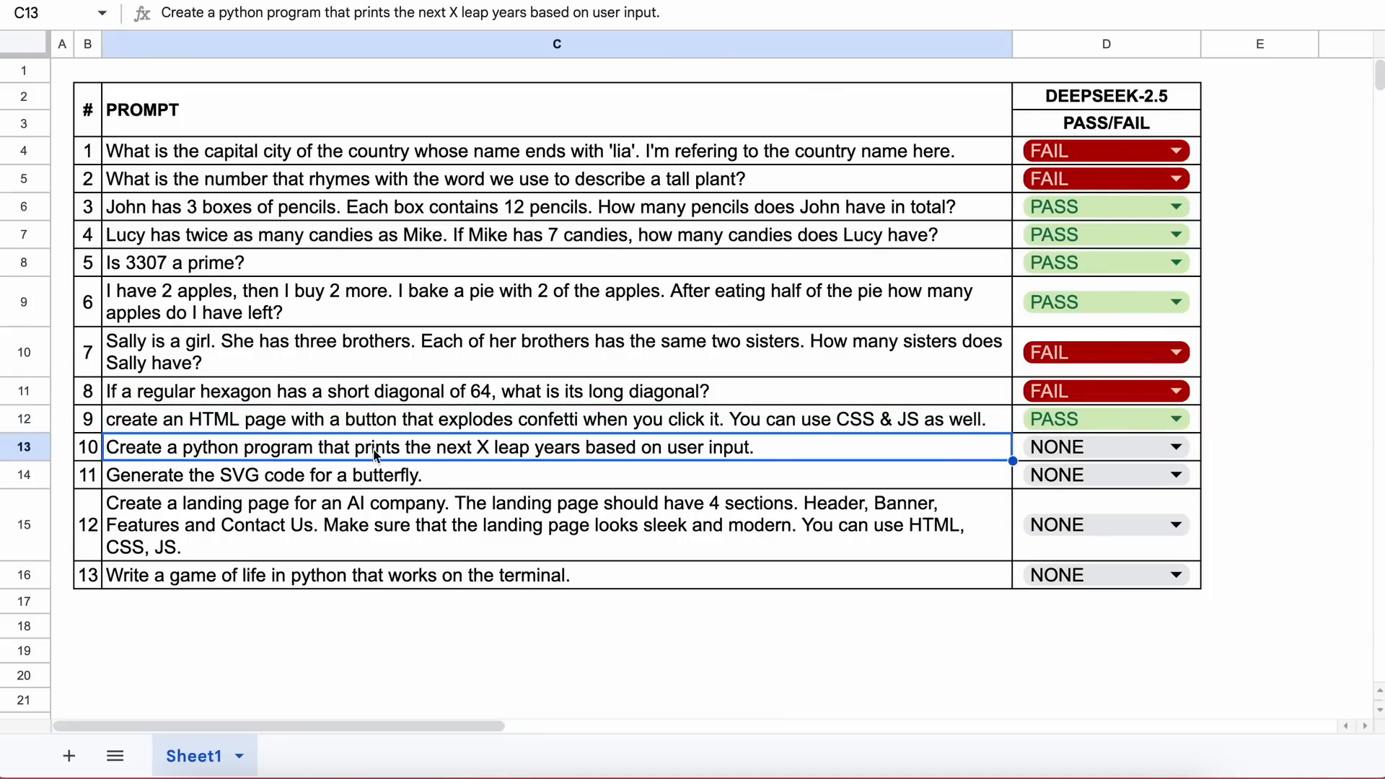
mouse_move(562, 457)
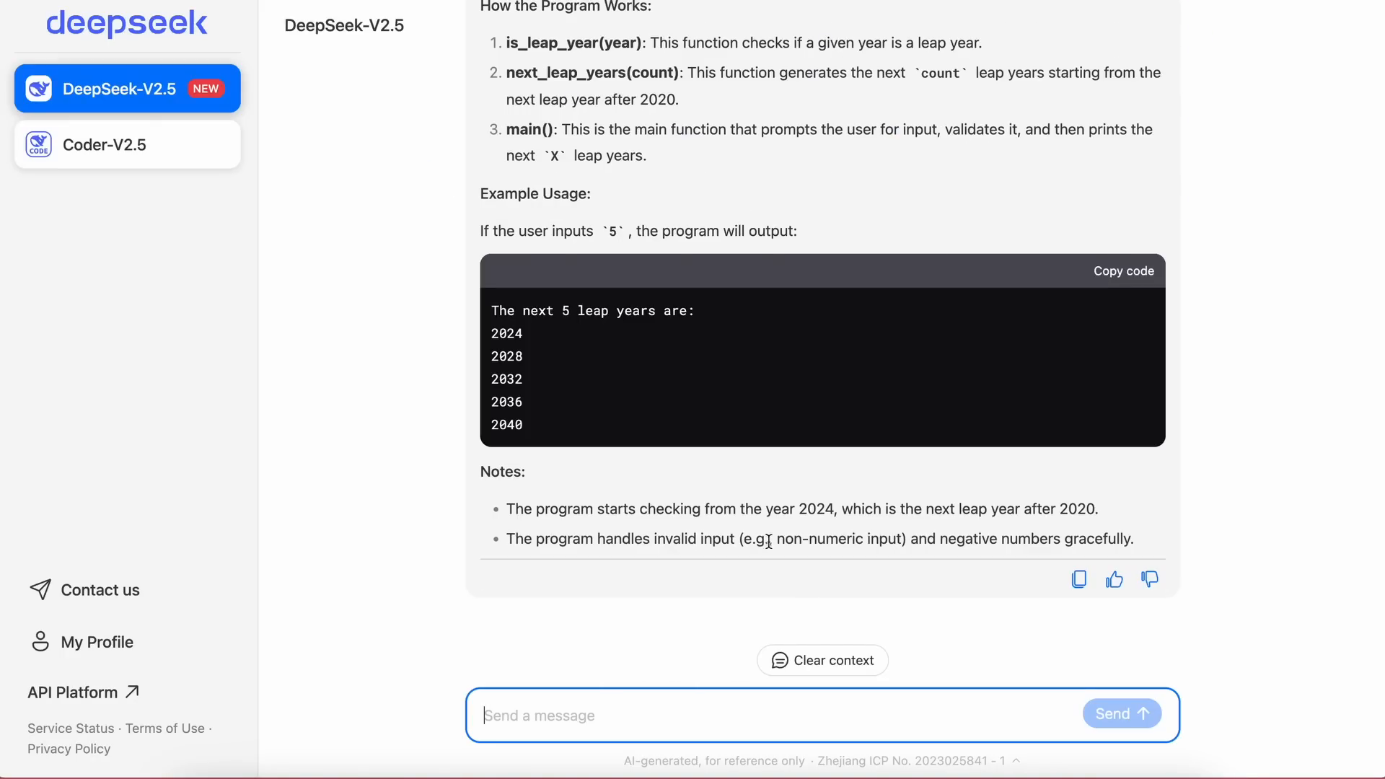
scroll("up", 3)
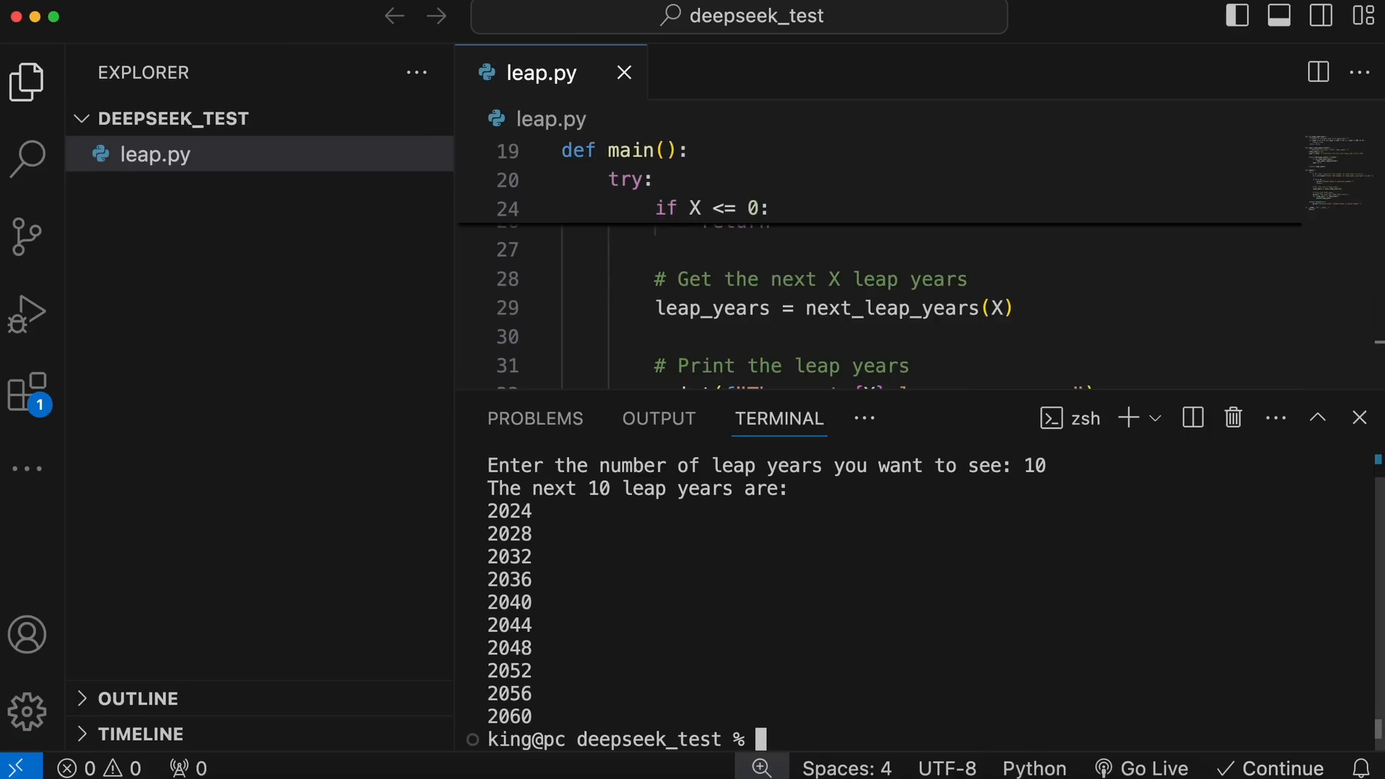
mouse_move(545, 501)
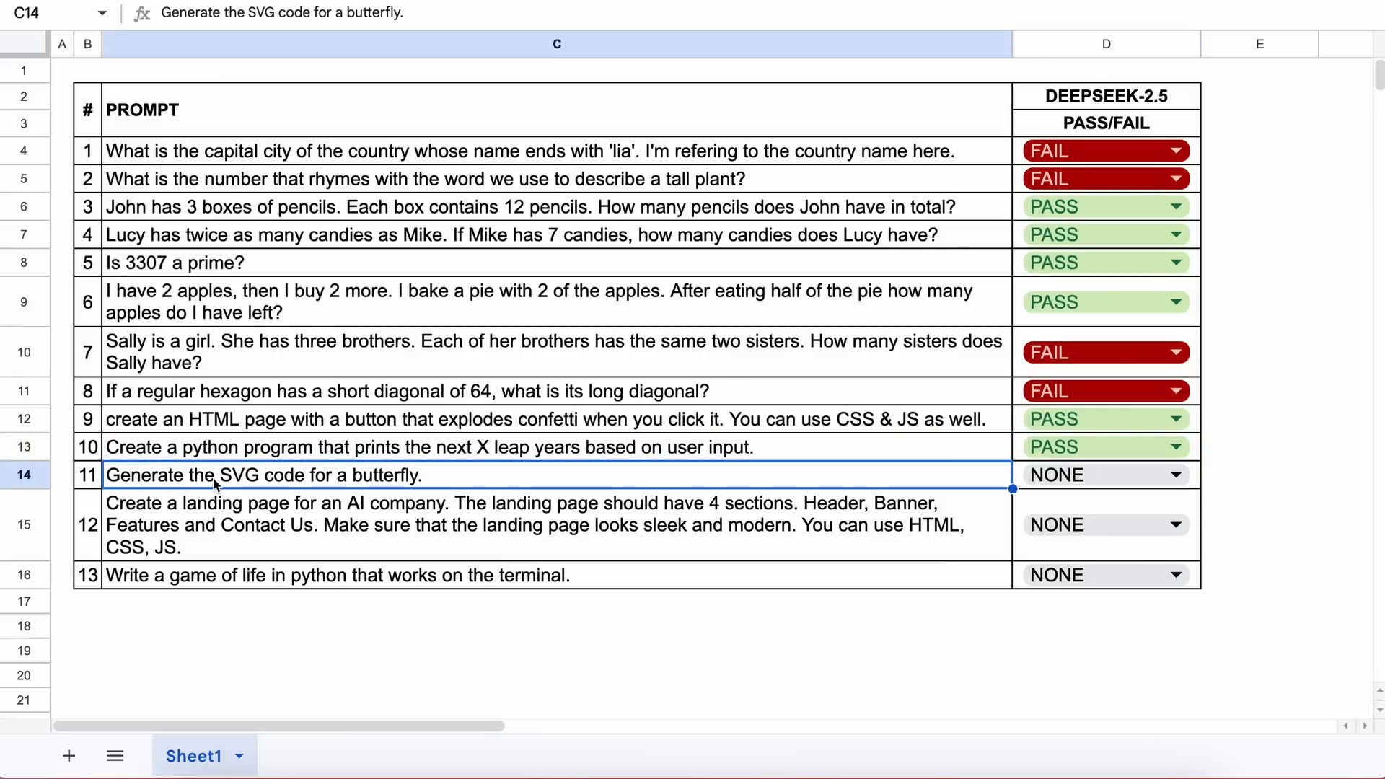
mouse_move(394, 485)
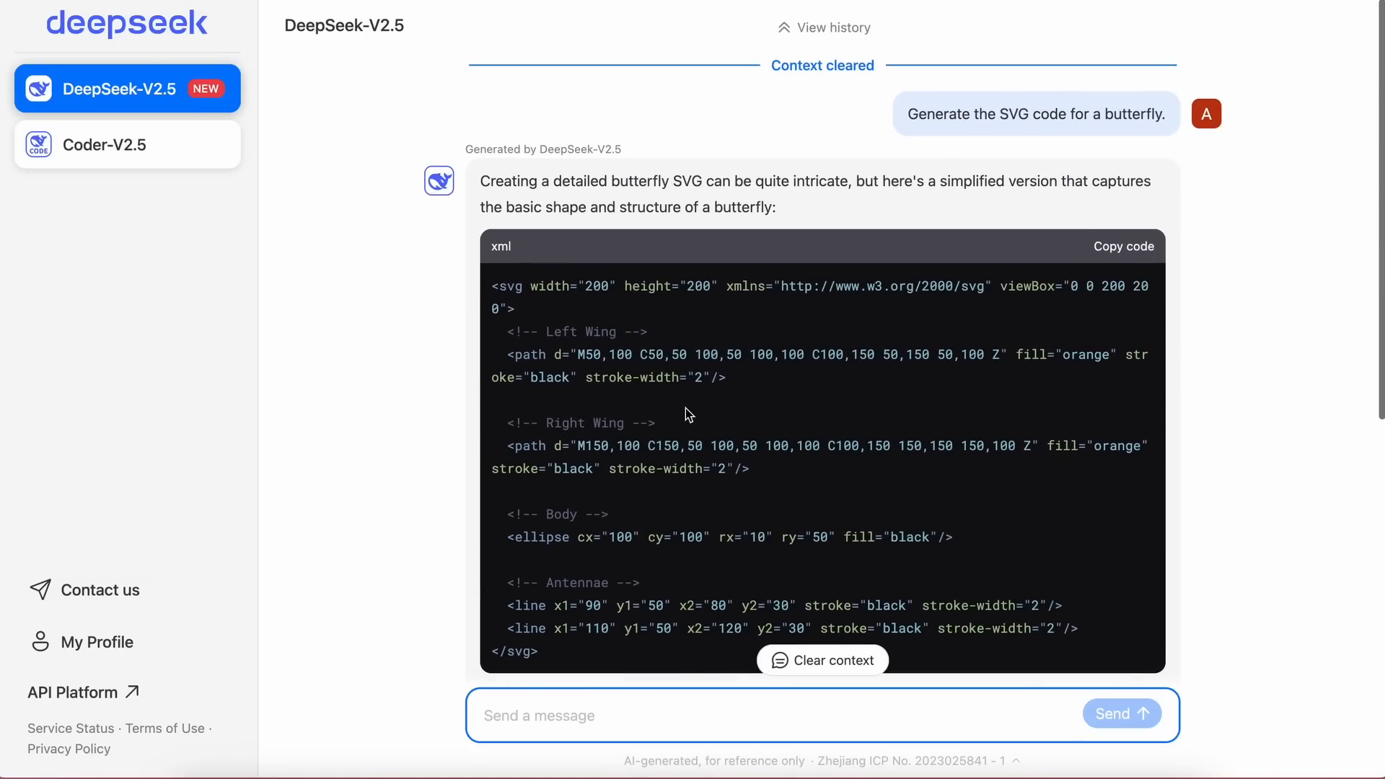
Step: Scroll down the sheet toward the butterfly SVG prompt in D14
scroll("down", 3)
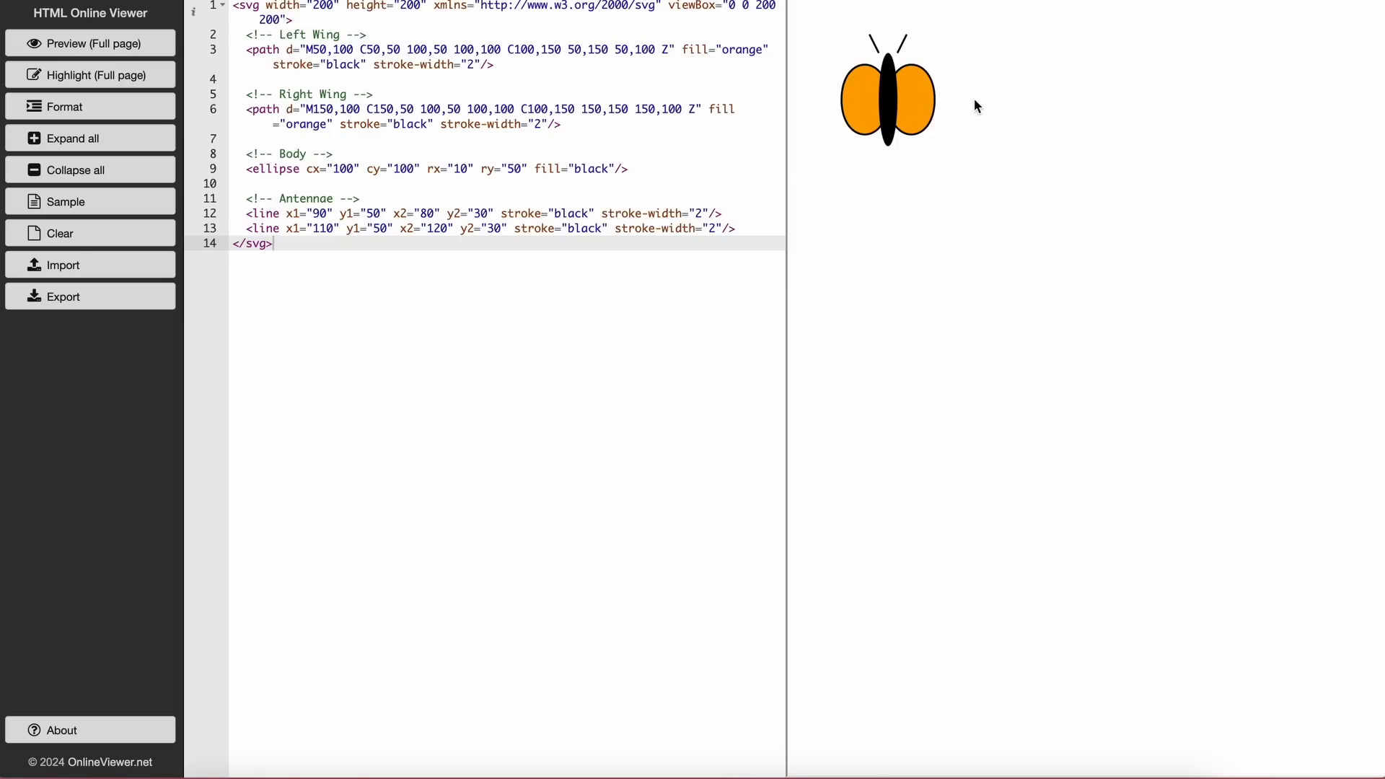
mouse_move(890, 109)
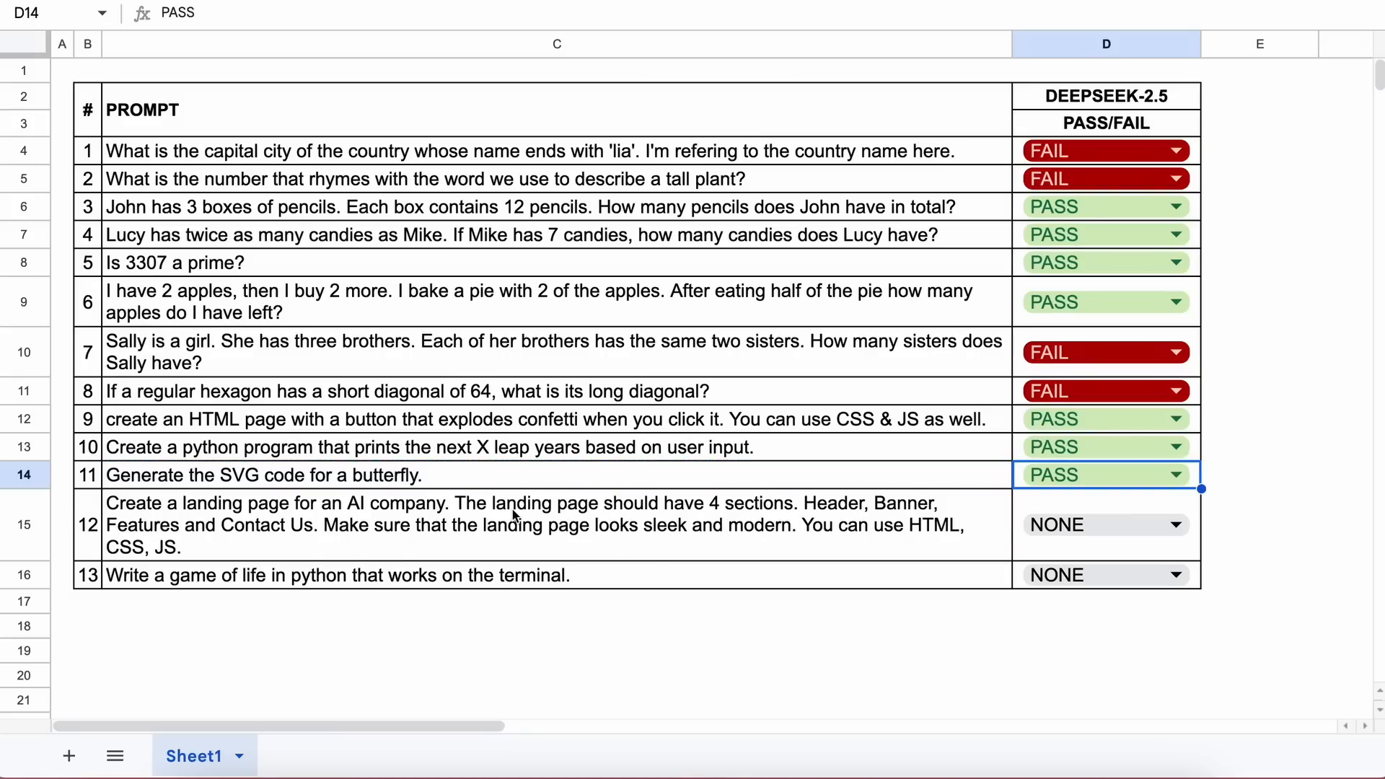
Step: Copy the landing-page prompt from cell C15 and send it to DeepSeek Chat
left_click(530, 524)
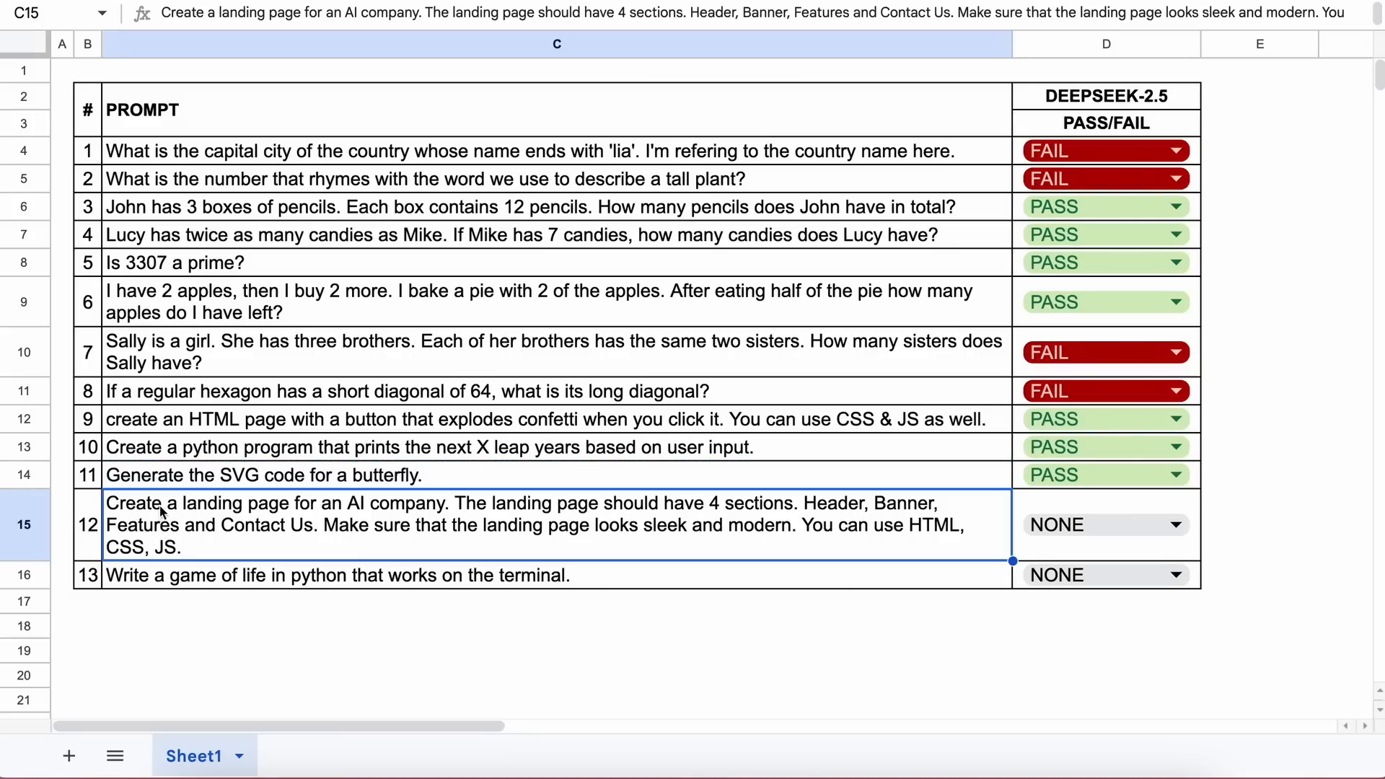
mouse_move(397, 508)
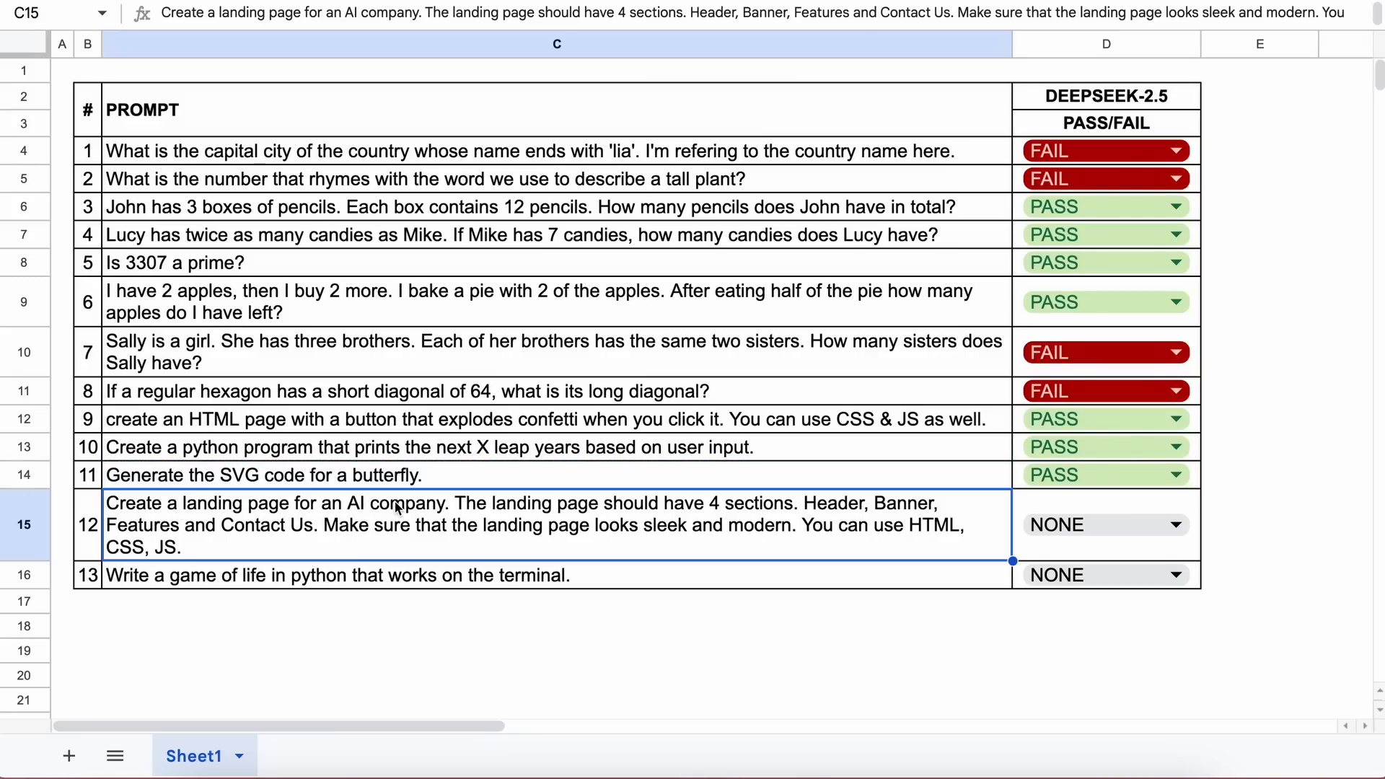
mouse_move(630, 515)
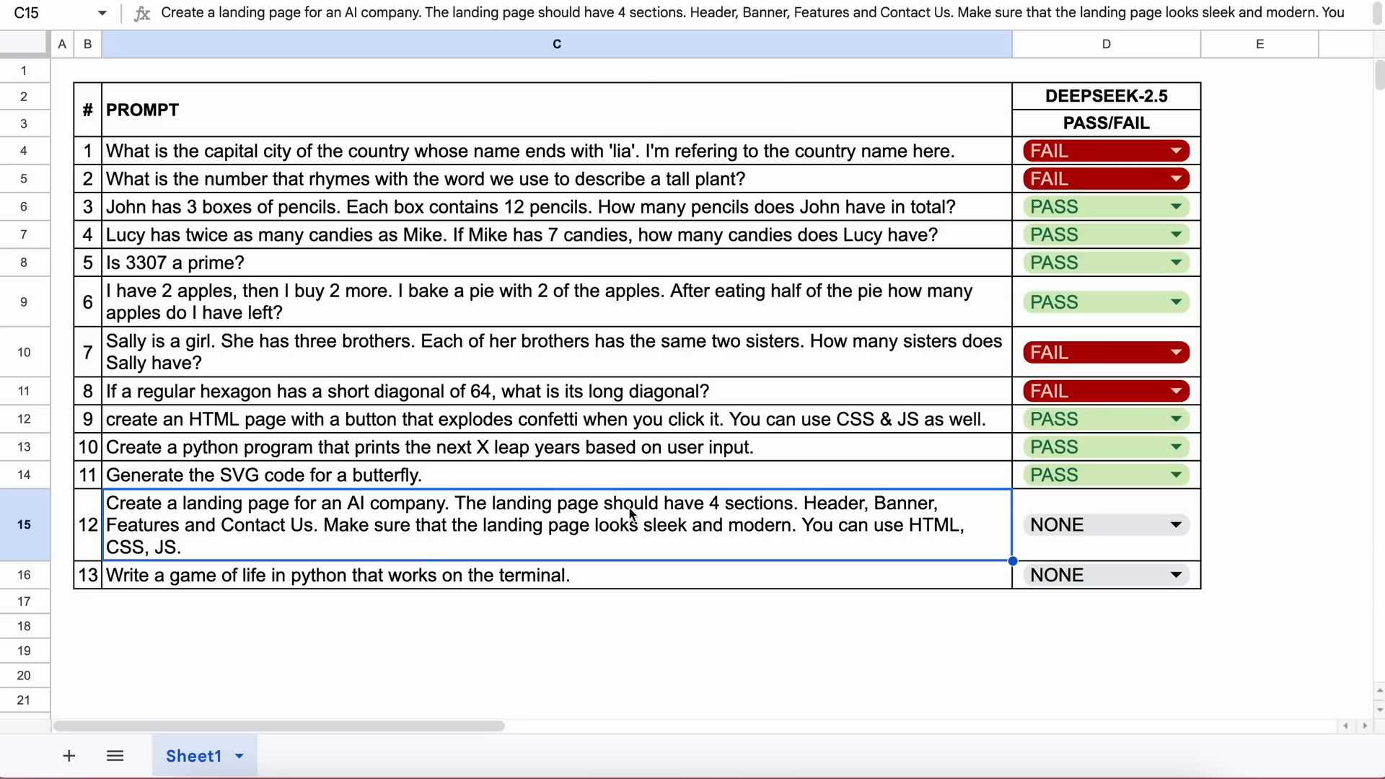
mouse_move(811, 511)
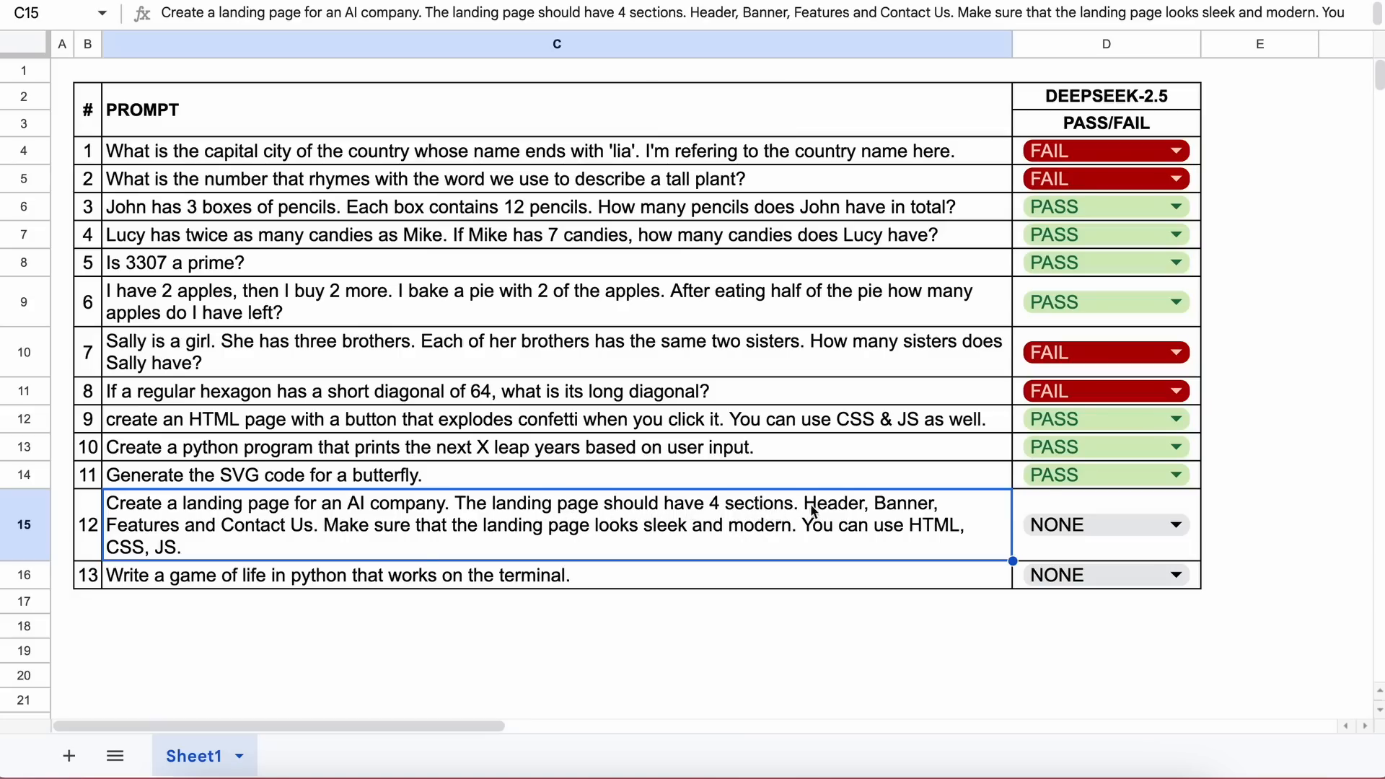
mouse_move(424, 534)
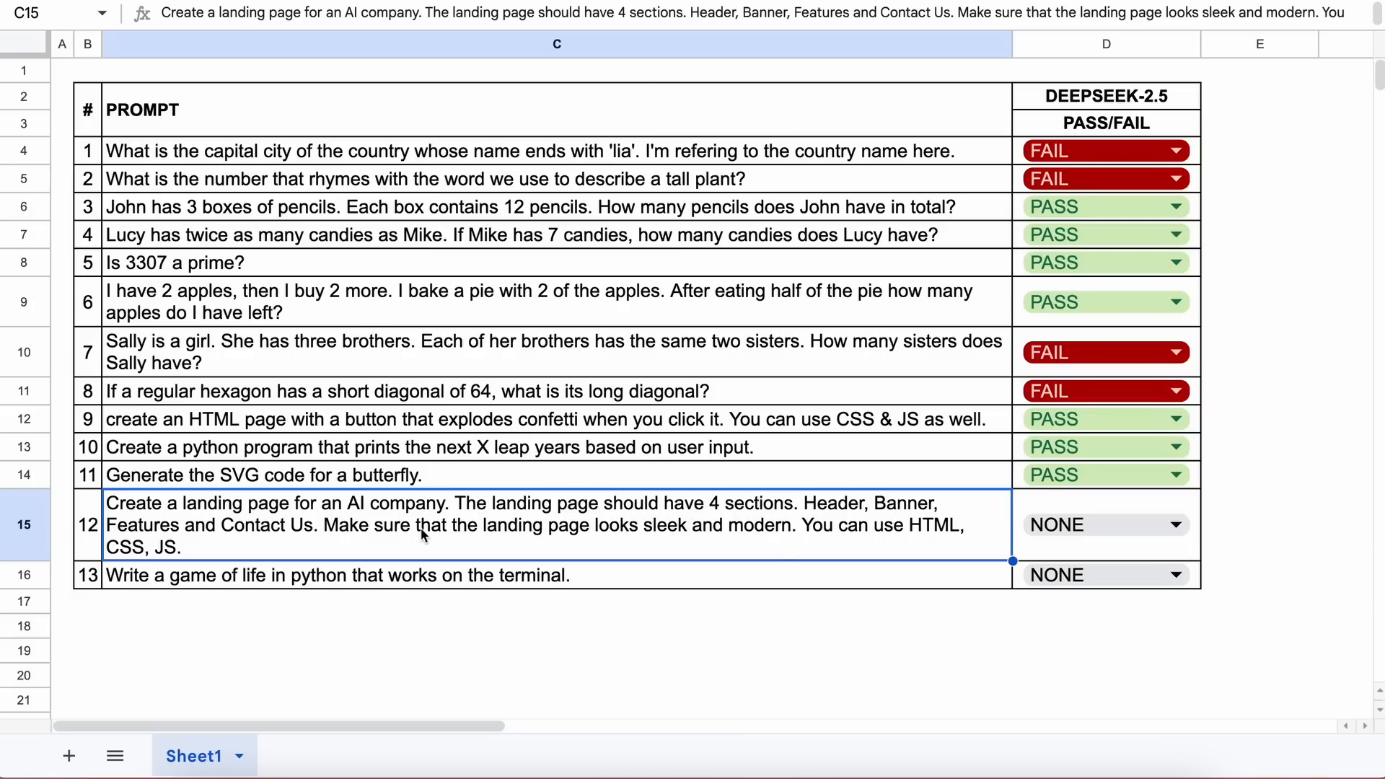
mouse_move(778, 526)
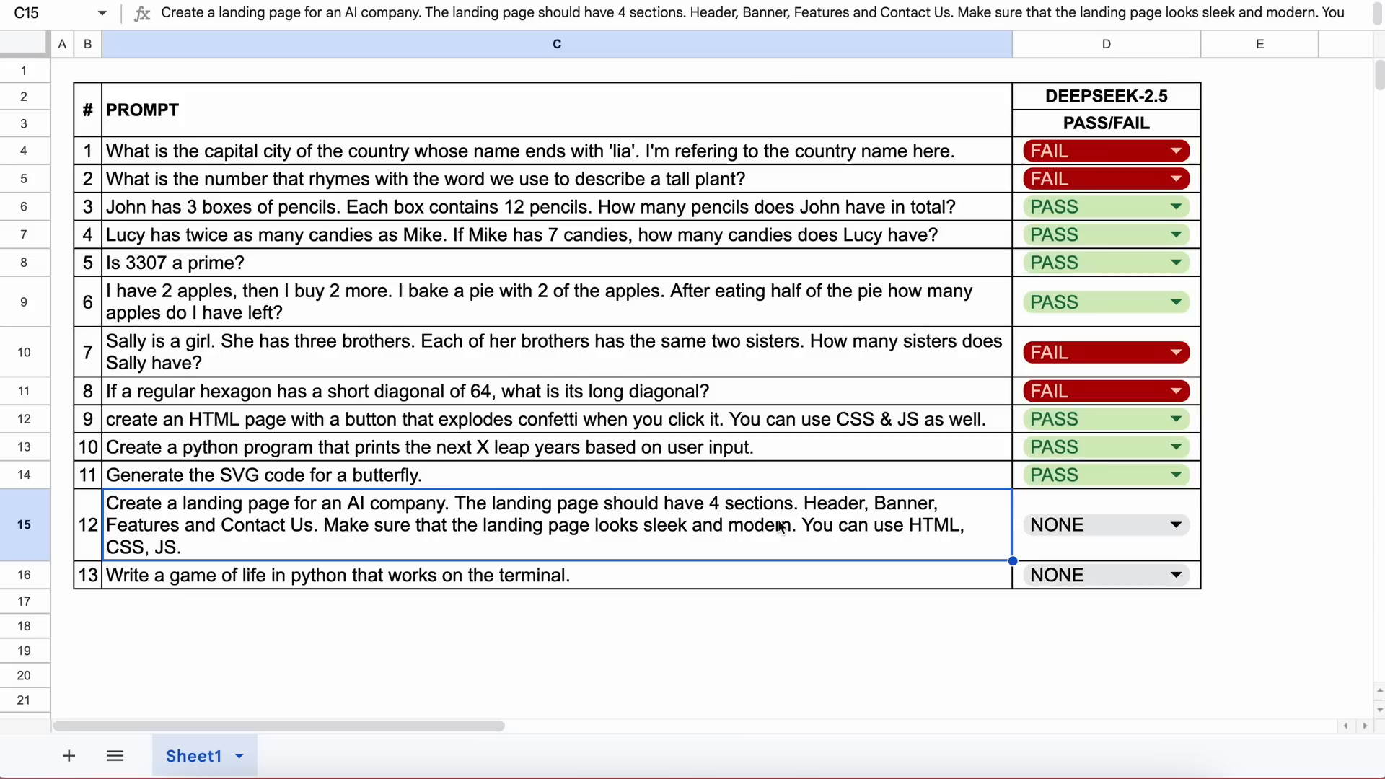
mouse_move(194, 555)
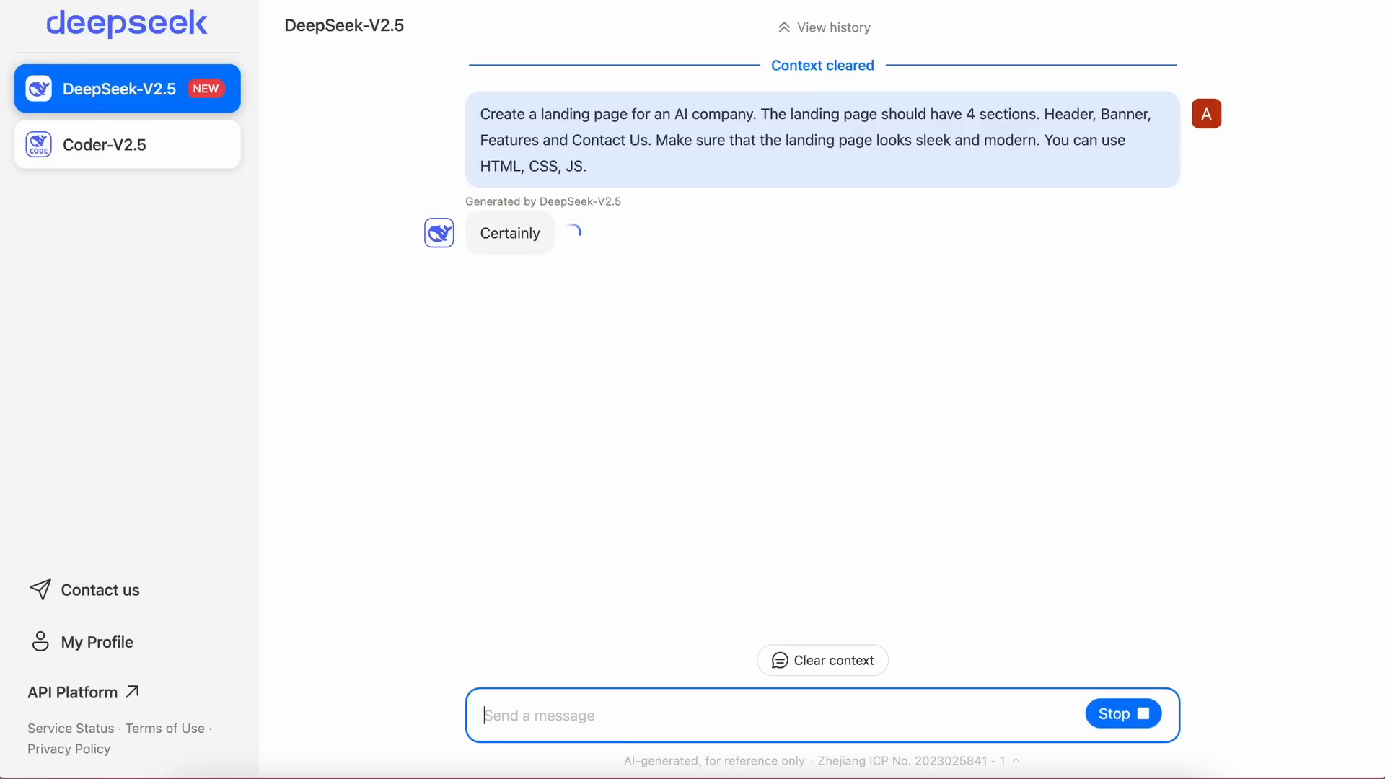
scroll("down", 3)
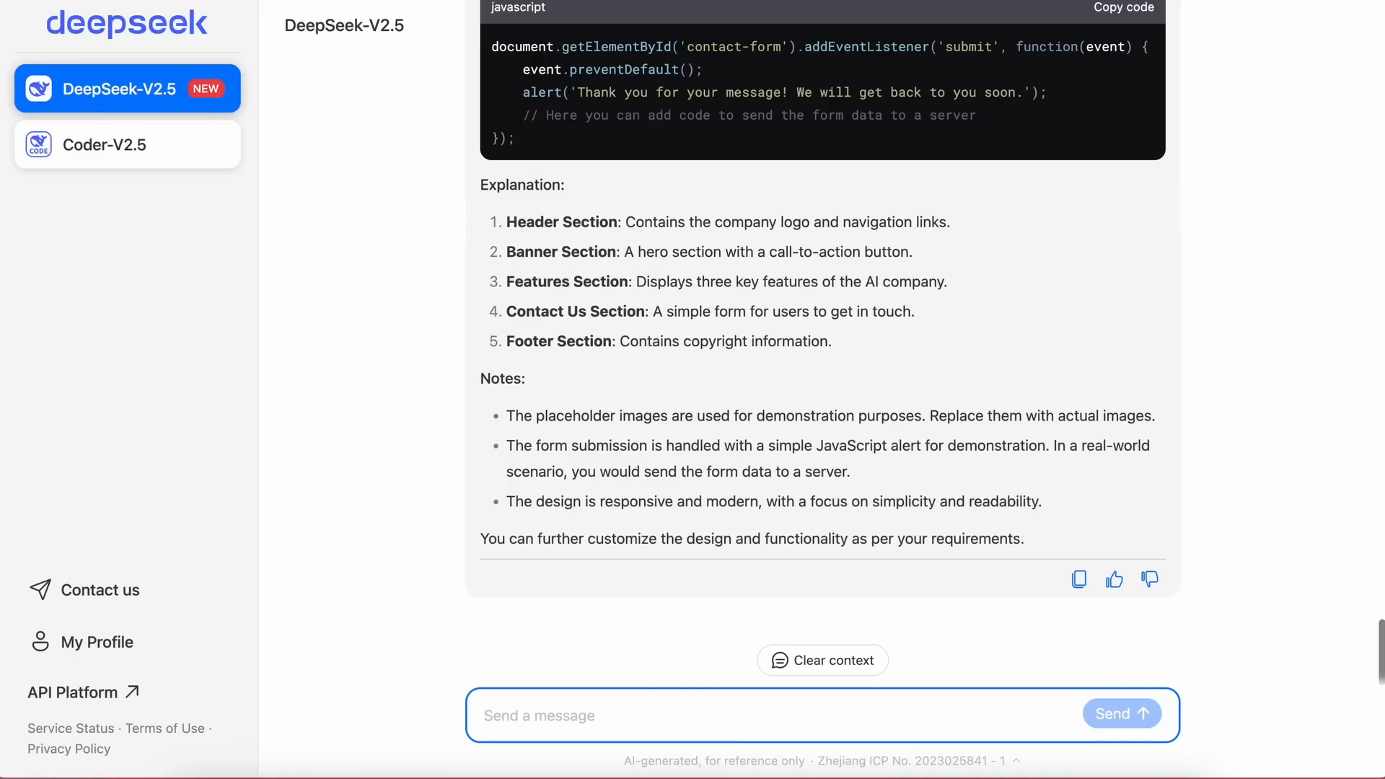
mouse_move(851, 440)
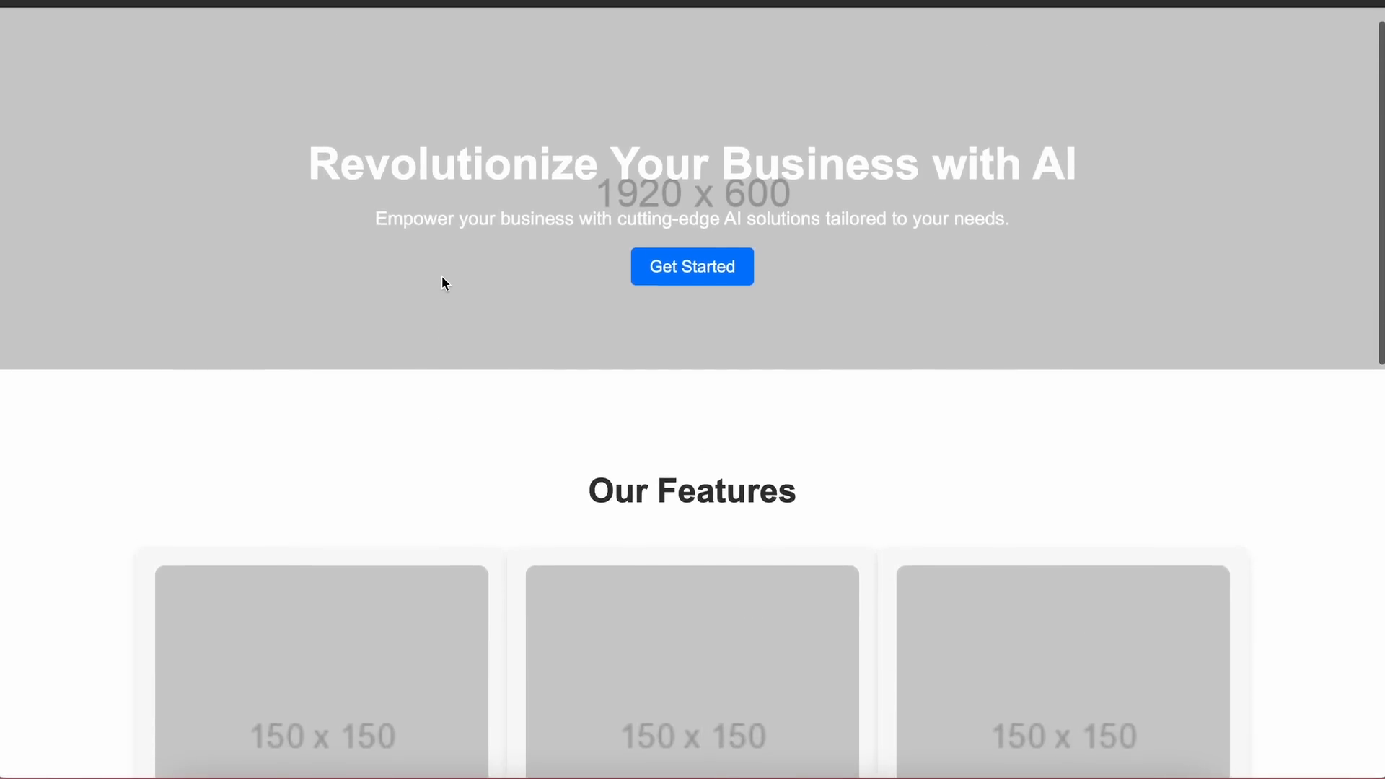
Step: Scroll through the rendered AI landing page, then run python3 game.py in VS Code
scroll("down", 3)
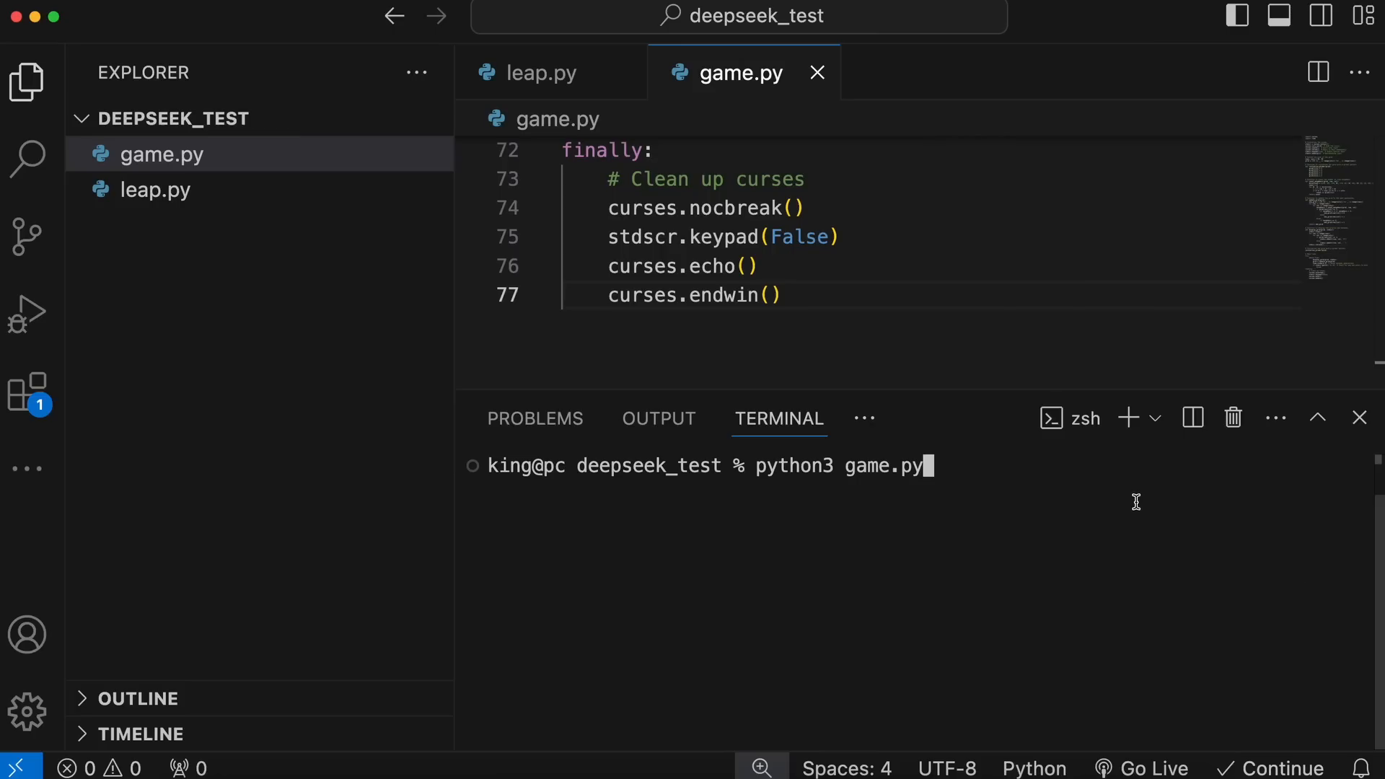
key("Return")
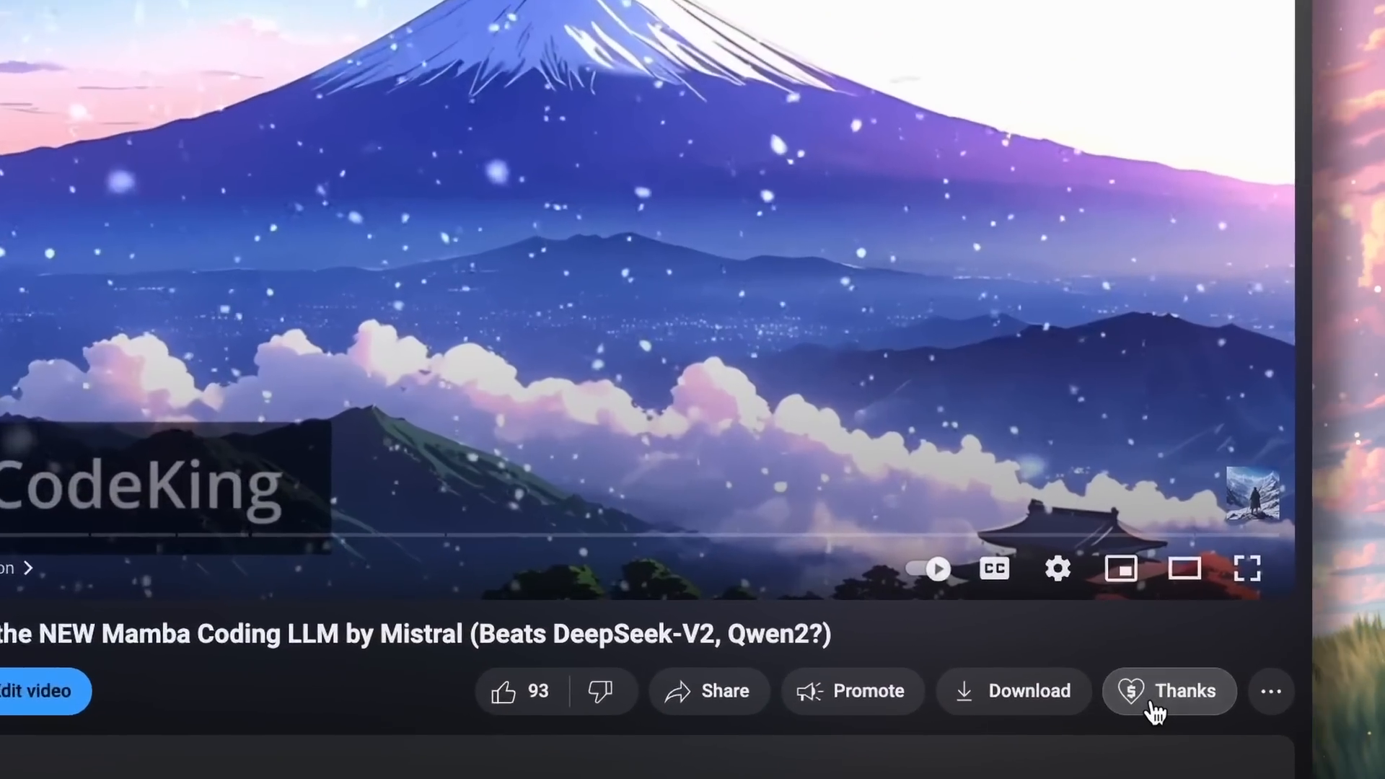
Step: Click Join under the video to show AICodeKing's Bronze-to-Diamond King membership tiers
left_click(1168, 691)
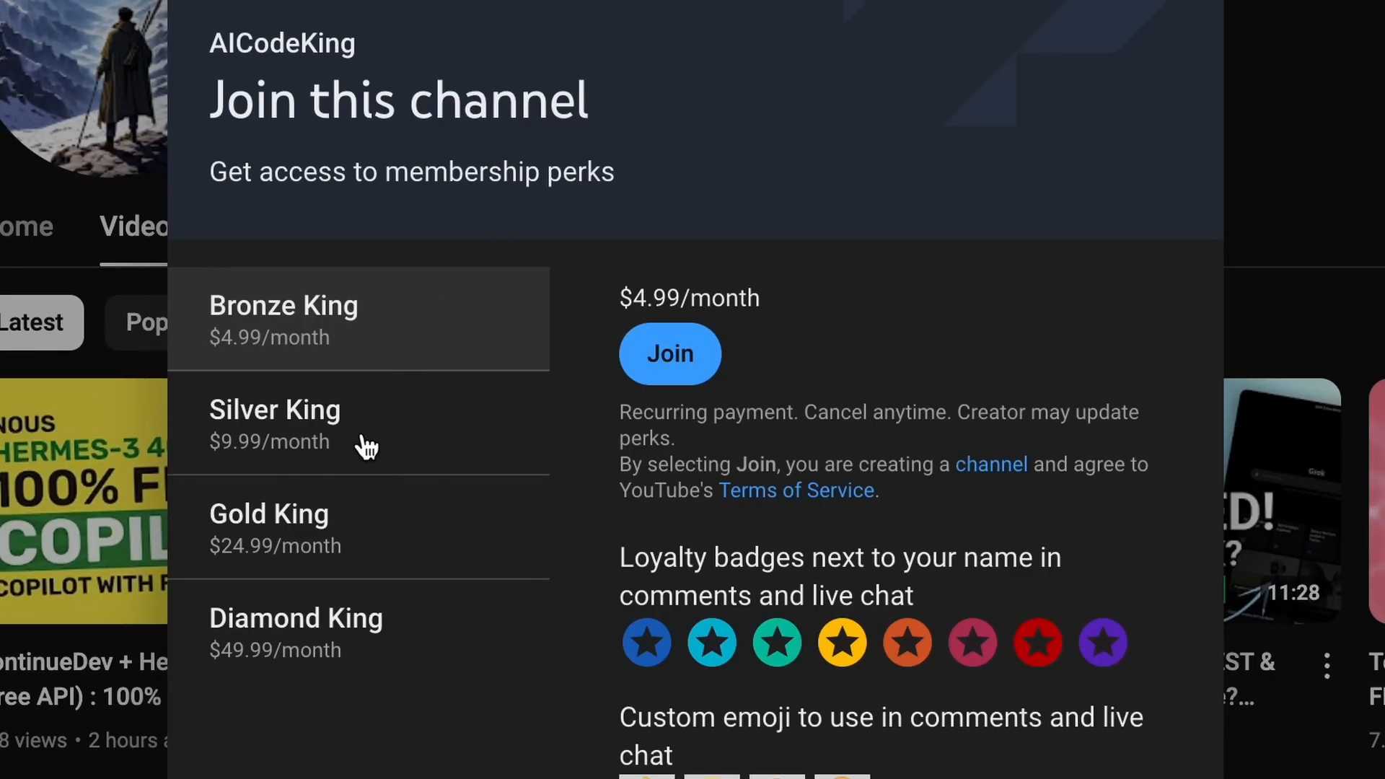
mouse_move(453, 546)
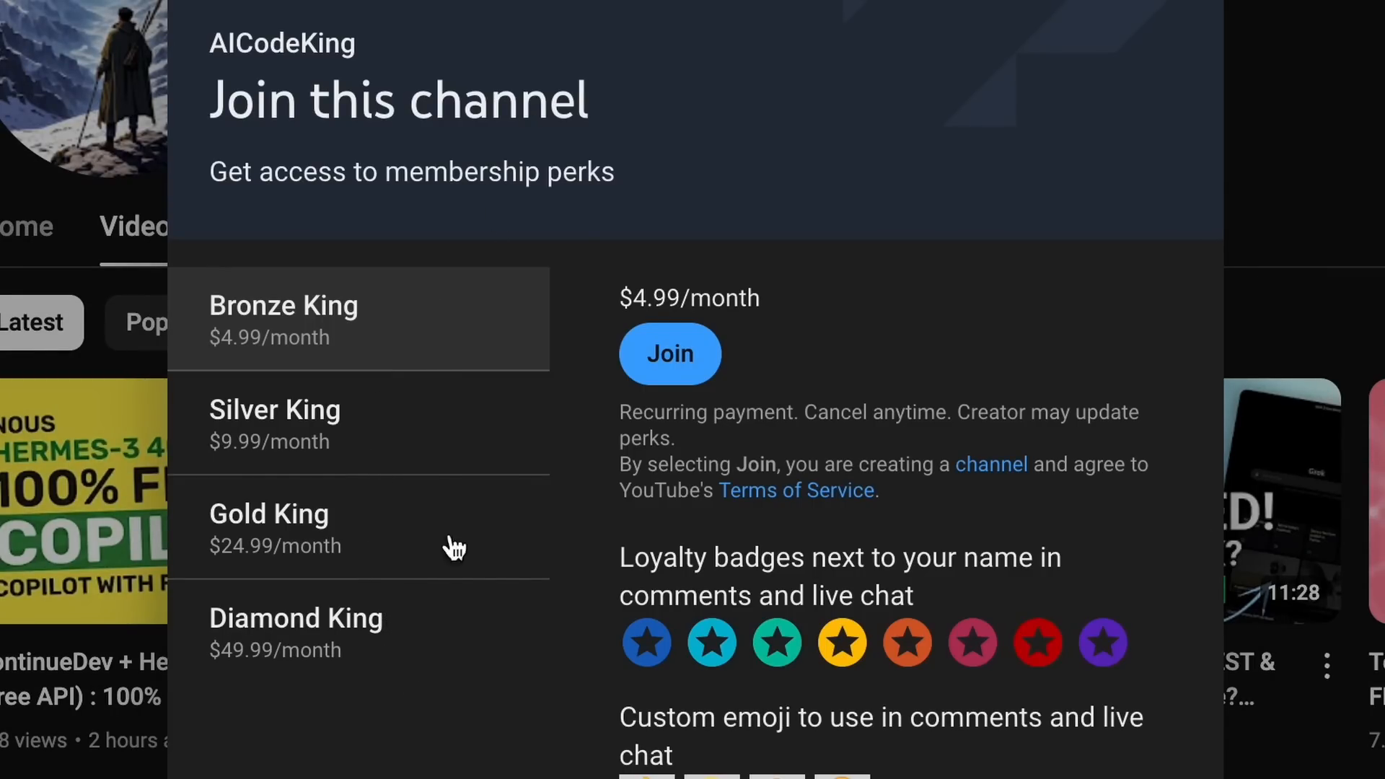
mouse_move(452, 424)
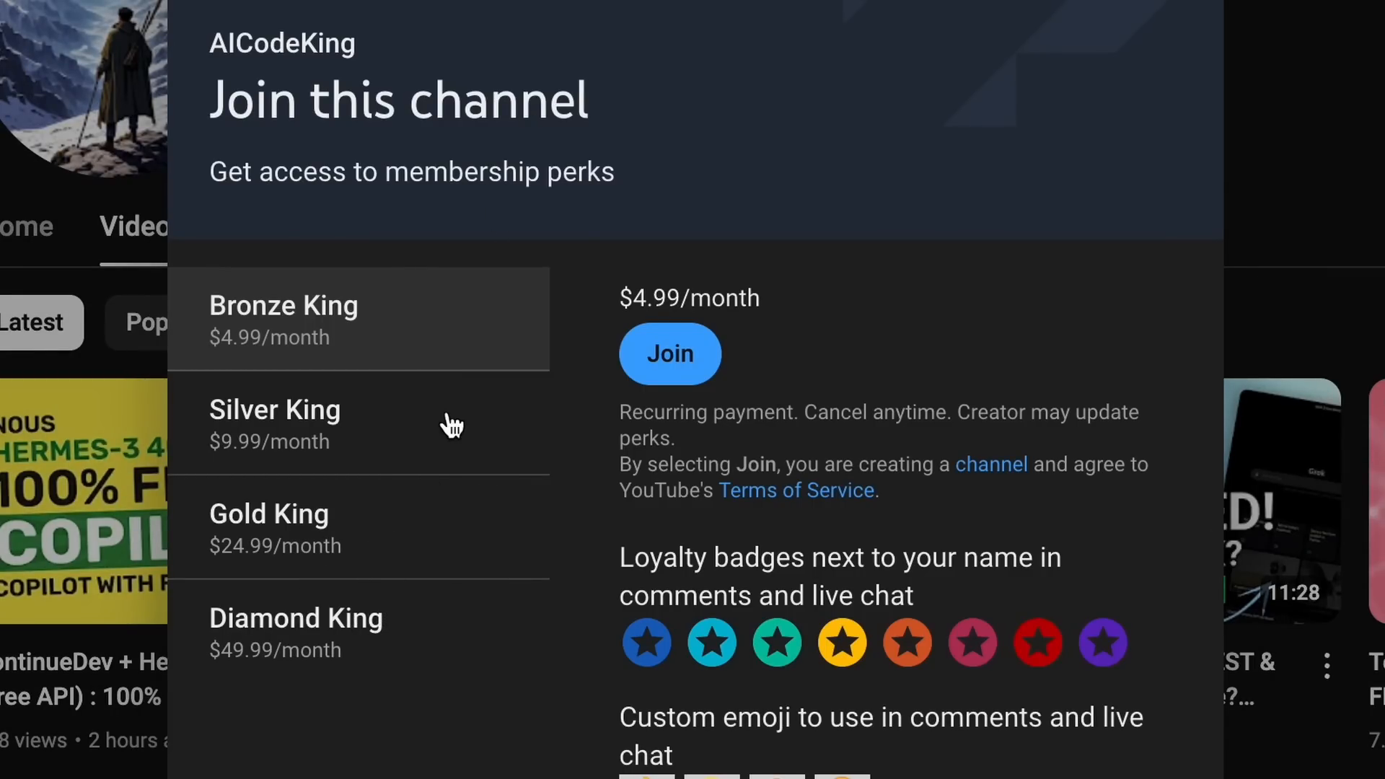